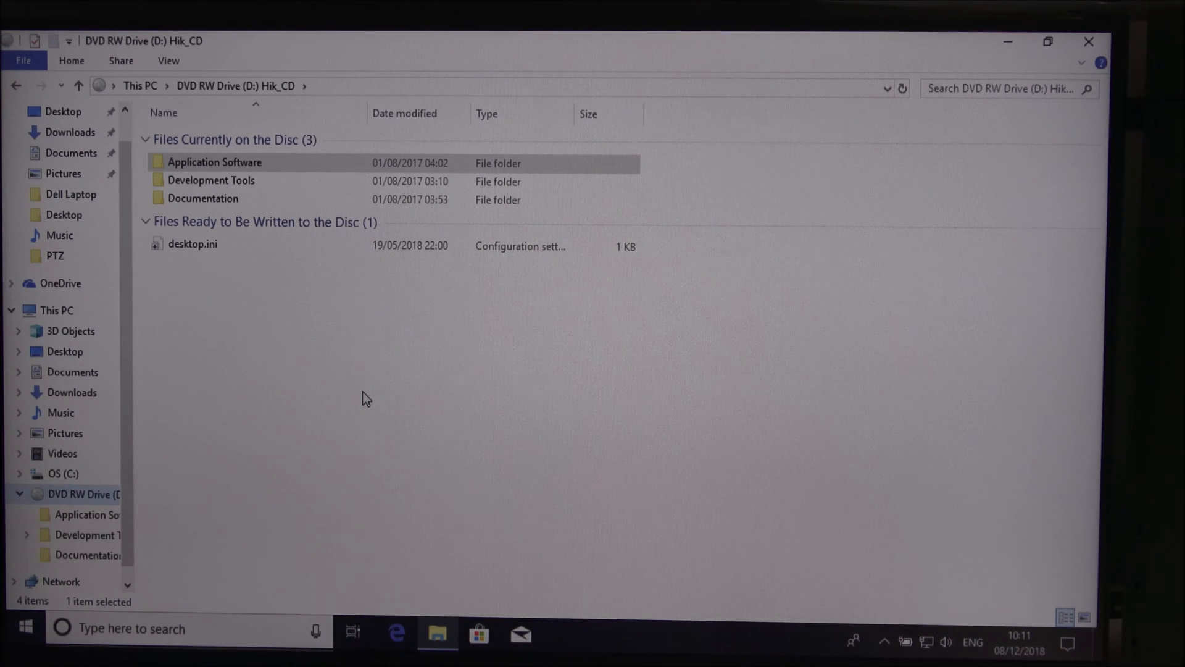
pyautogui.moveTo(550, 39)
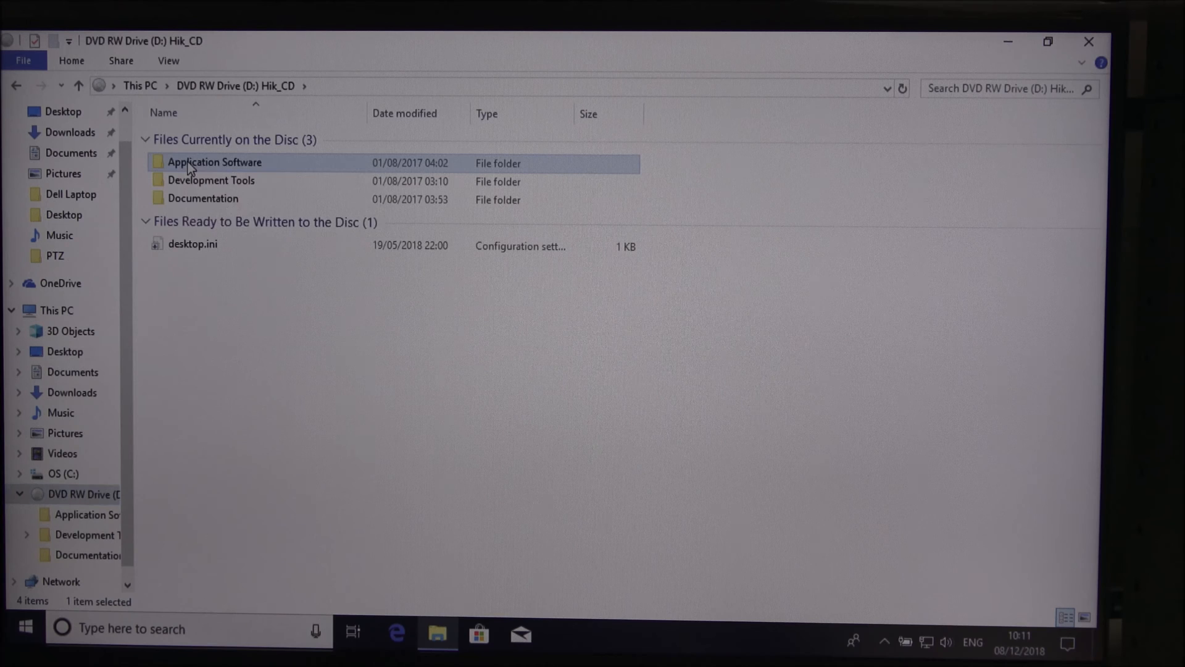
# - Navigate into the Application Software folder on the Hik_CD disc and select SADPTool.exe
pyautogui.doubleClick(214, 161)
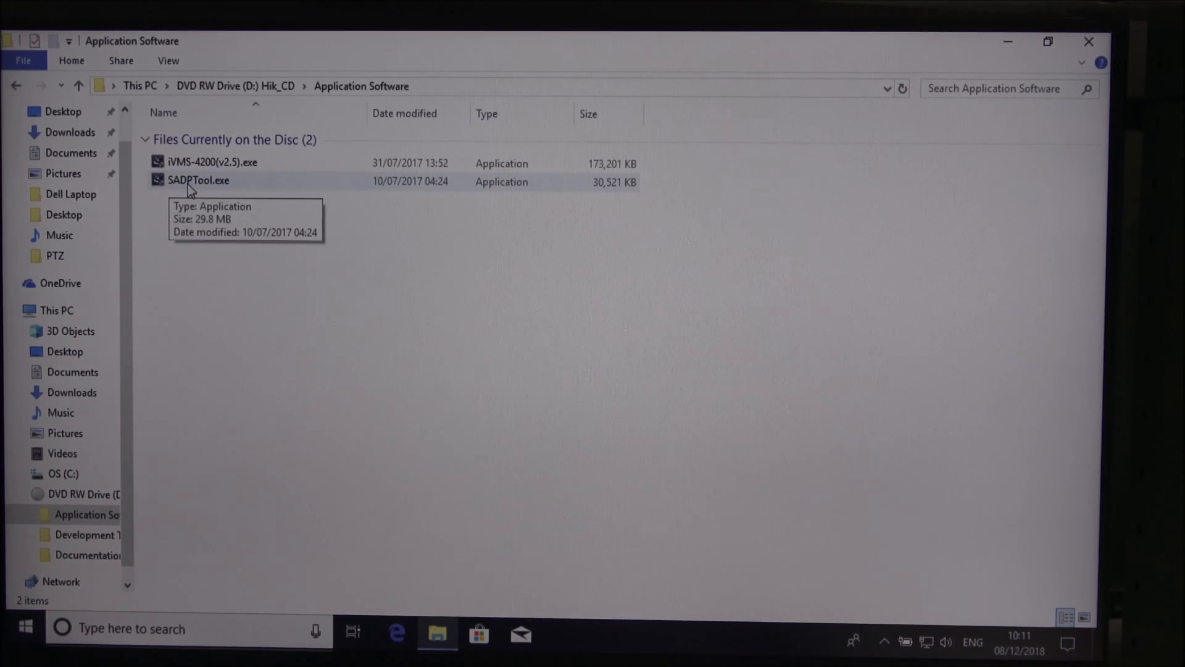
pyautogui.click(198, 180)
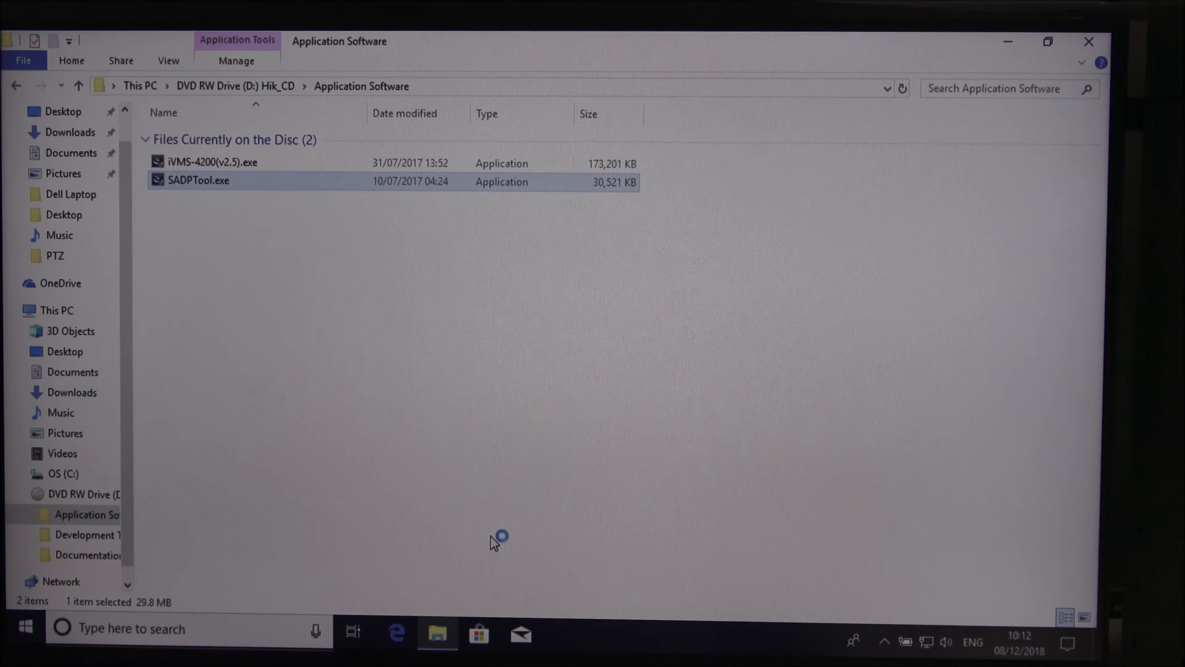
# - Install SADPTool with the desktop shortcut and select the inactive DS-2CD2385FWD-I at 192.168.1.64
pyautogui.doubleClick(197, 180)
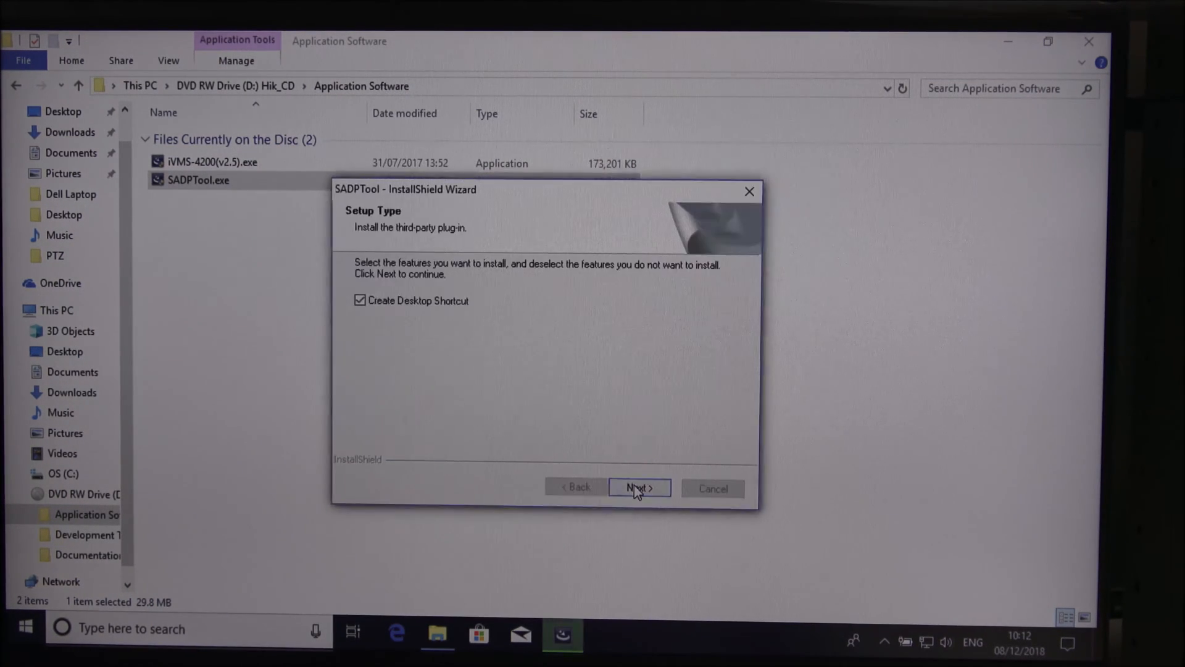
pyautogui.click(637, 488)
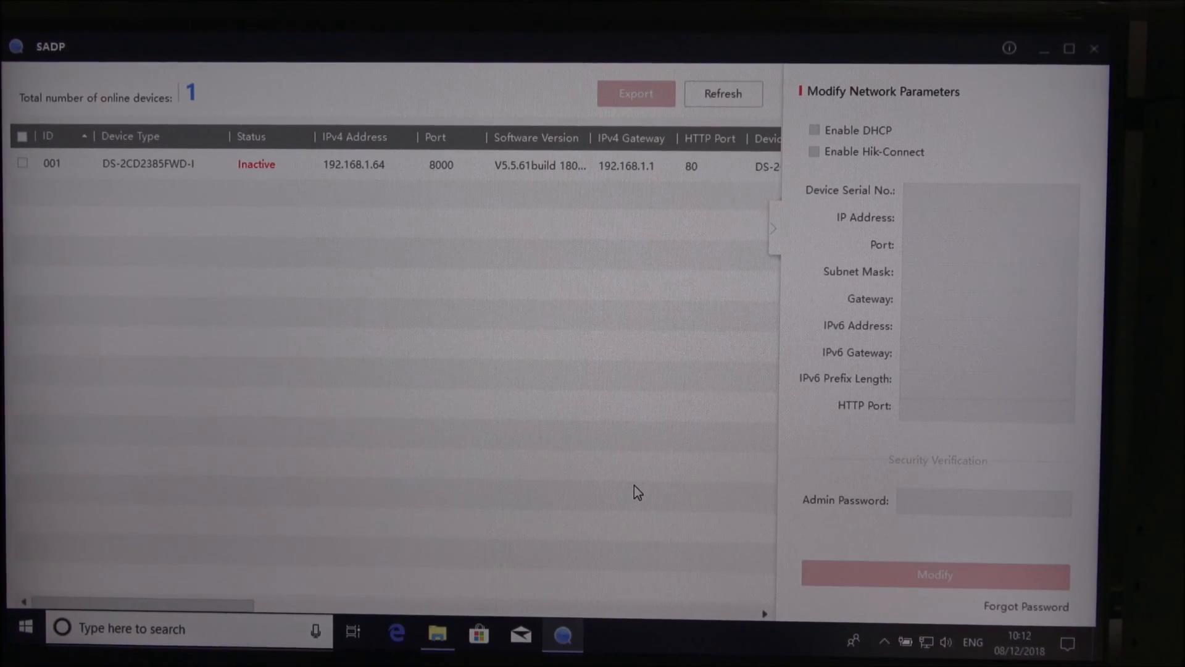
pyautogui.moveTo(497, 39)
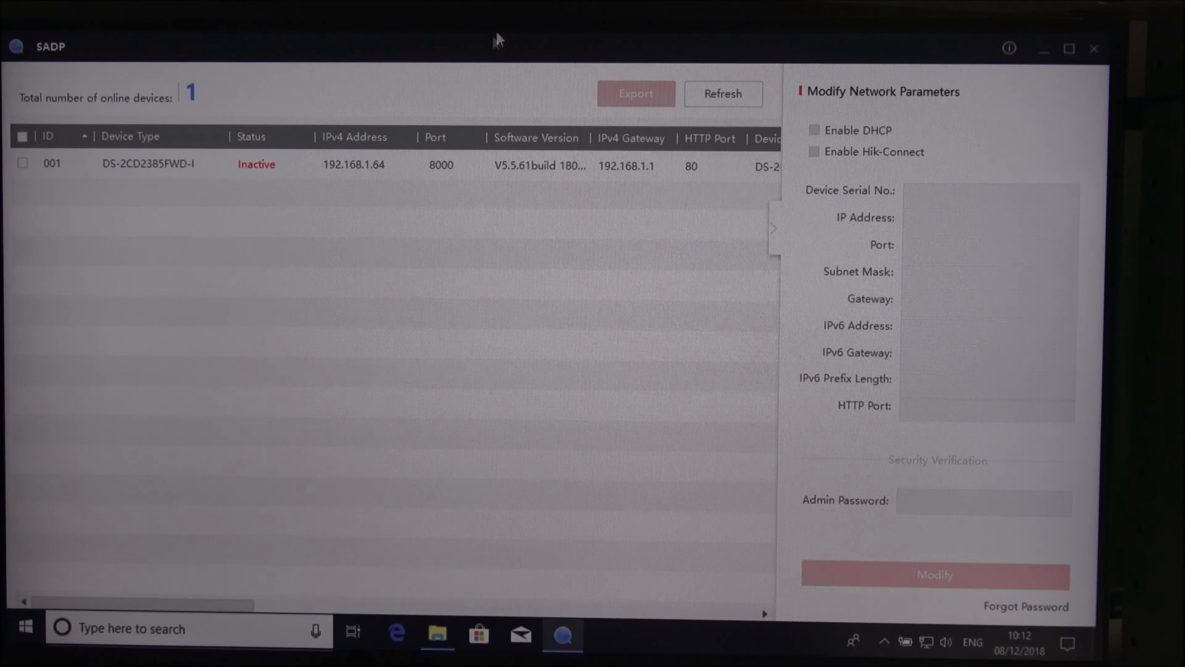
pyautogui.click(303, 165)
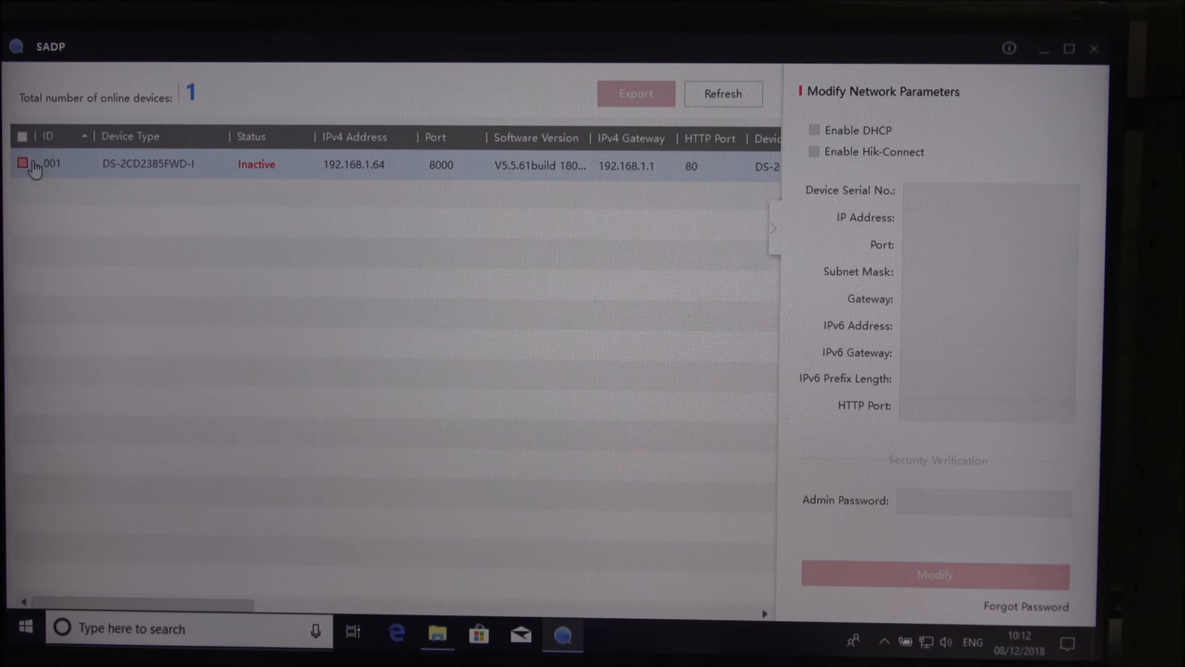
# - Activate the DS-2CD2385FWD-I camera in SADP with a new strong admin password
pyautogui.click(23, 163)
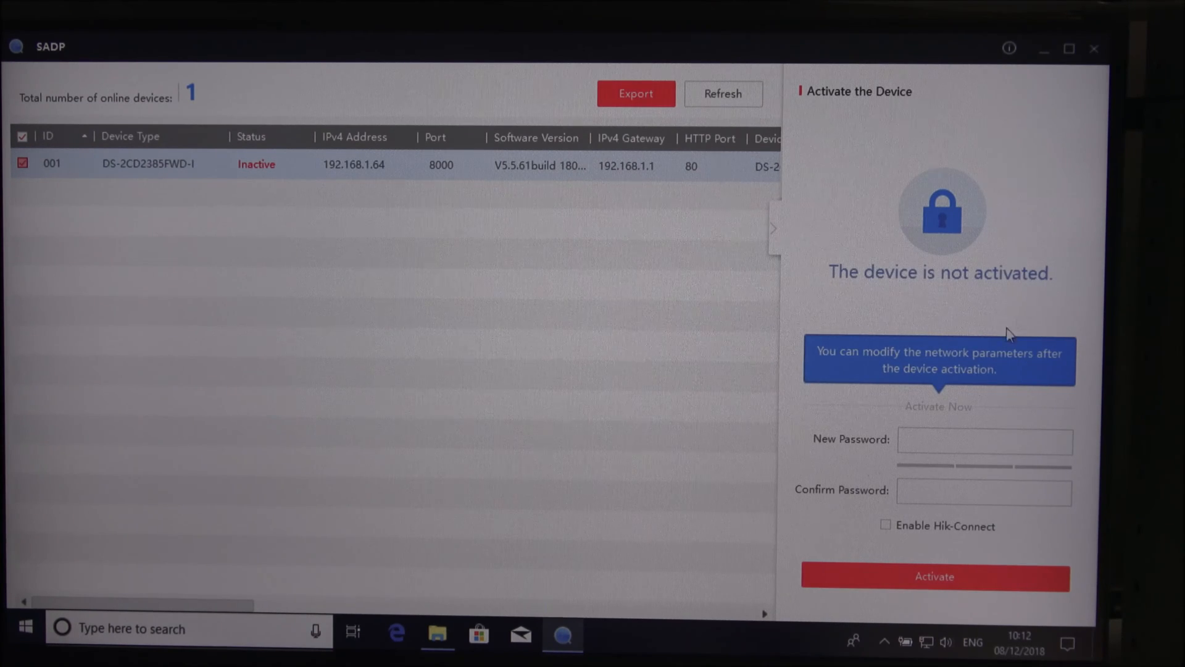
pyautogui.click(984, 442)
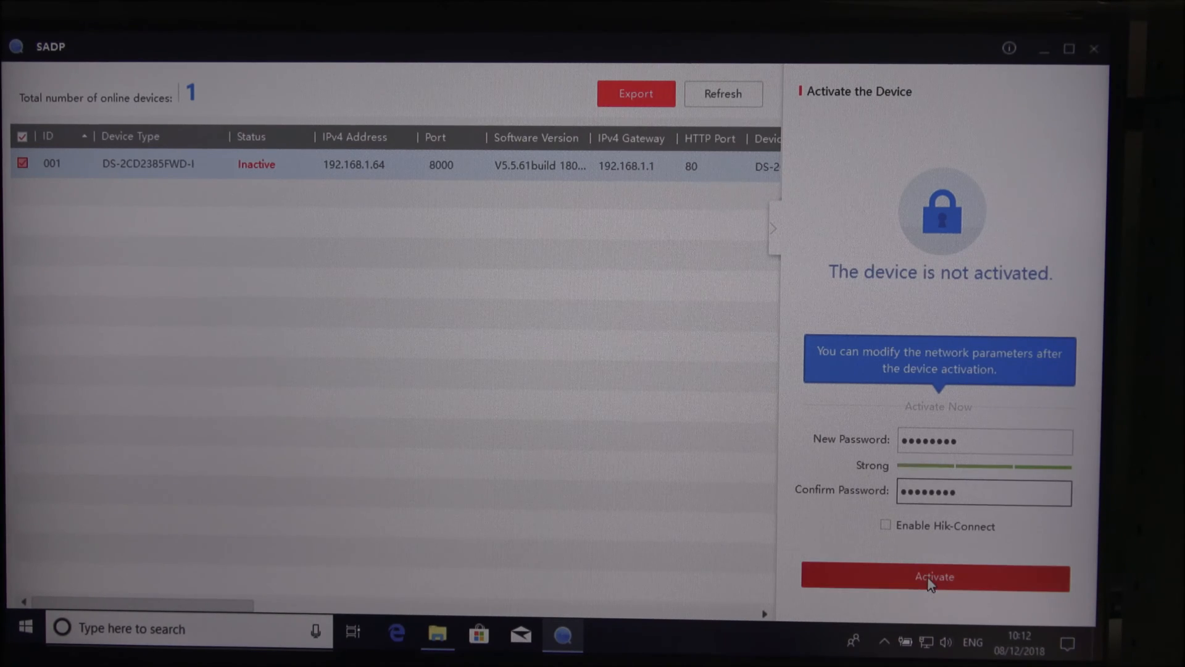
pyautogui.click(934, 577)
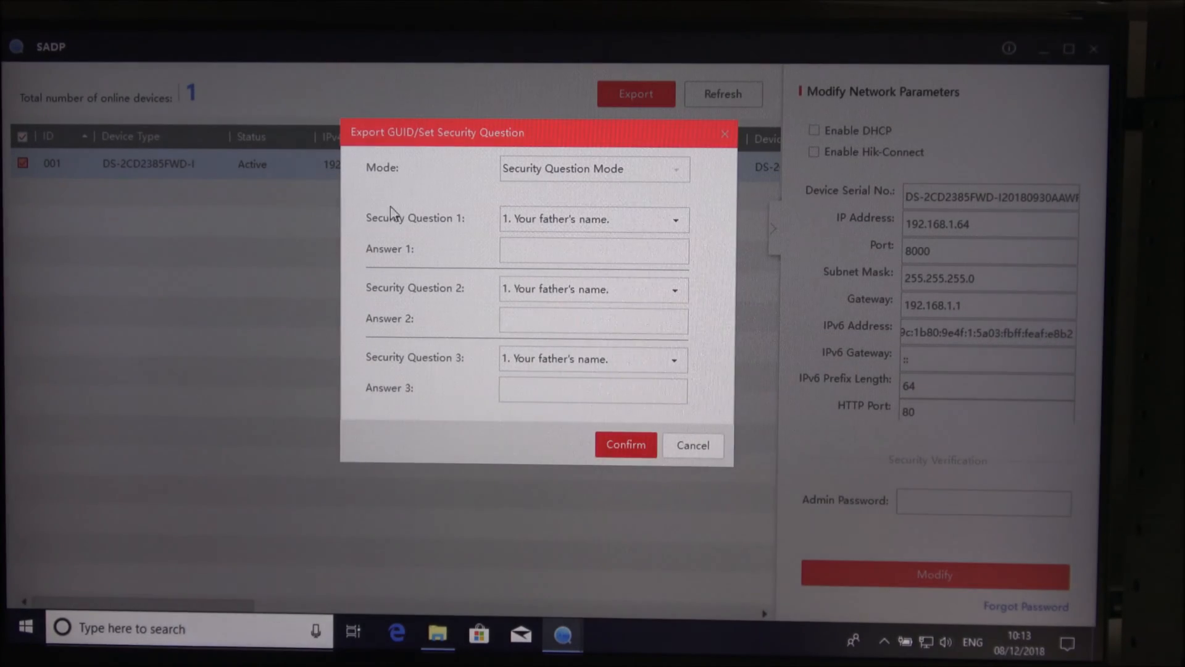
pyautogui.moveTo(580, 452)
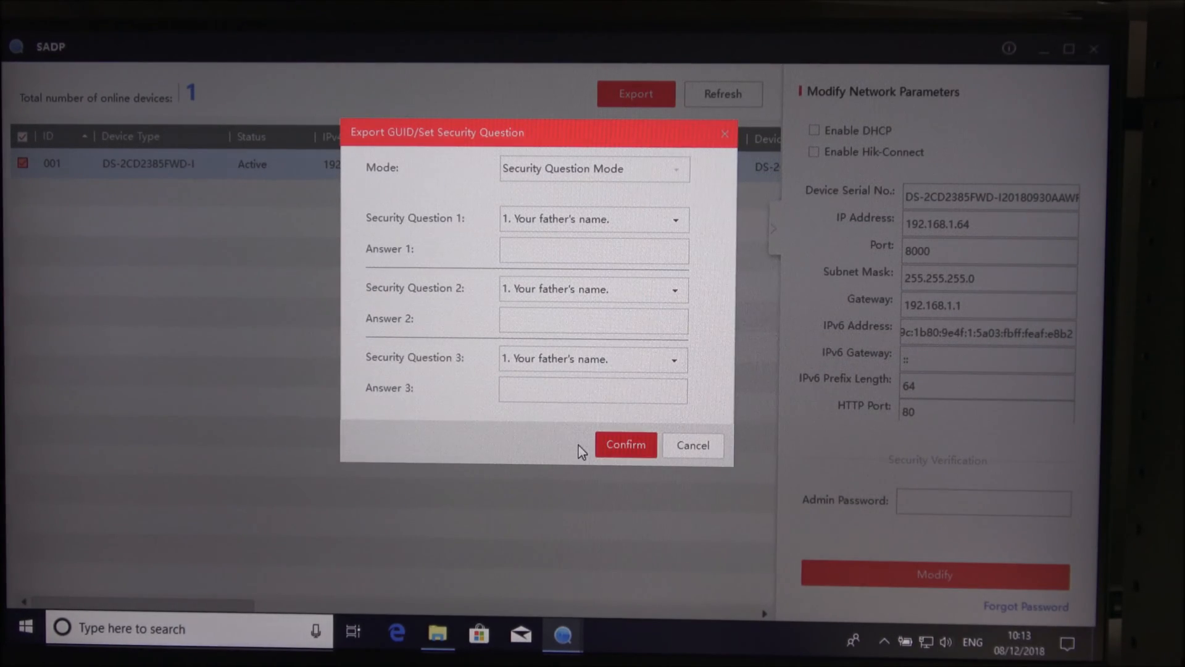
# - Skip the security questions and modify the camera to IP 192.168.0.64, gateway 192.168.0.1, authorised by the admin password
pyautogui.click(691, 444)
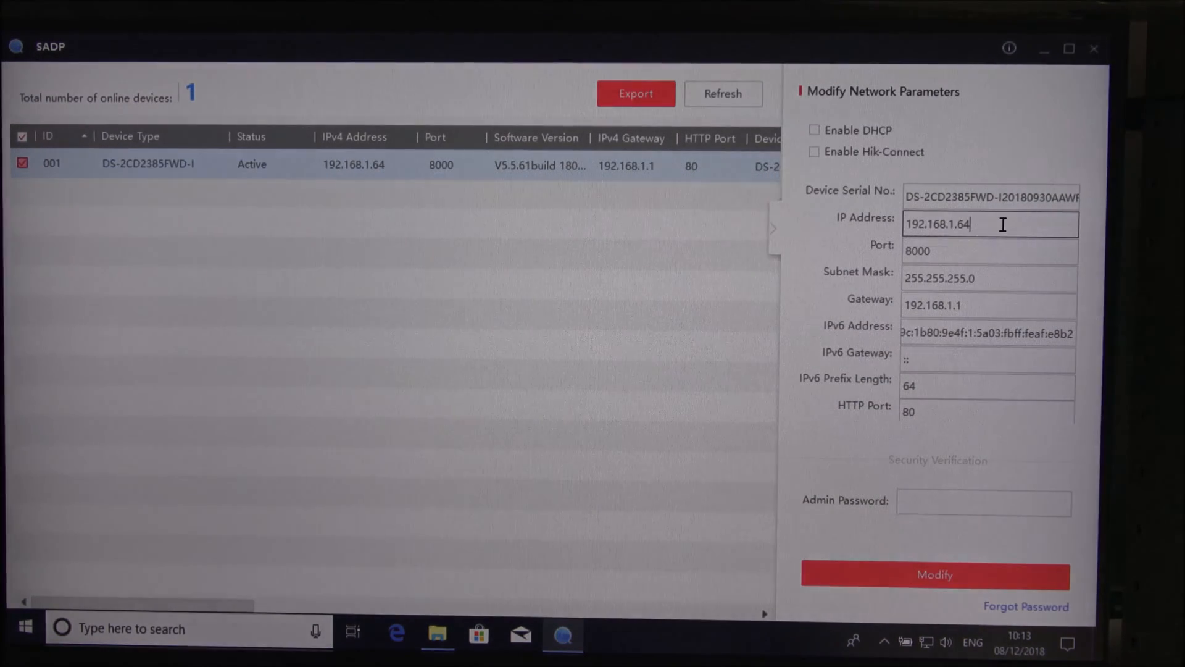
pyautogui.tripleClick(937, 224)
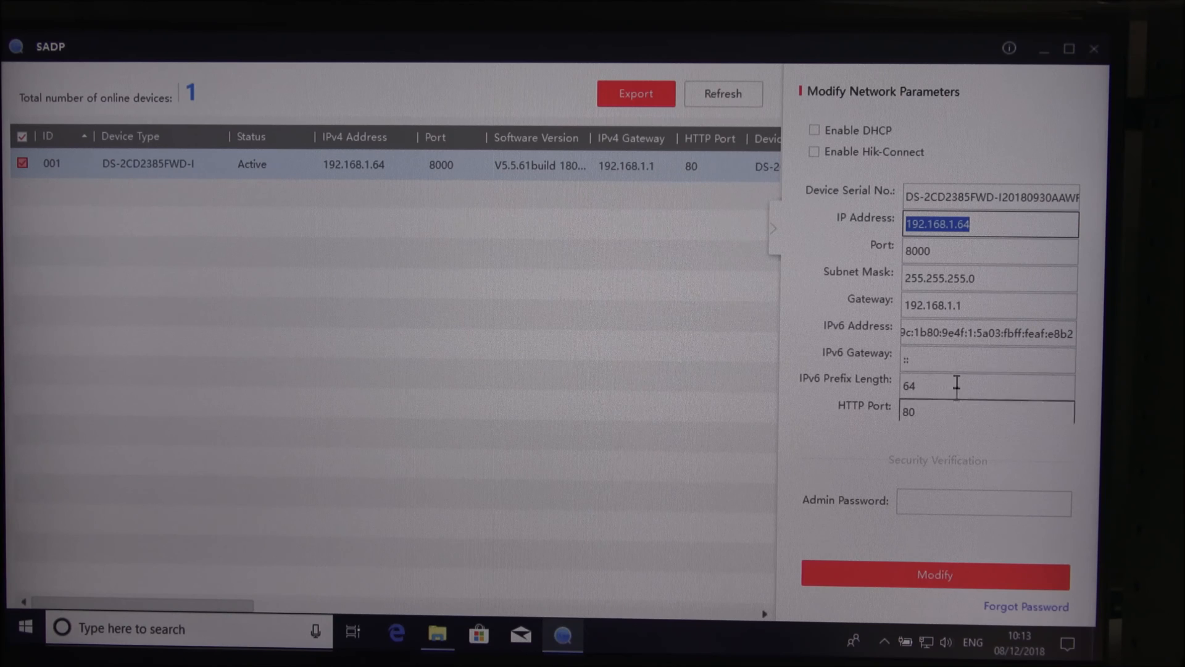
pyautogui.click(987, 359)
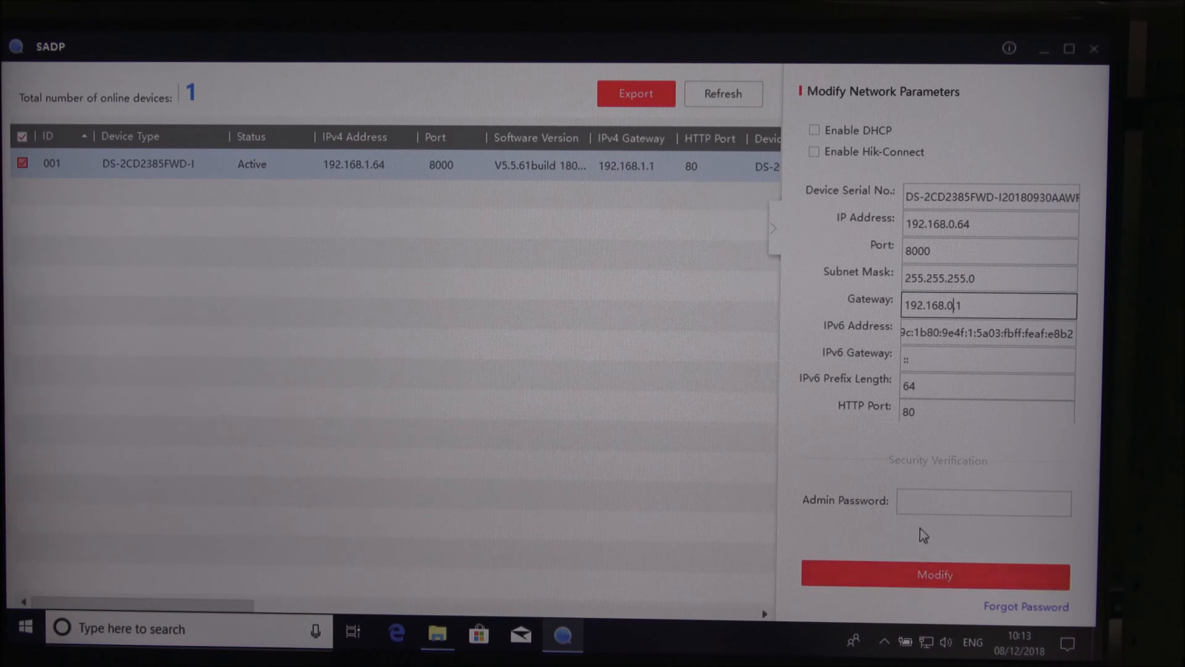
pyautogui.click(982, 501)
pyautogui.write('int')
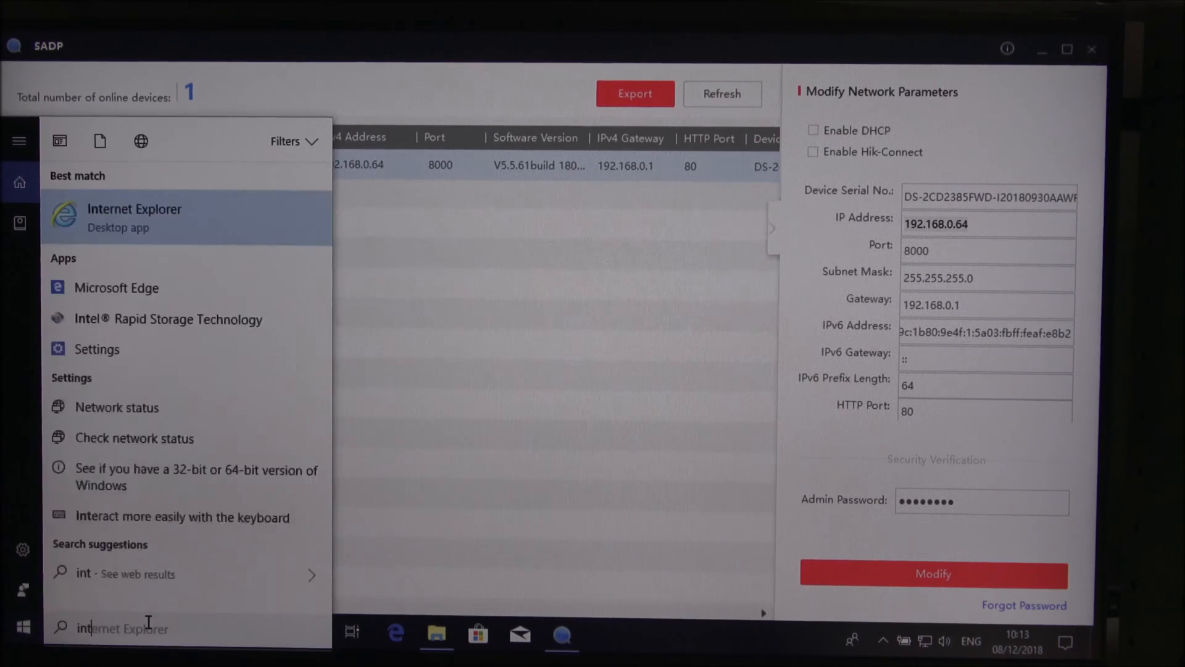
# - Log in to the camera at 192.168.0.64 as admin in Internet Explorer to reach Live View
pyautogui.click(134, 218)
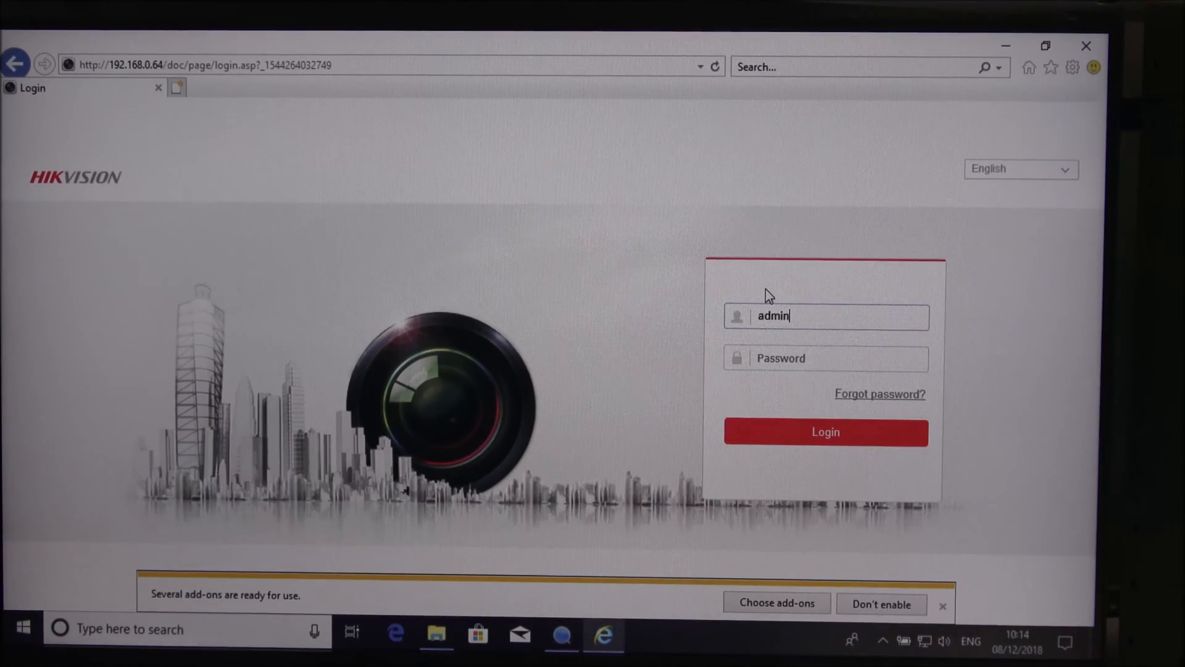
pyautogui.write('••')
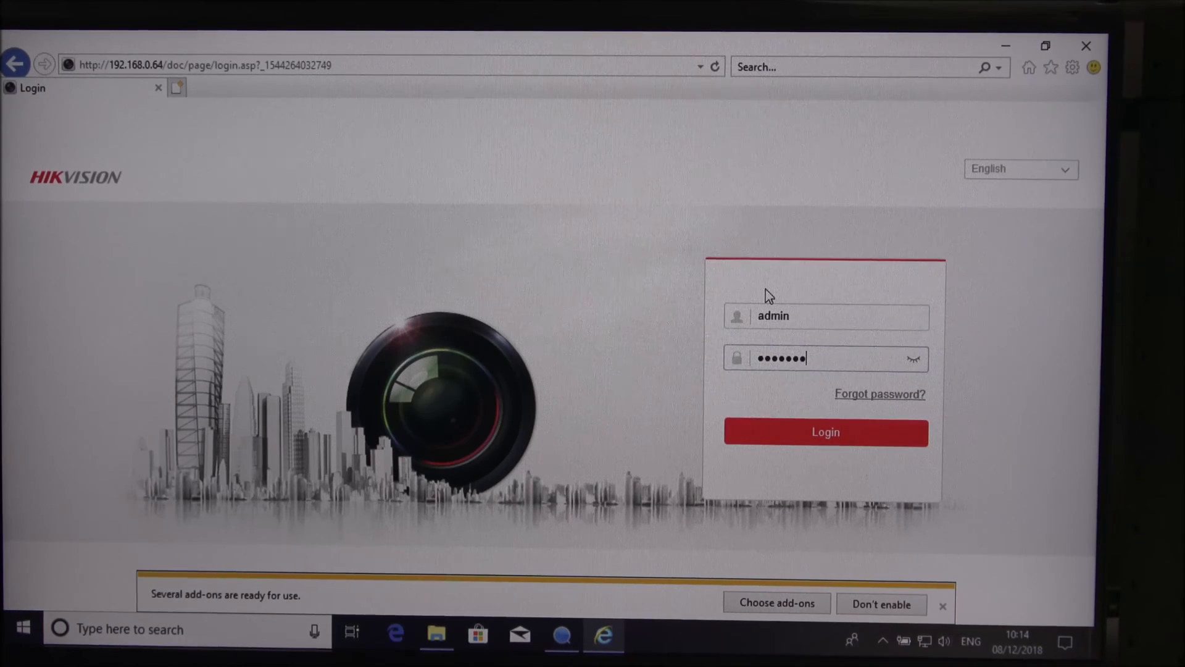
pyautogui.click(824, 432)
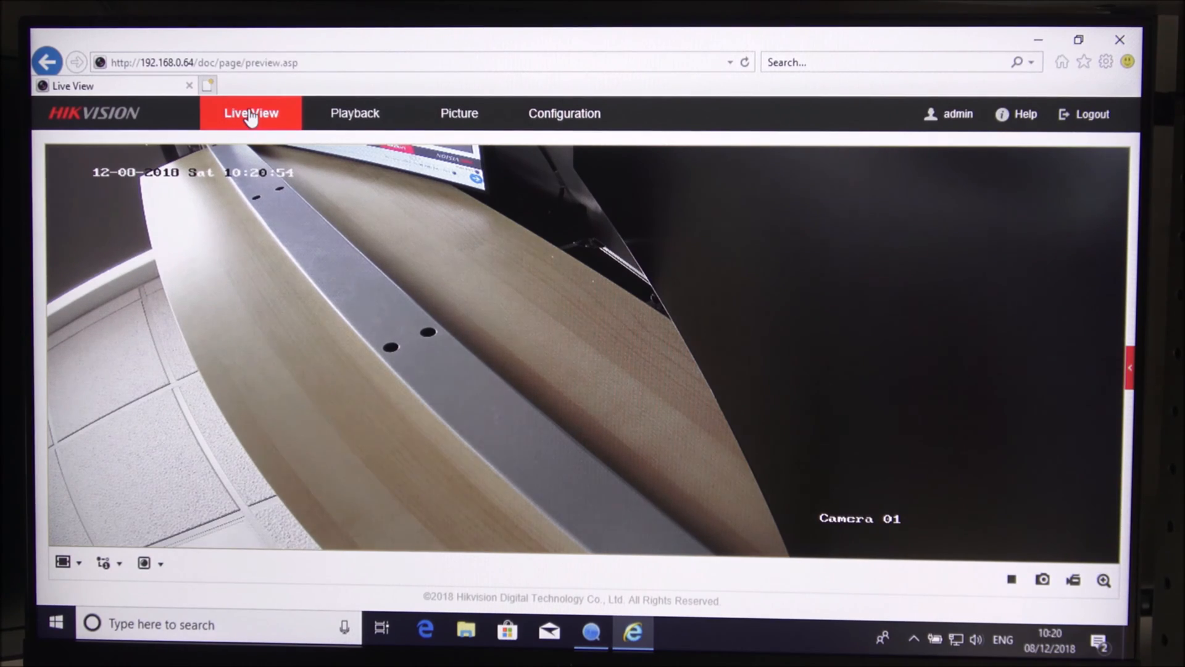
# - Visit the Playback and Picture pages, then Configuration's Local parameters page
pyautogui.click(354, 113)
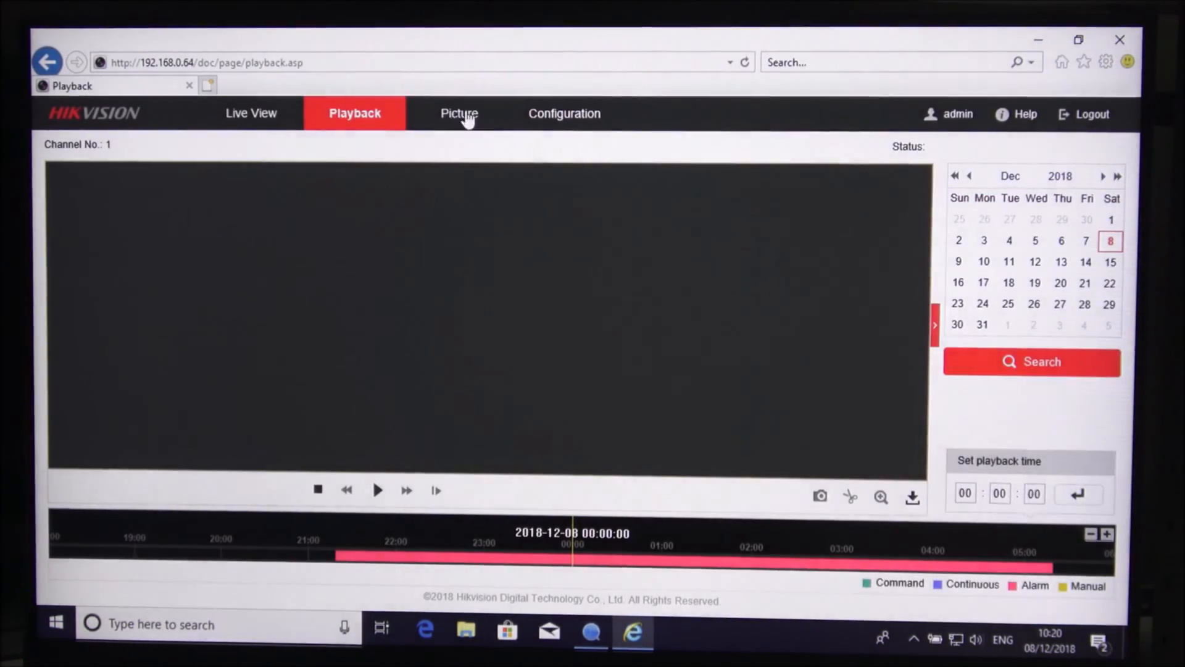
pyautogui.click(459, 113)
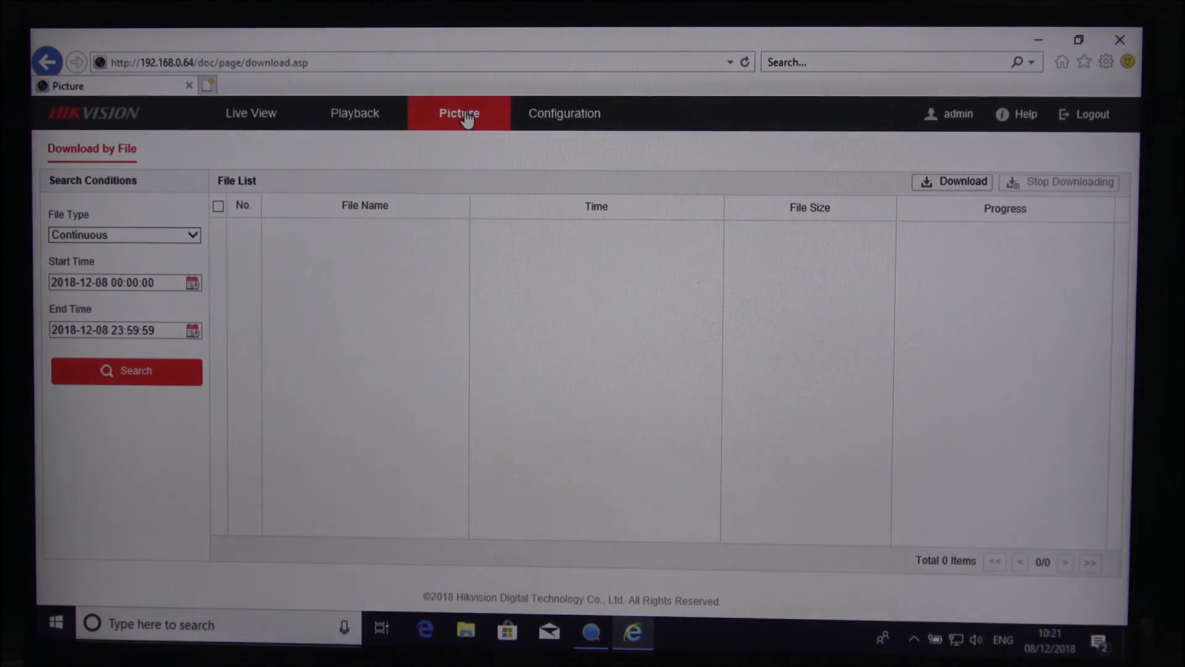
pyautogui.click(562, 114)
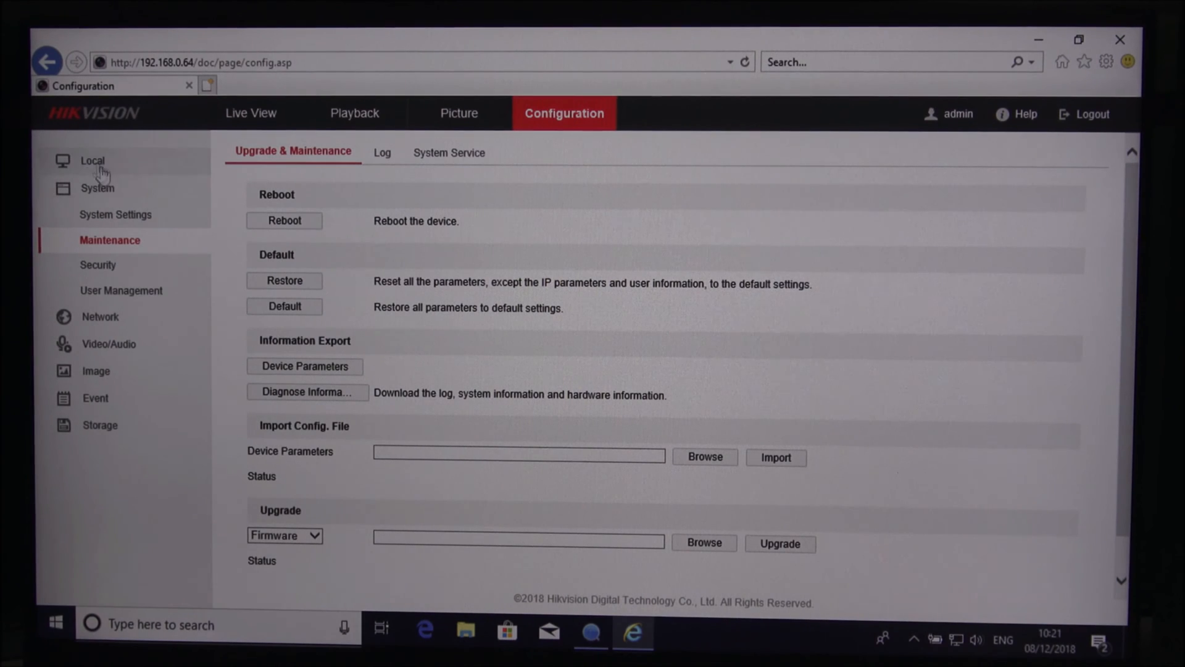
pyautogui.click(91, 160)
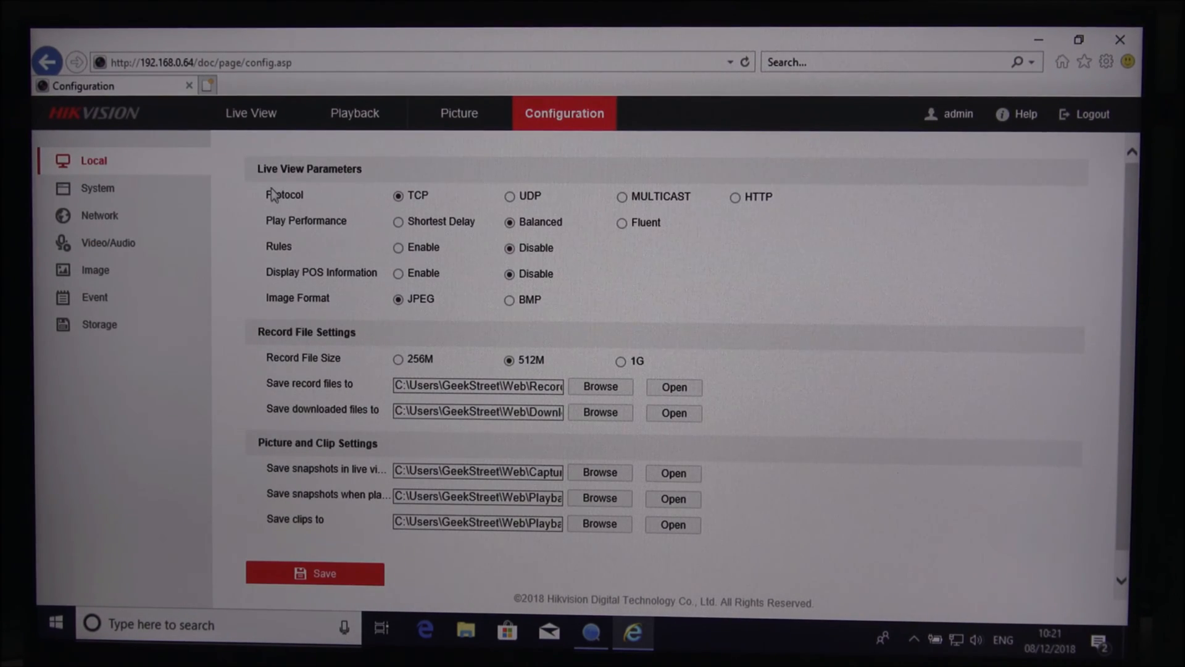
pyautogui.moveTo(313, 210)
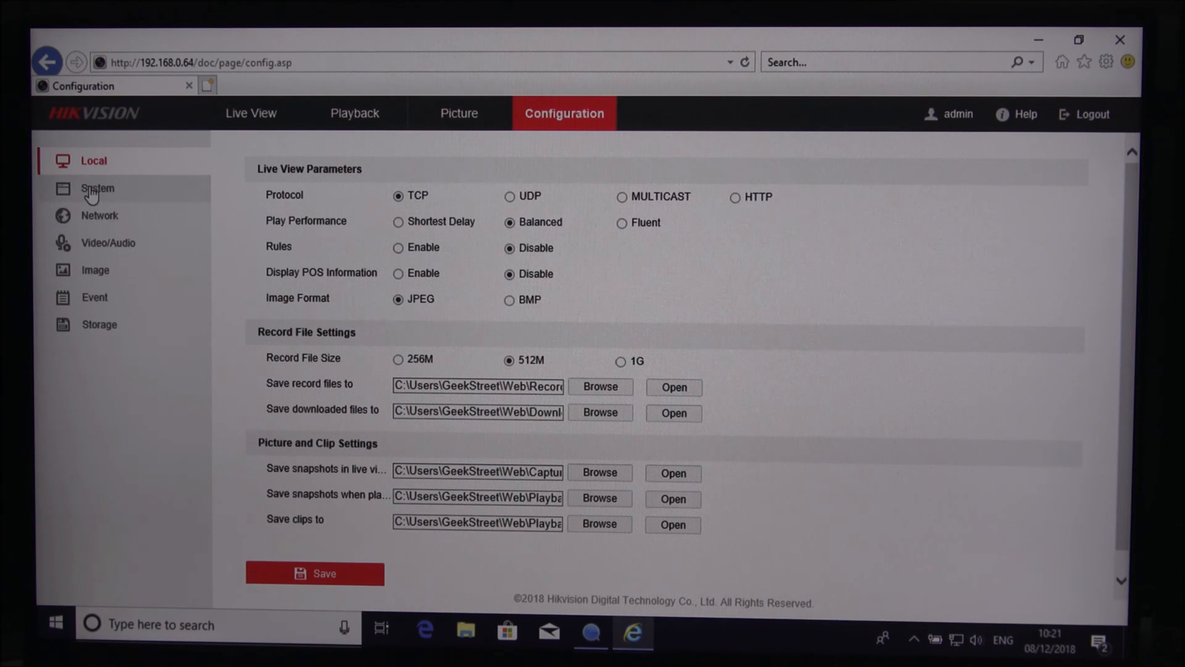
# - Browse System Settings: basic information, time settings, DST and RS-232 pages
pyautogui.click(96, 187)
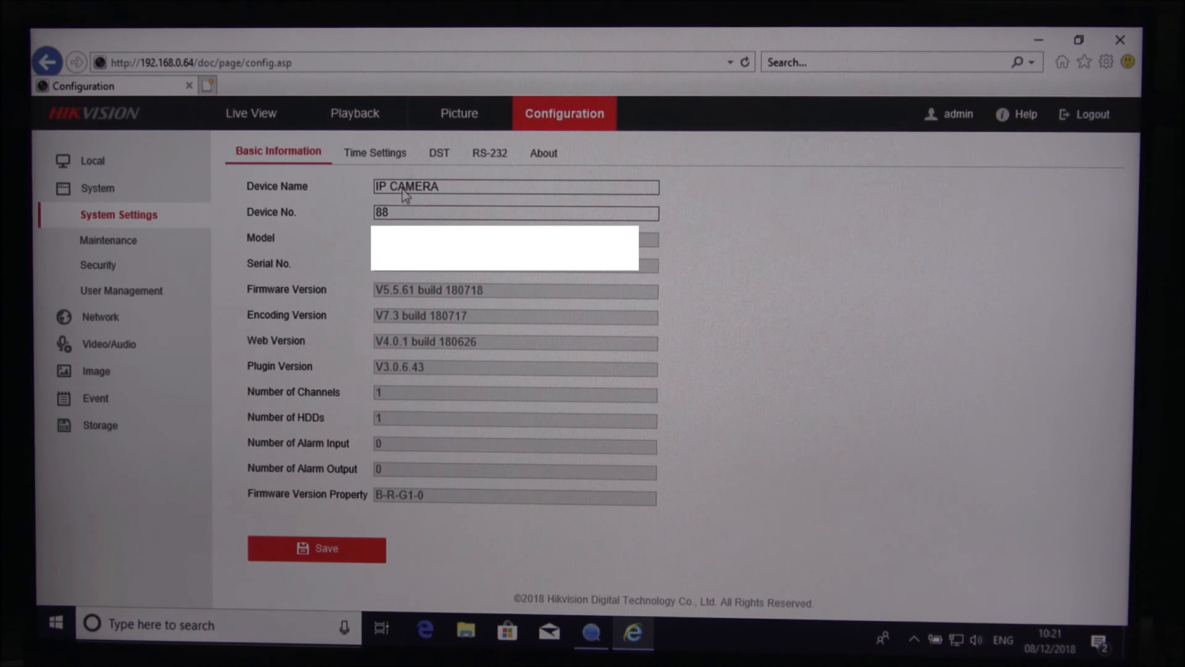
pyautogui.click(516, 187)
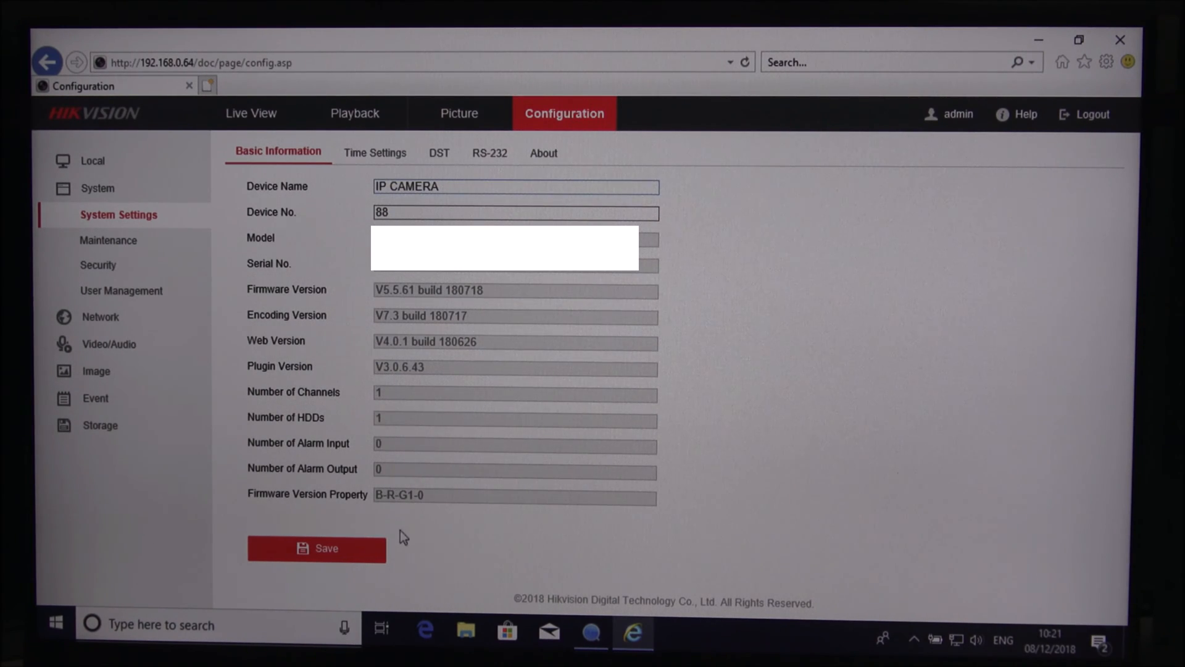
pyautogui.click(373, 152)
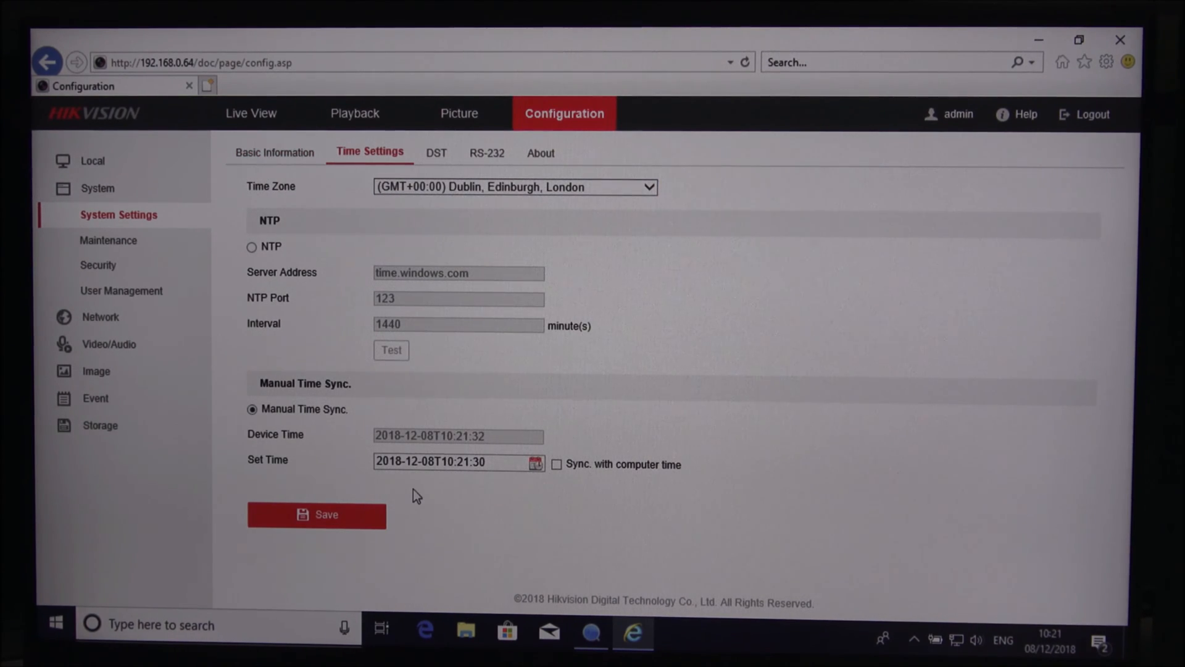
pyautogui.click(430, 153)
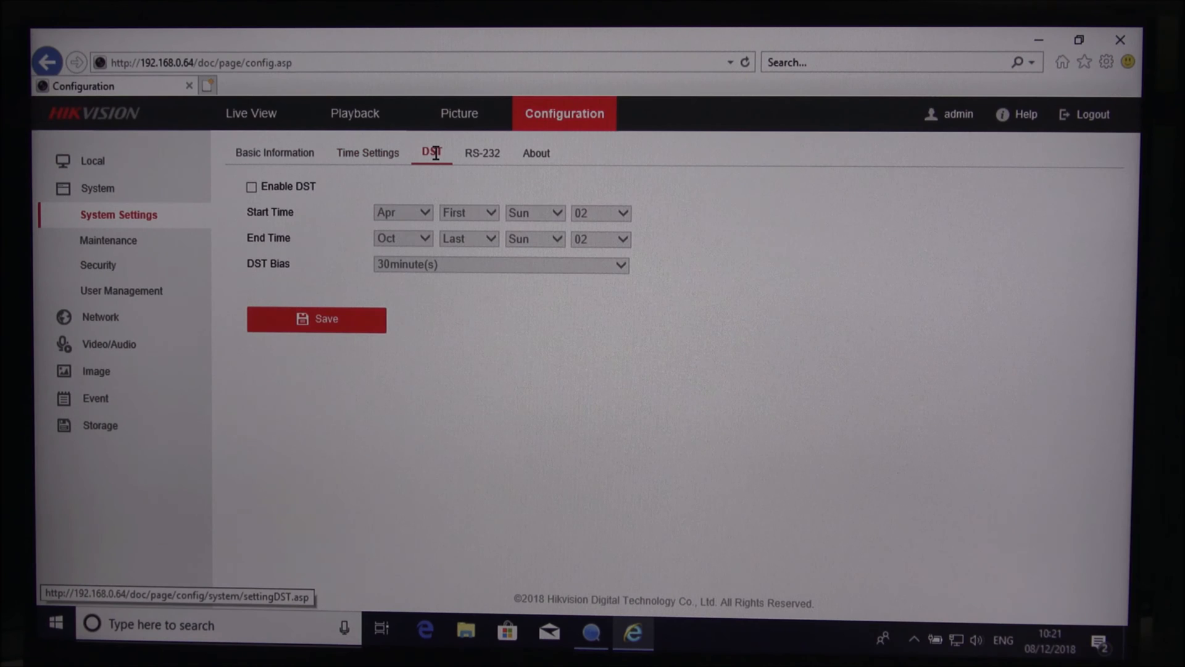
pyautogui.moveTo(484, 159)
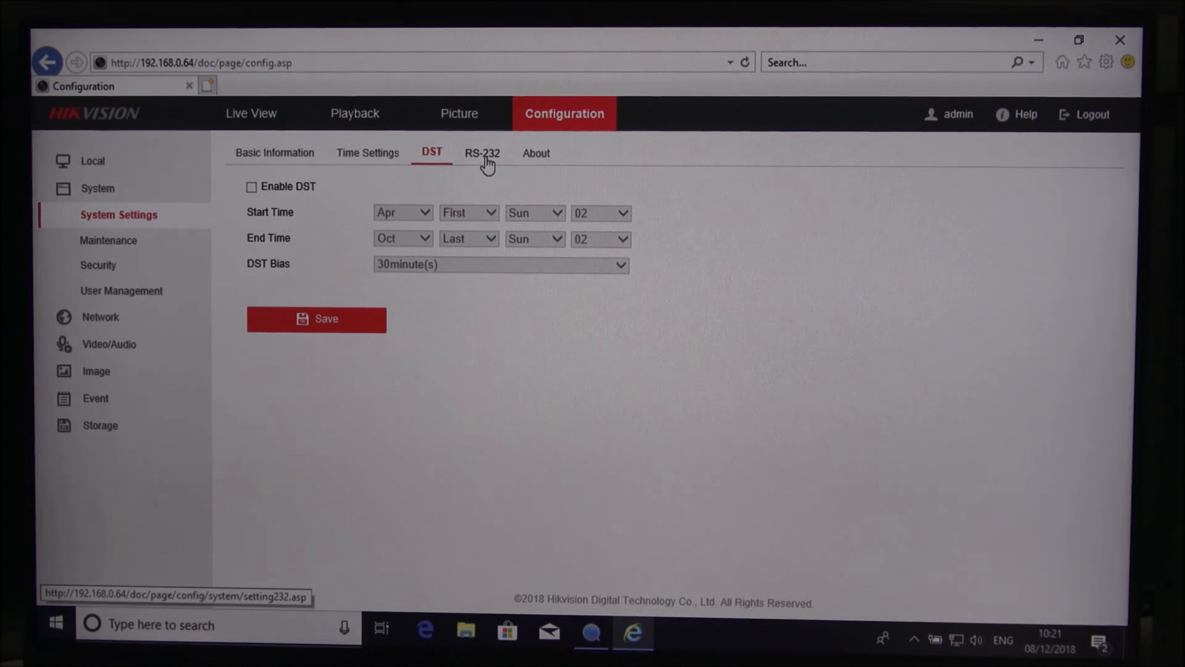
pyautogui.click(536, 153)
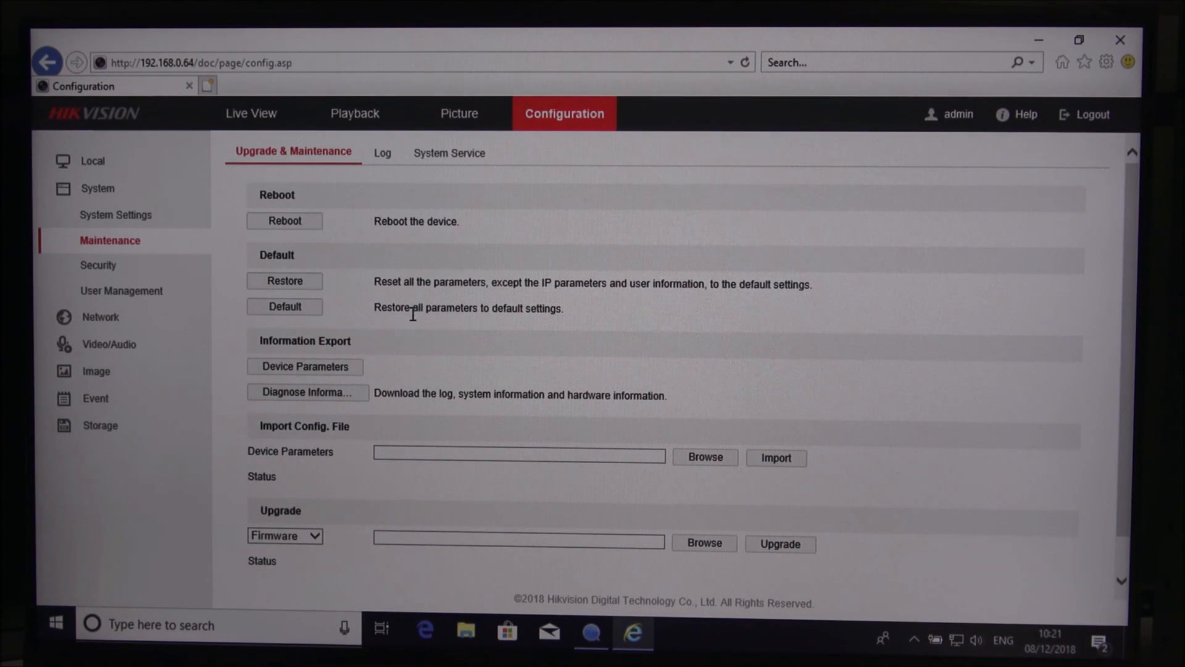
pyautogui.moveTo(369, 452)
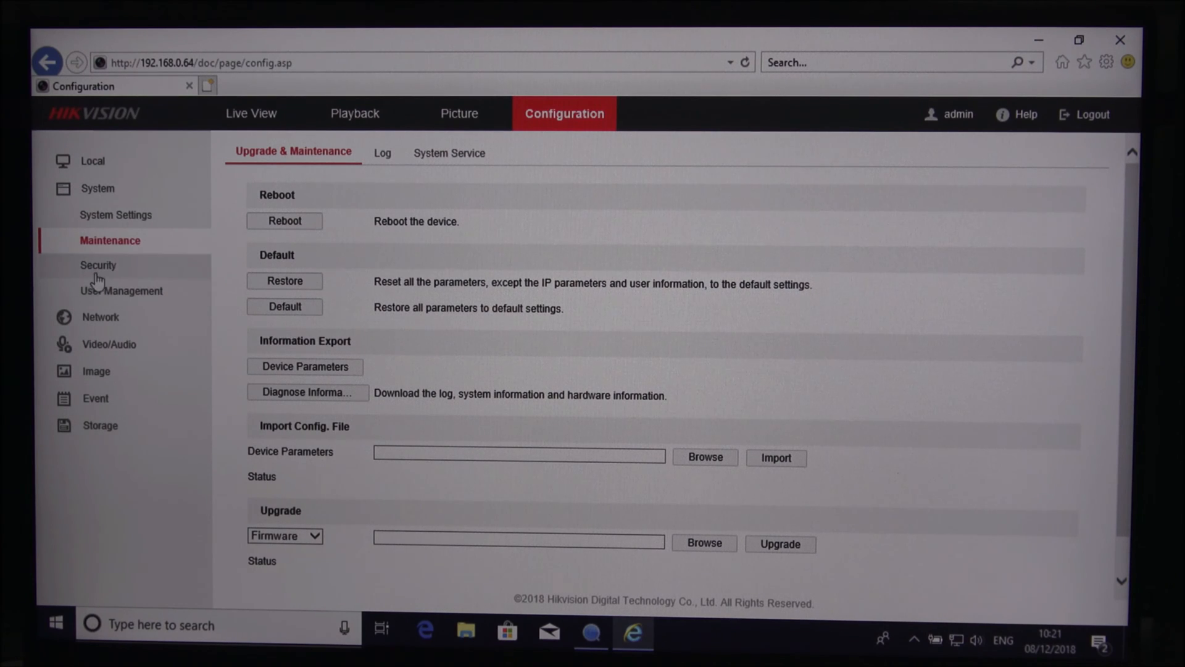
# - Review Security's Authentication, IP Address Filter and Security Service pages, then User Management listing admin
pyautogui.click(99, 265)
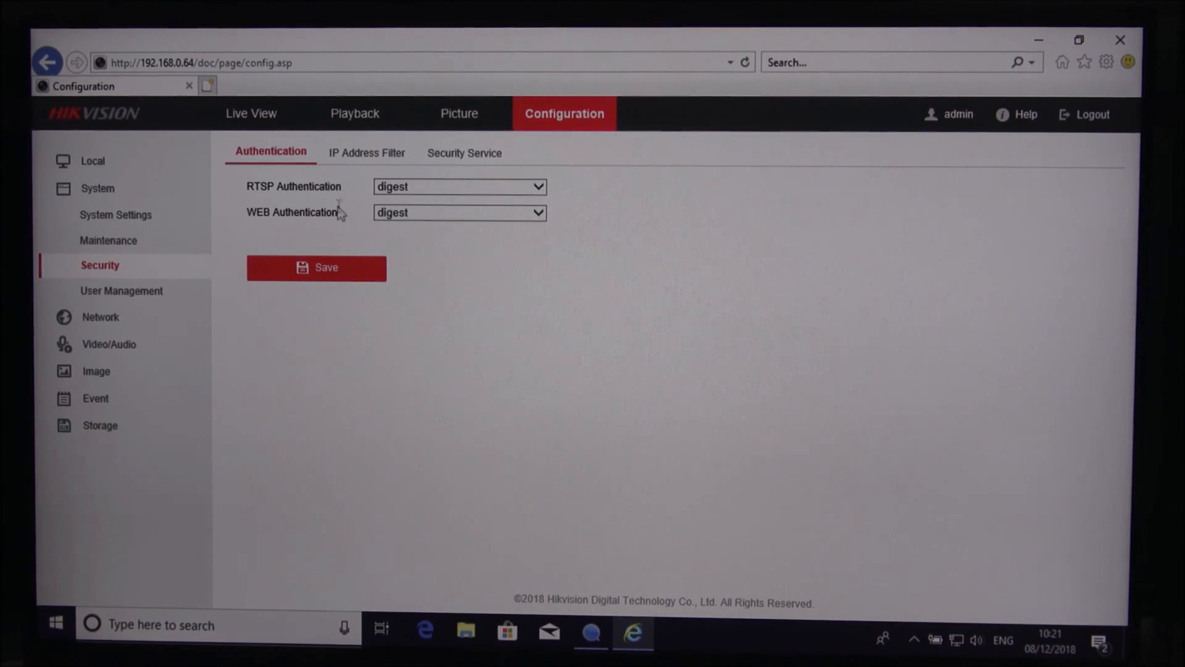
pyautogui.click(362, 152)
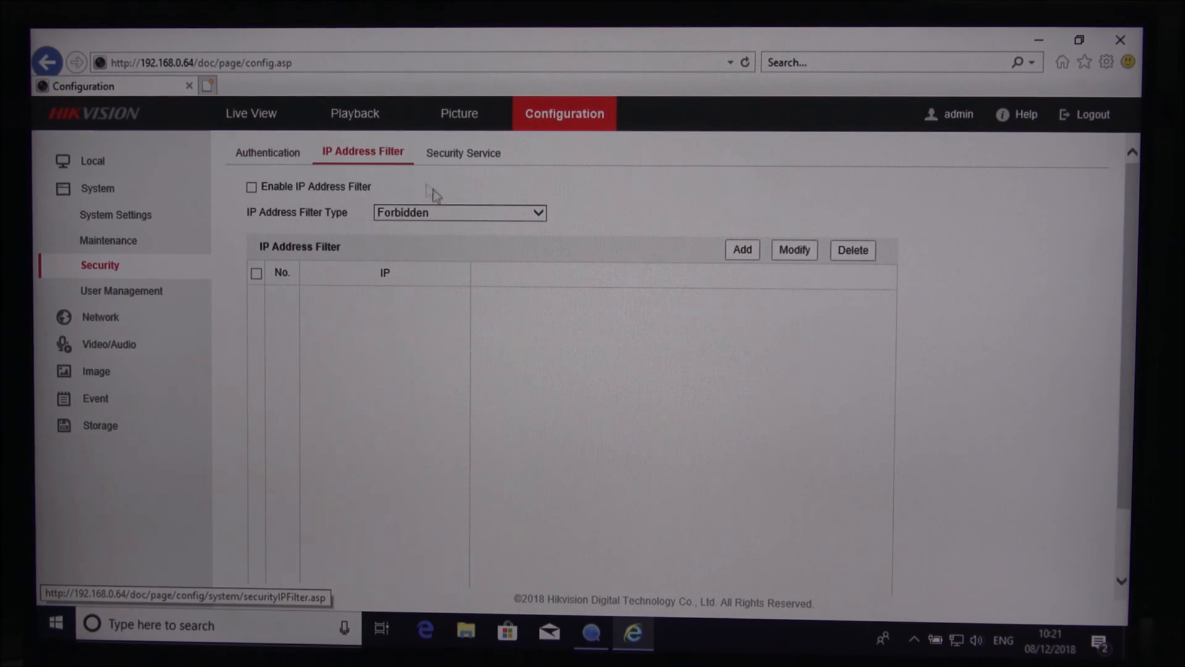
pyautogui.click(462, 152)
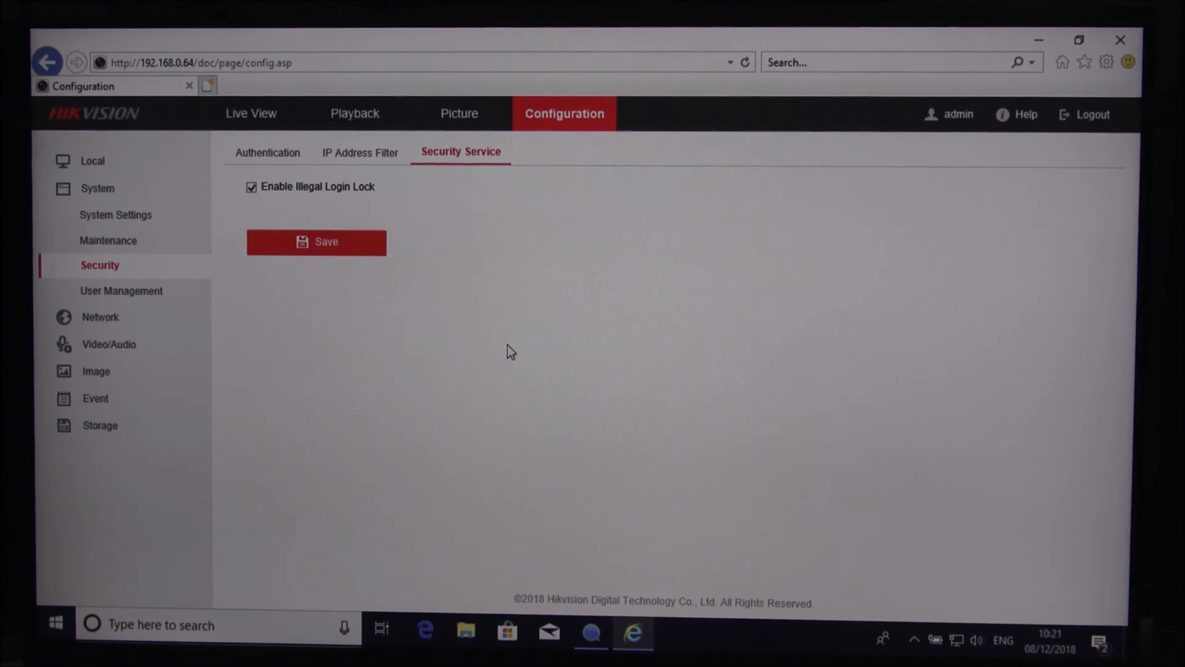
pyautogui.click(123, 290)
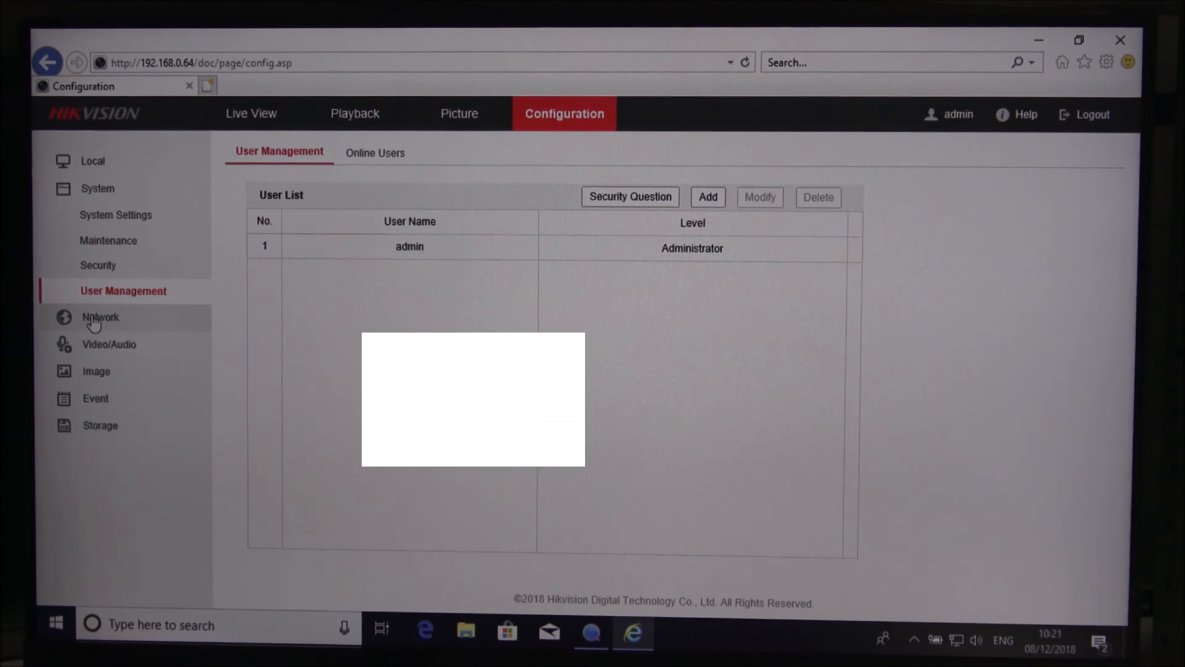
# - Browse Network Basic Settings: TCP/IP, DDNS, PPPoE and NAT pages
pyautogui.click(100, 317)
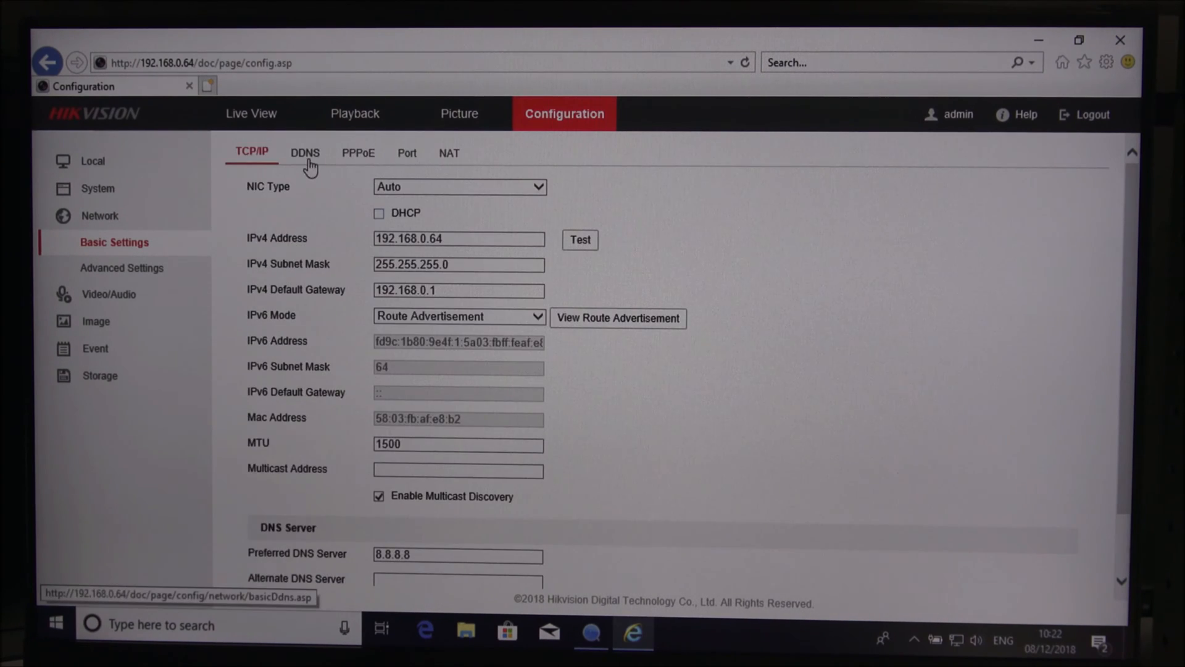
pyautogui.click(305, 153)
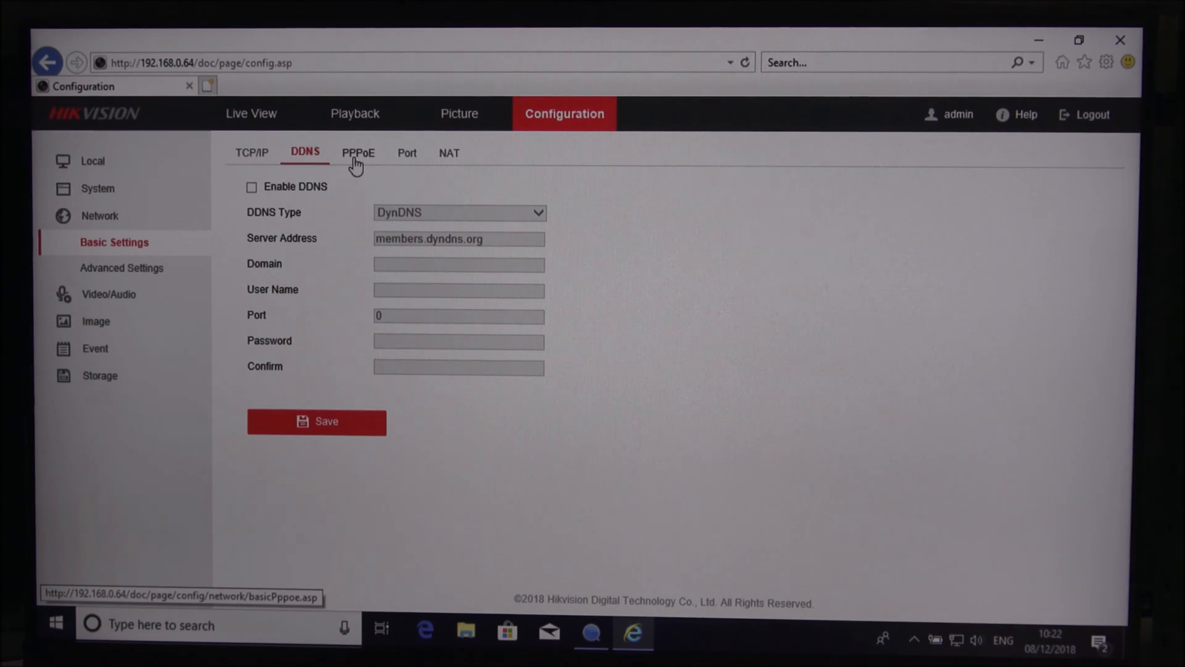
pyautogui.click(358, 153)
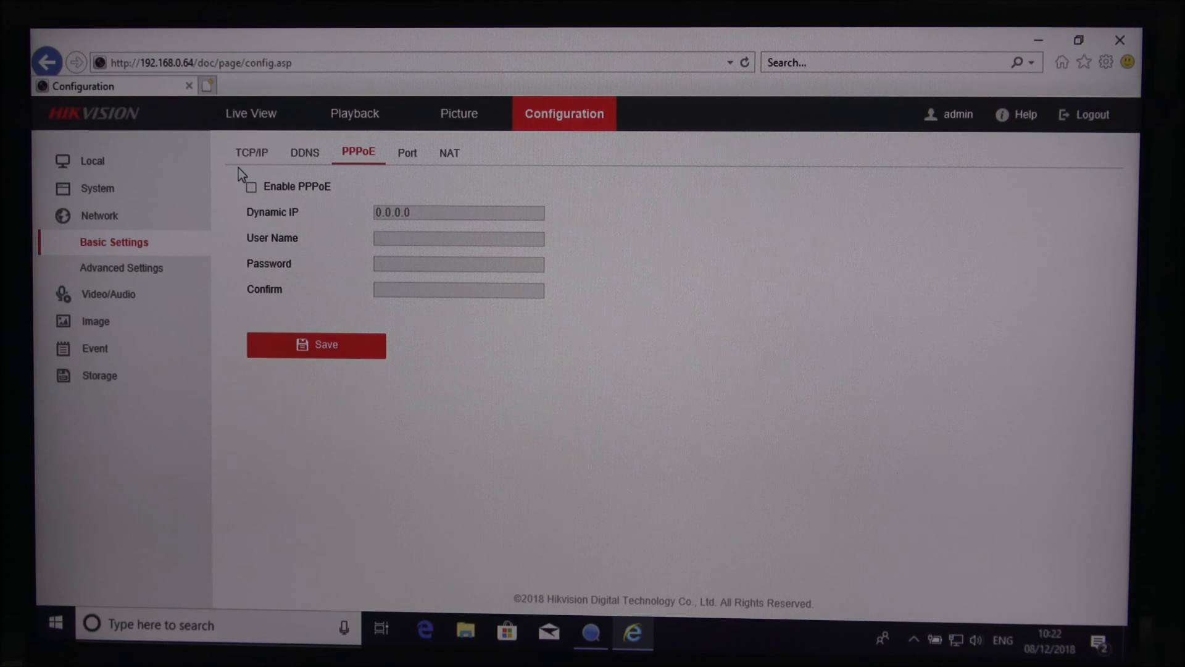
pyautogui.moveTo(408, 153)
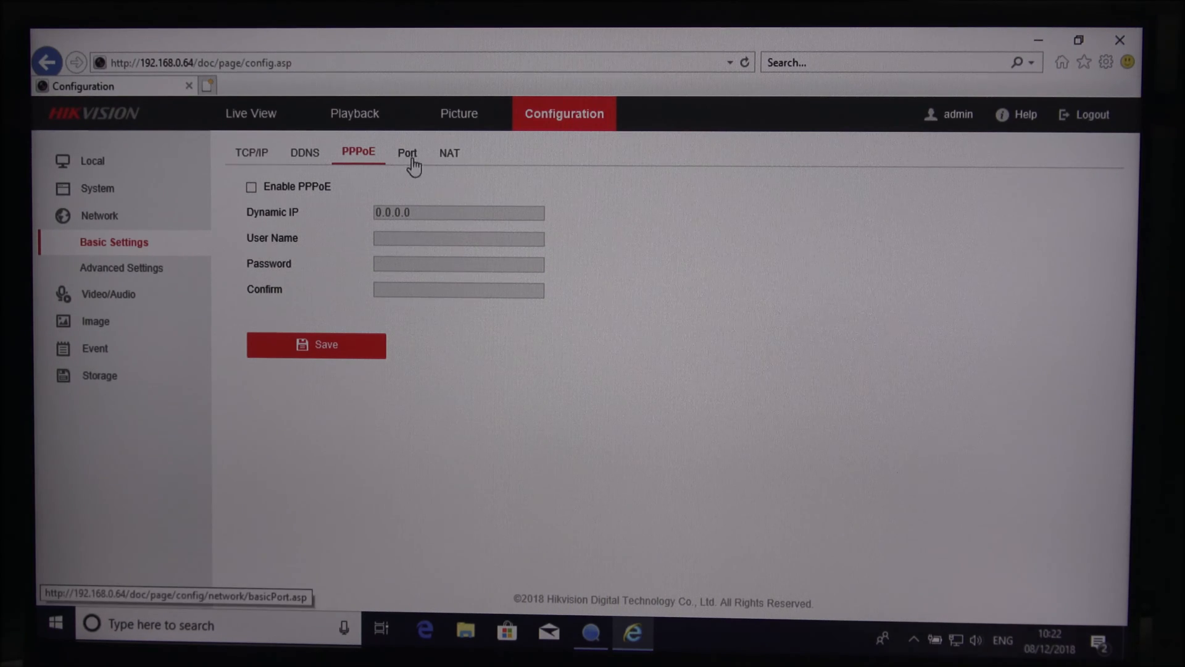
pyautogui.click(449, 152)
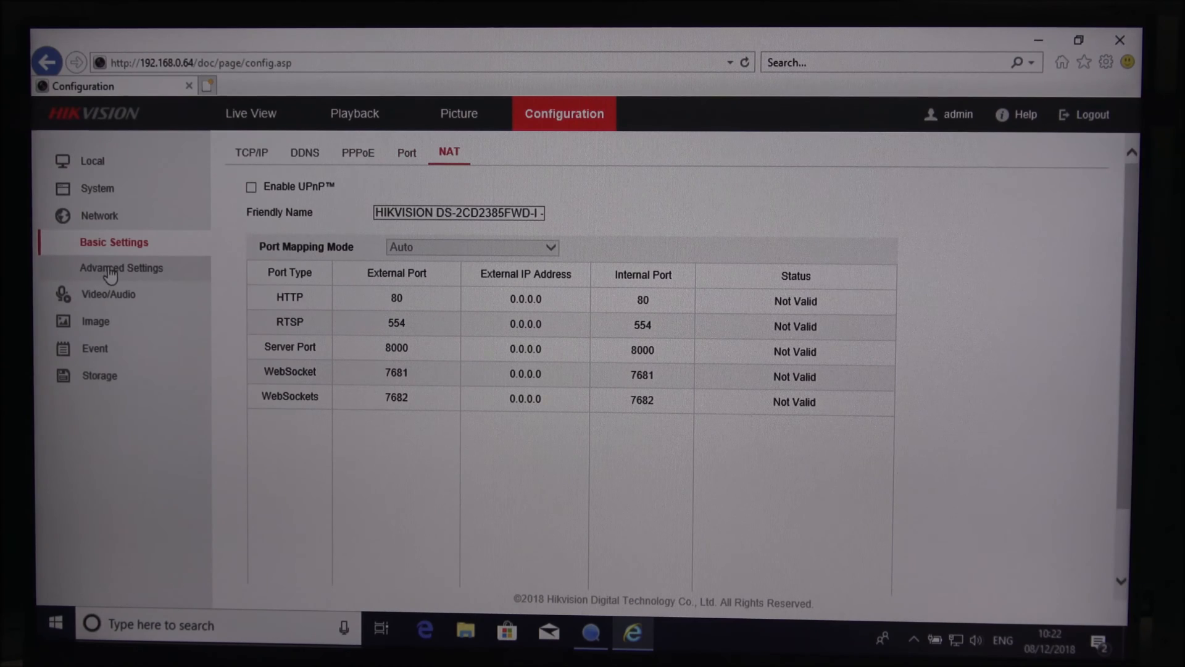
# - Browse Network Advanced Settings: SNMP, FTP and Email pages
pyautogui.click(123, 267)
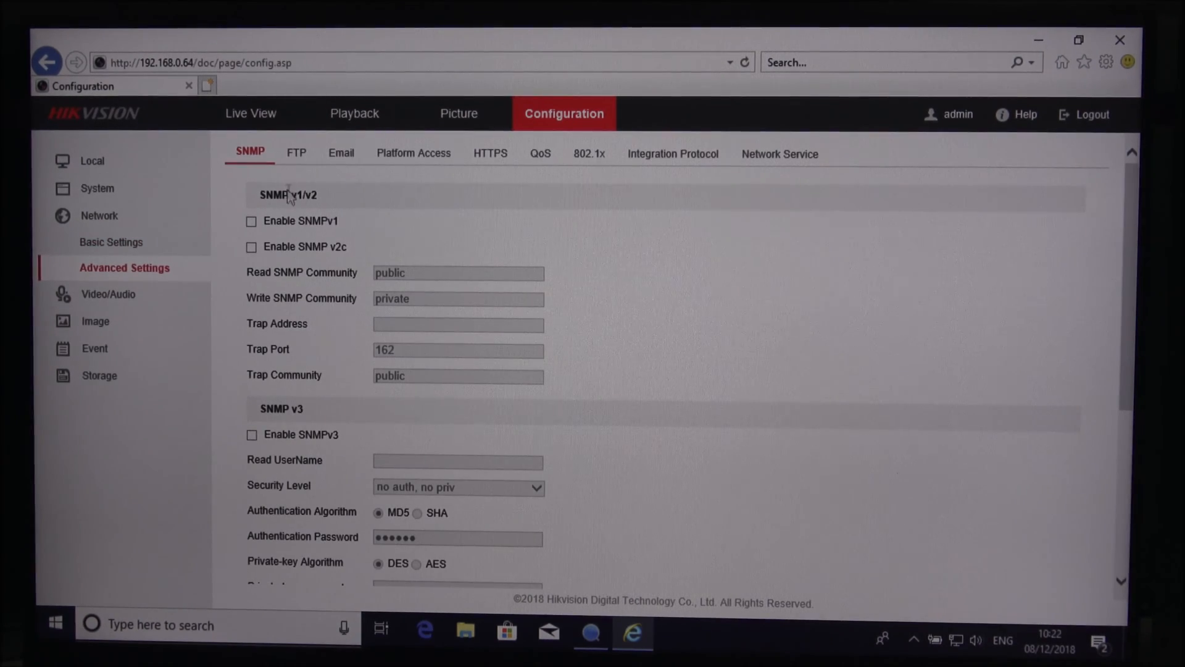
pyautogui.moveTo(315, 367)
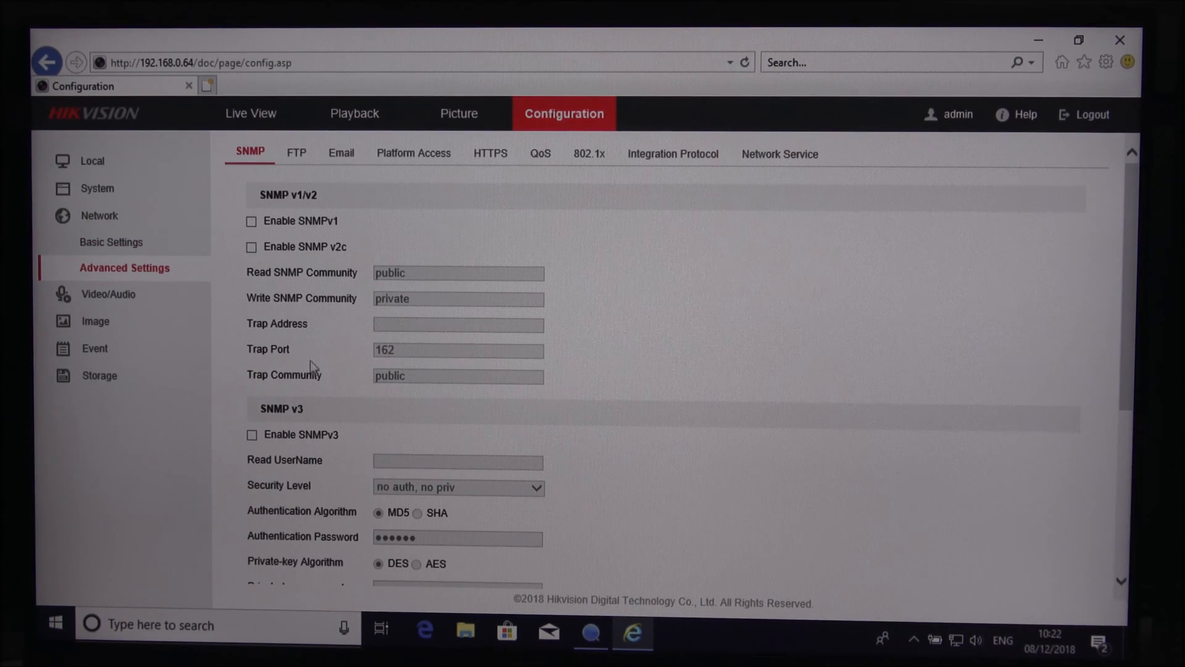
pyautogui.scroll(-3)
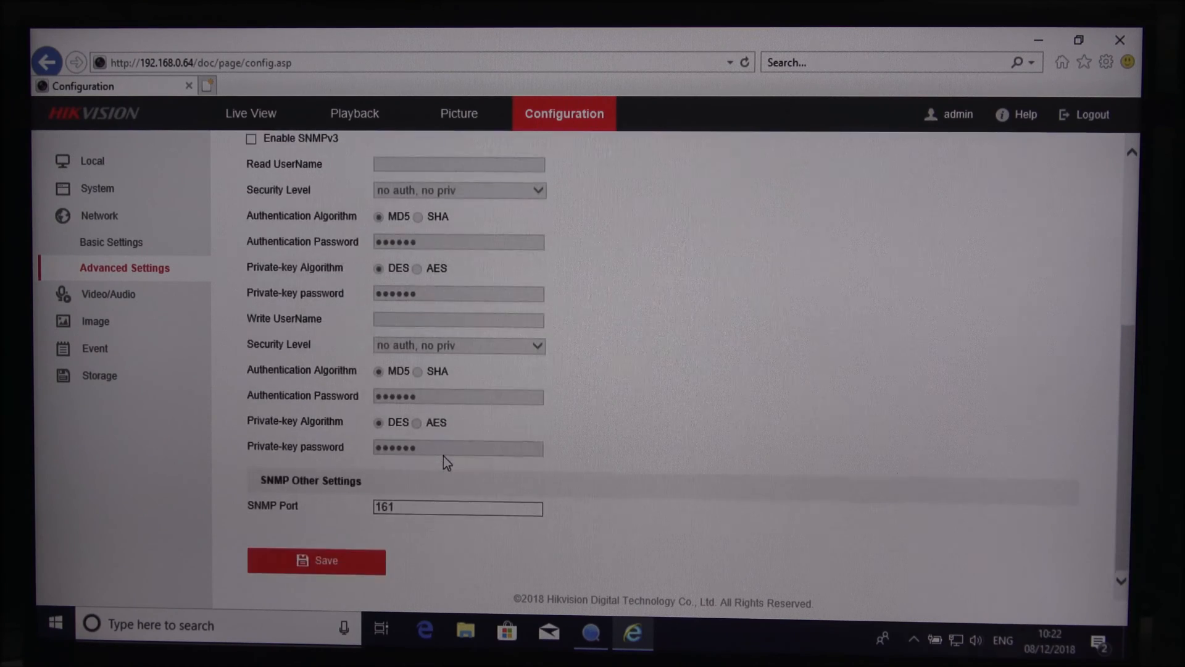
pyautogui.click(295, 153)
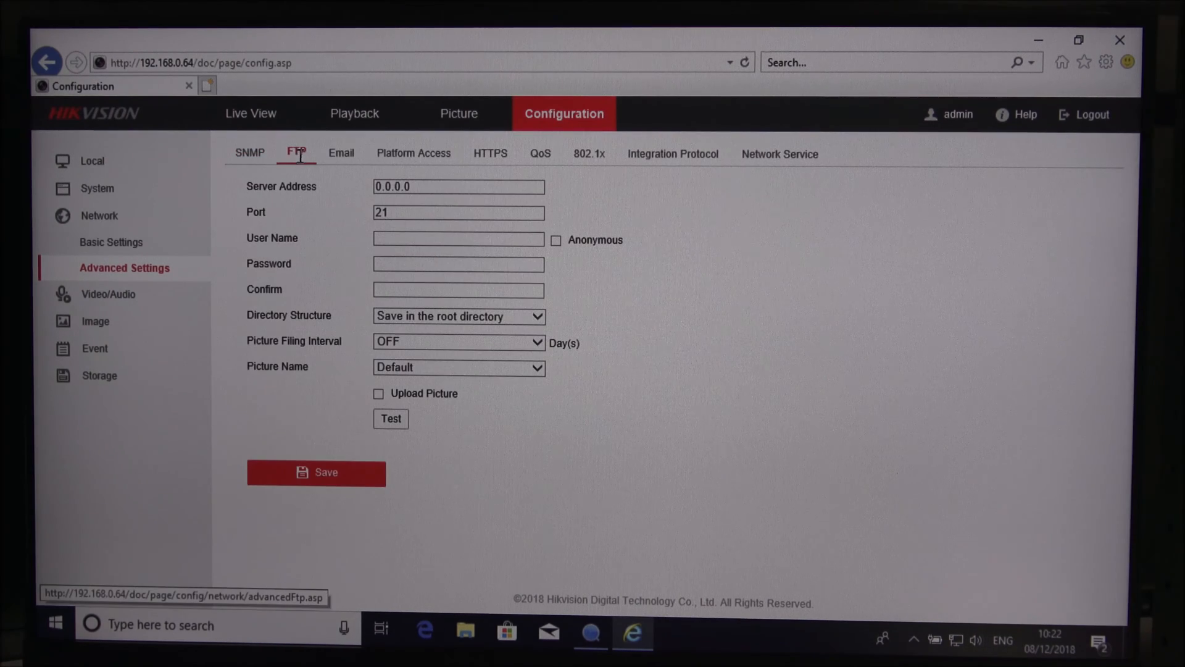
pyautogui.click(341, 153)
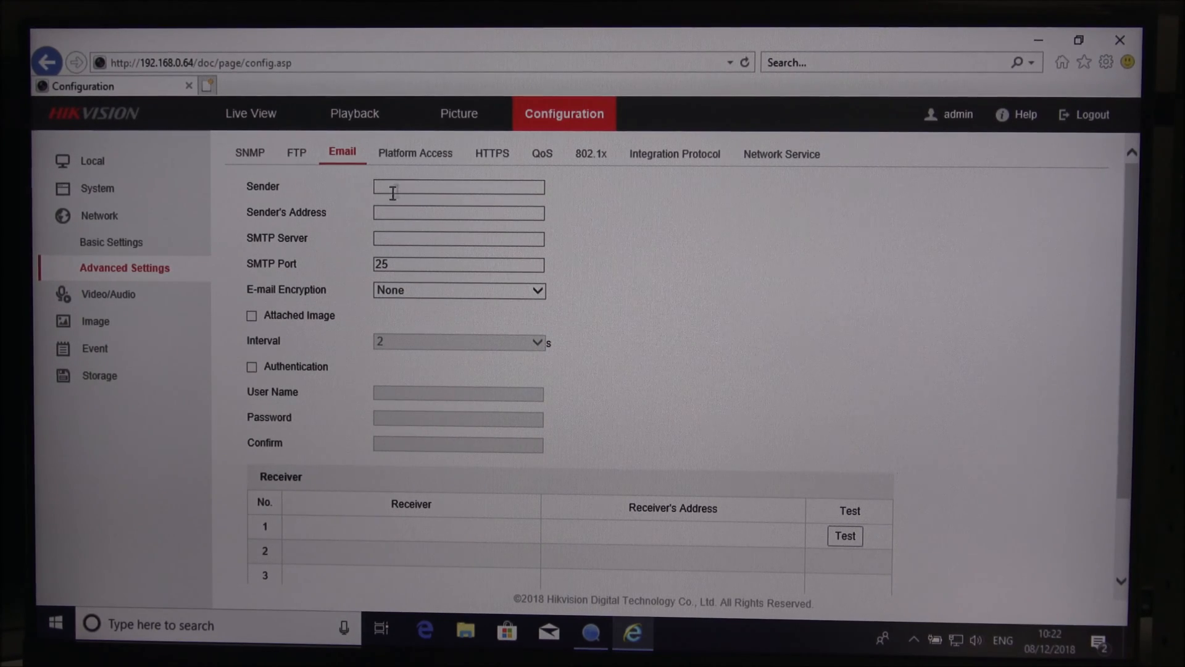
pyautogui.moveTo(336, 191)
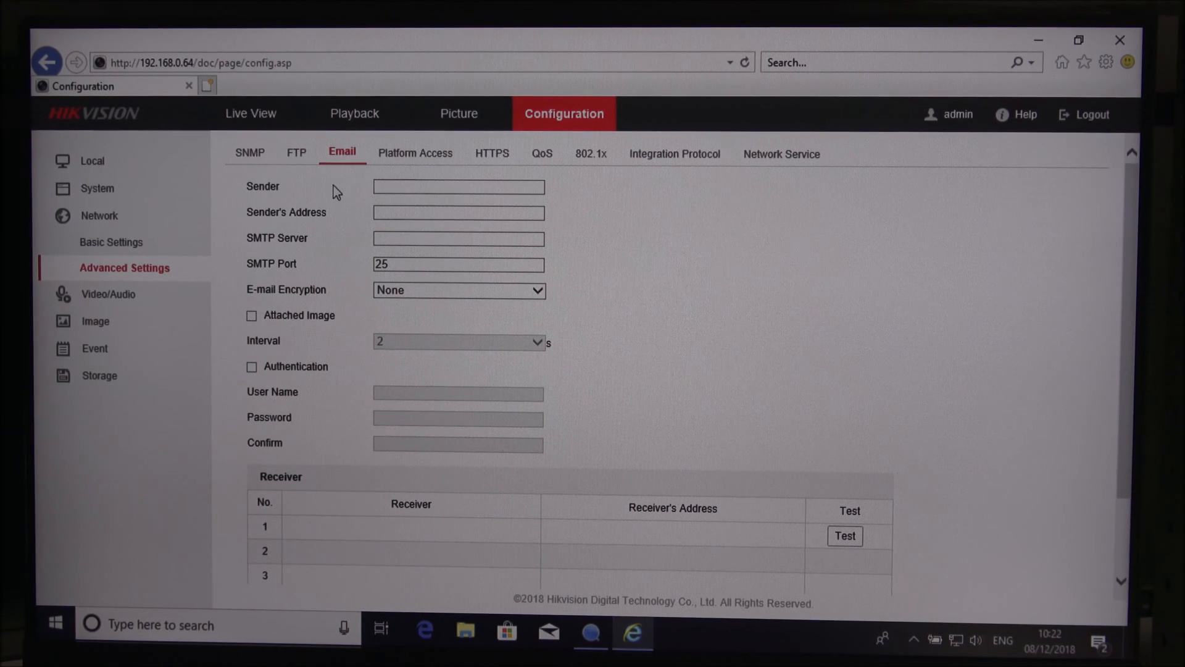
pyautogui.moveTo(414, 153)
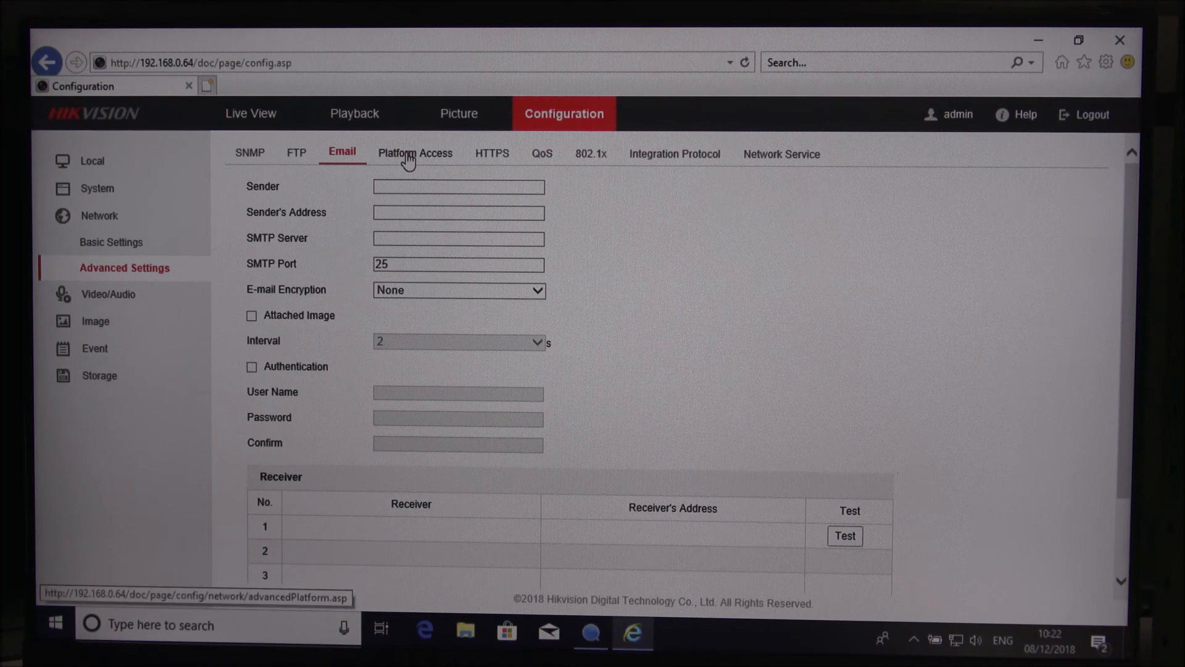
# - Enable Hik-Connect on Platform Access, create a verification code and save the settings
pyautogui.click(415, 154)
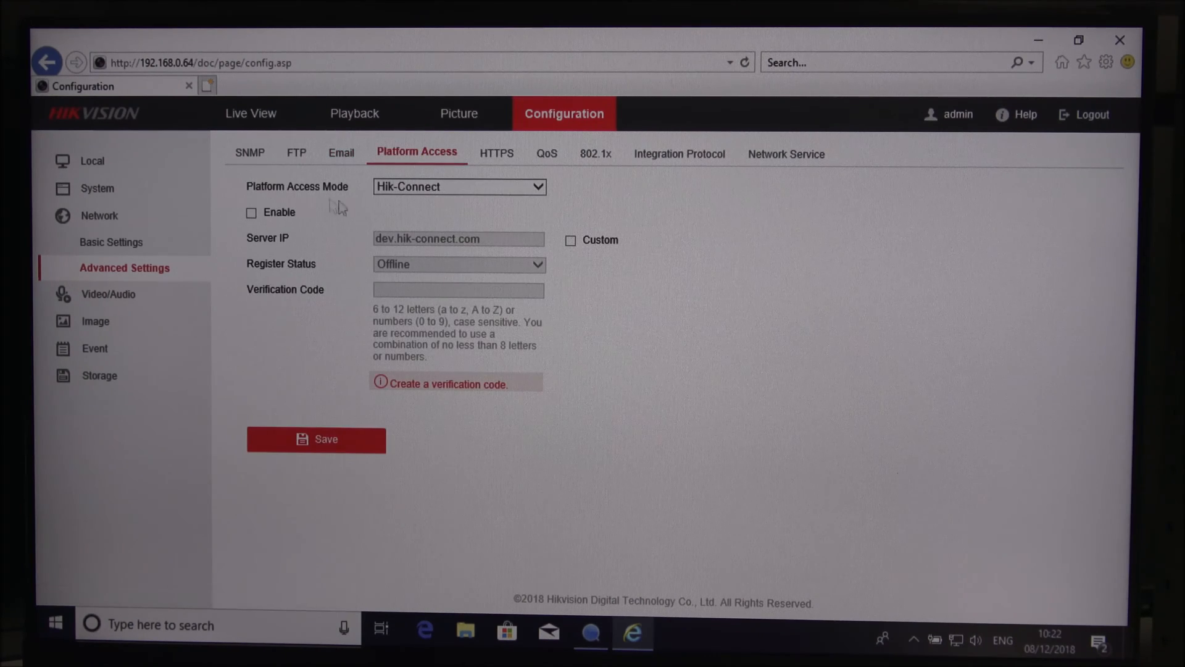
pyautogui.moveTo(507, 449)
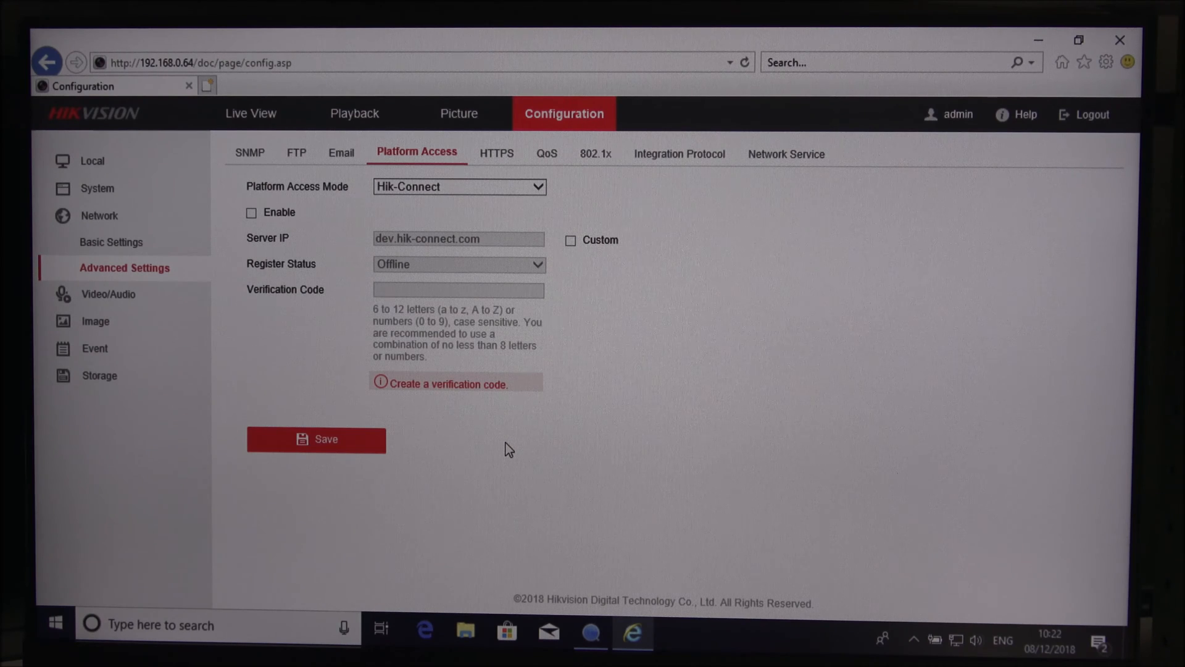
pyautogui.moveTo(447, 210)
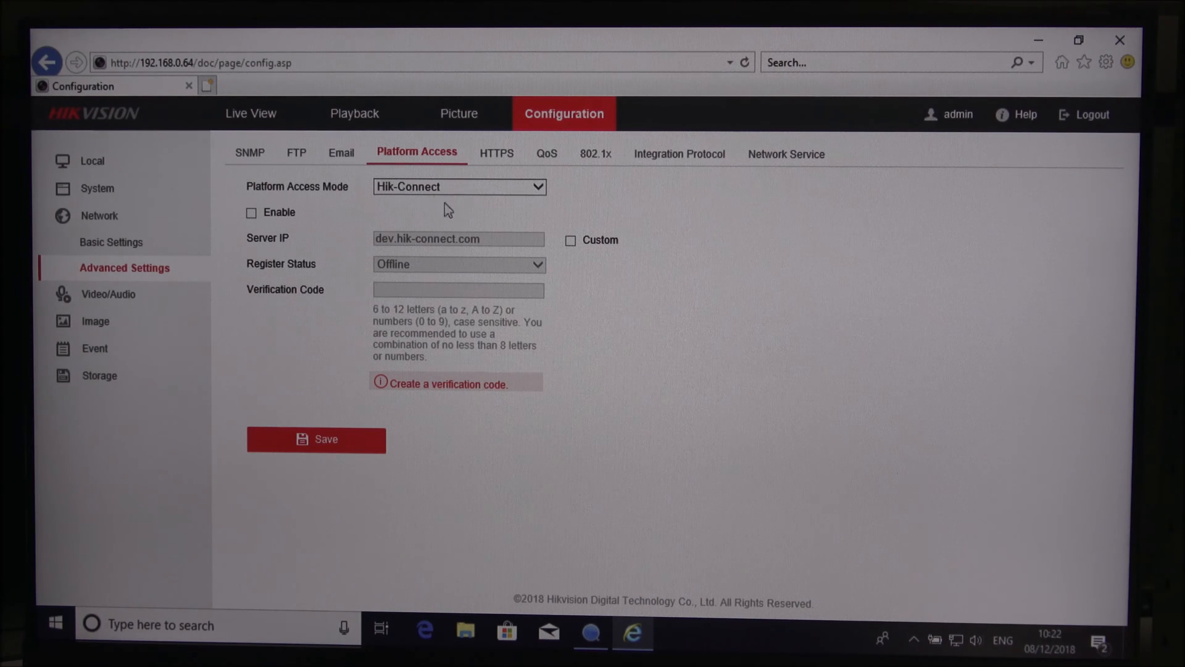
pyautogui.click(252, 213)
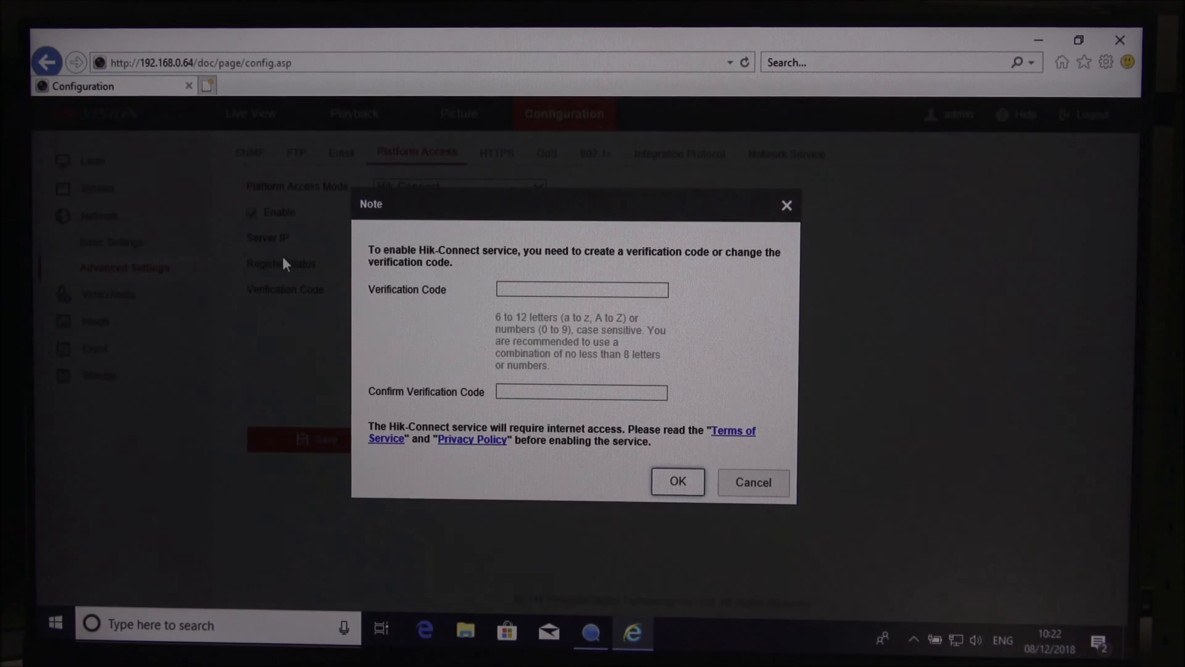
pyautogui.click(582, 289)
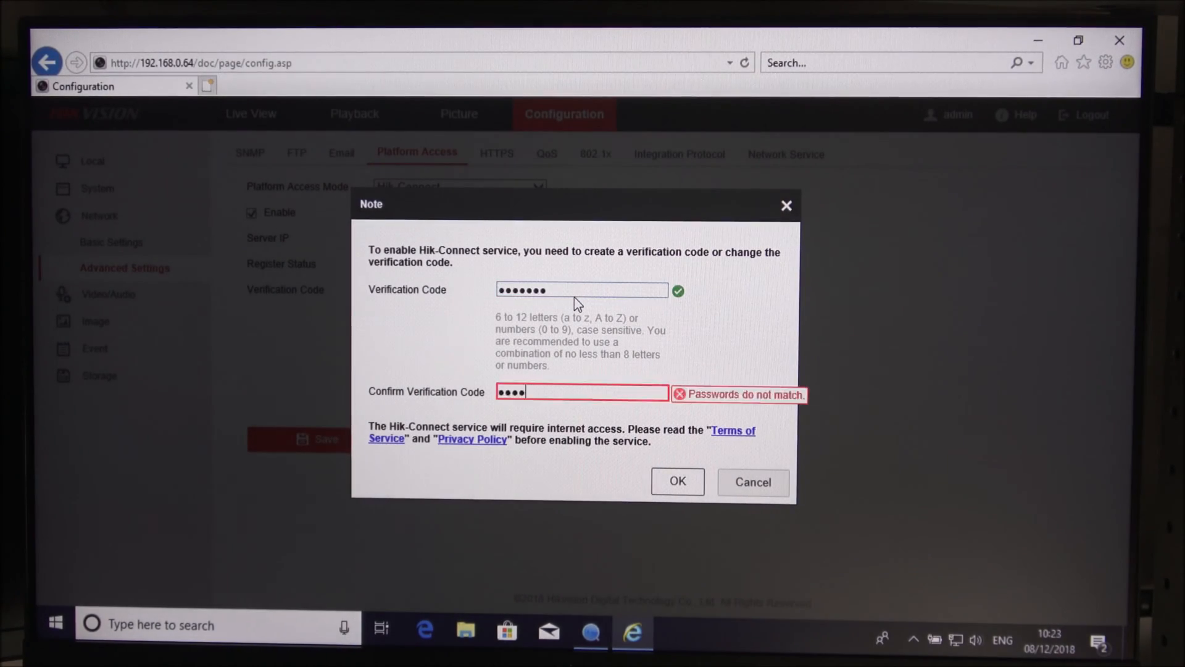
pyautogui.click(752, 483)
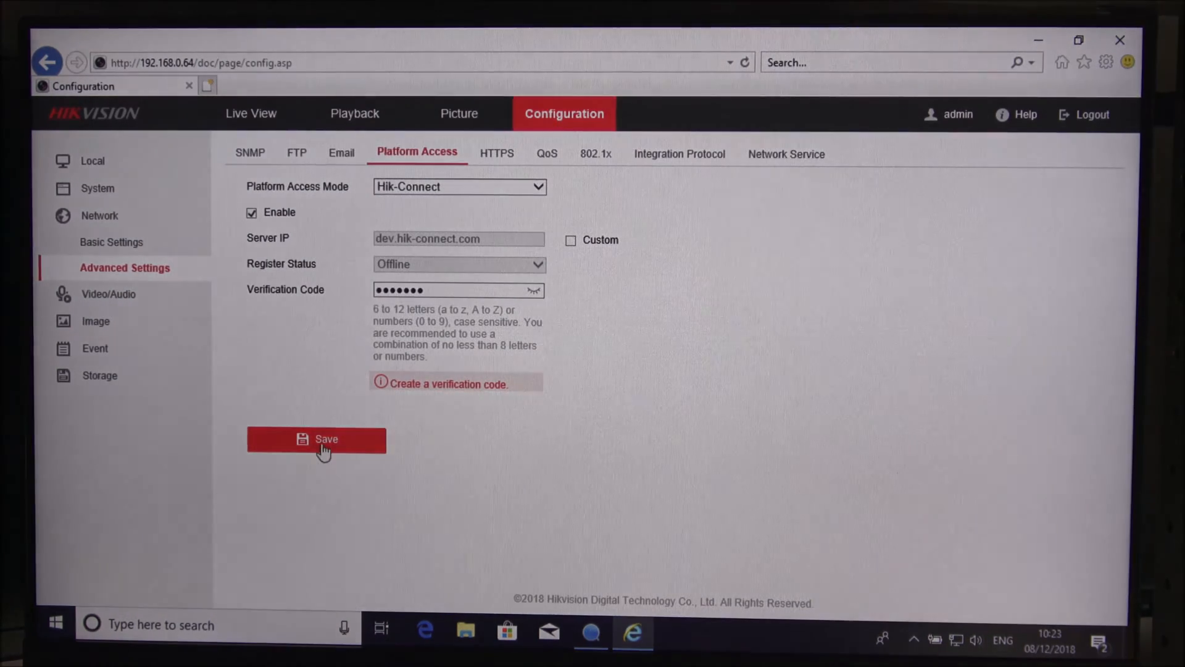
pyautogui.click(317, 439)
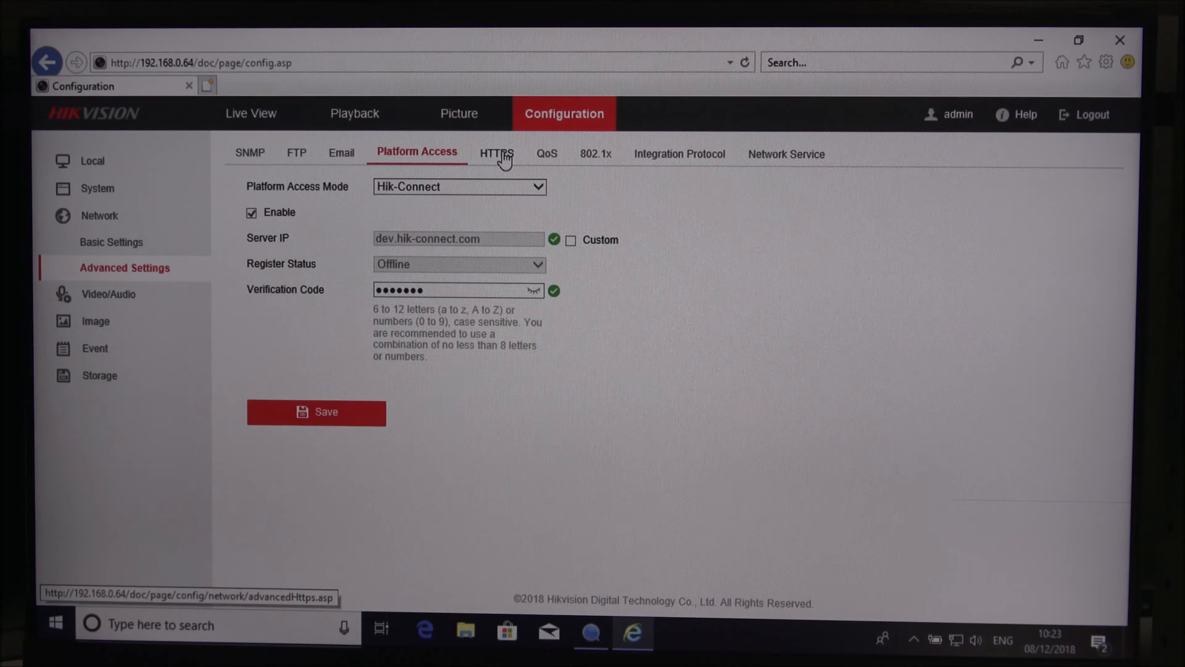
# - View the HTTPS, QoS, 802.1x, Integration Protocol and Network Service (WebSocket) pages
pyautogui.click(490, 153)
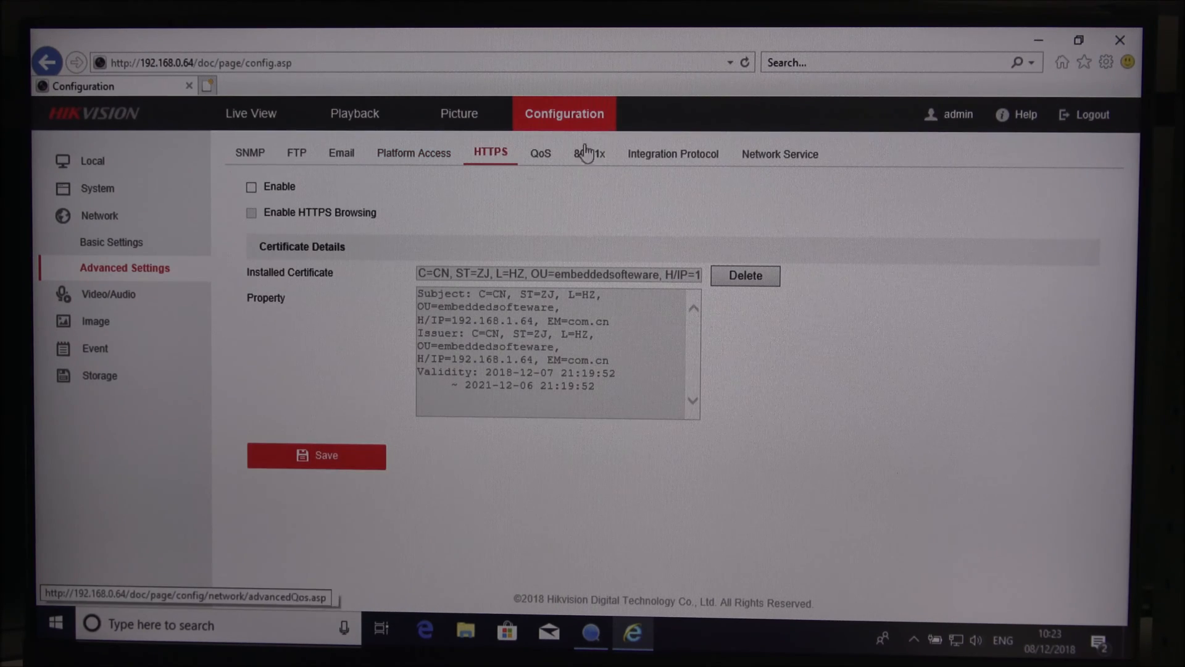
pyautogui.click(540, 153)
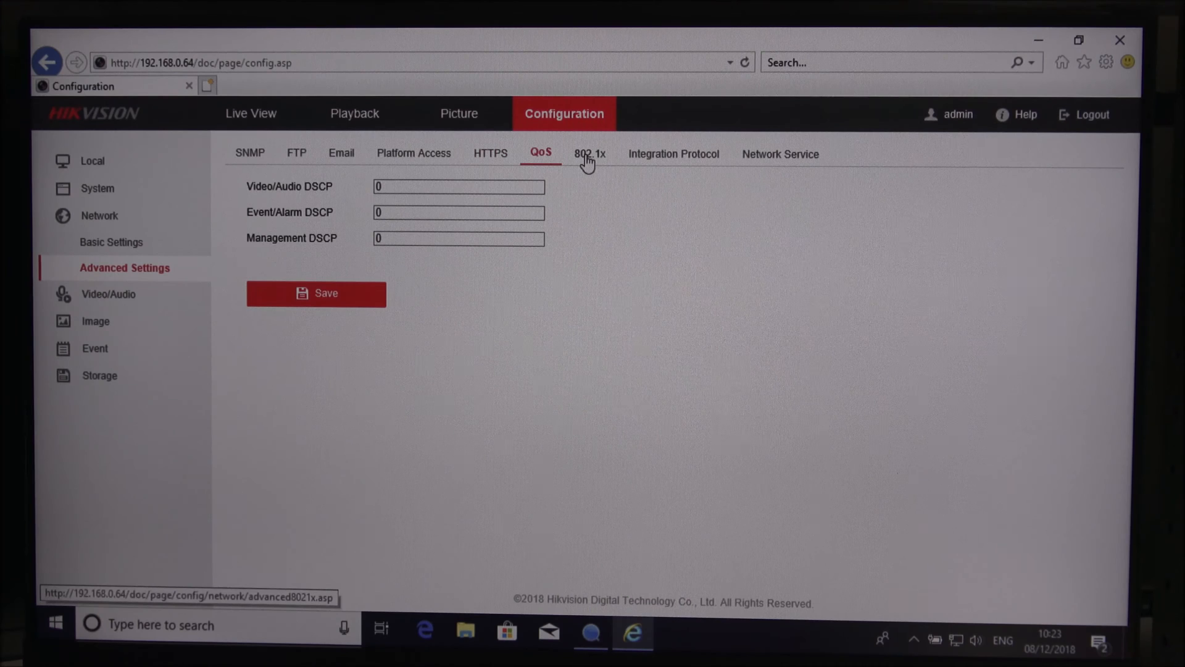
pyautogui.click(589, 153)
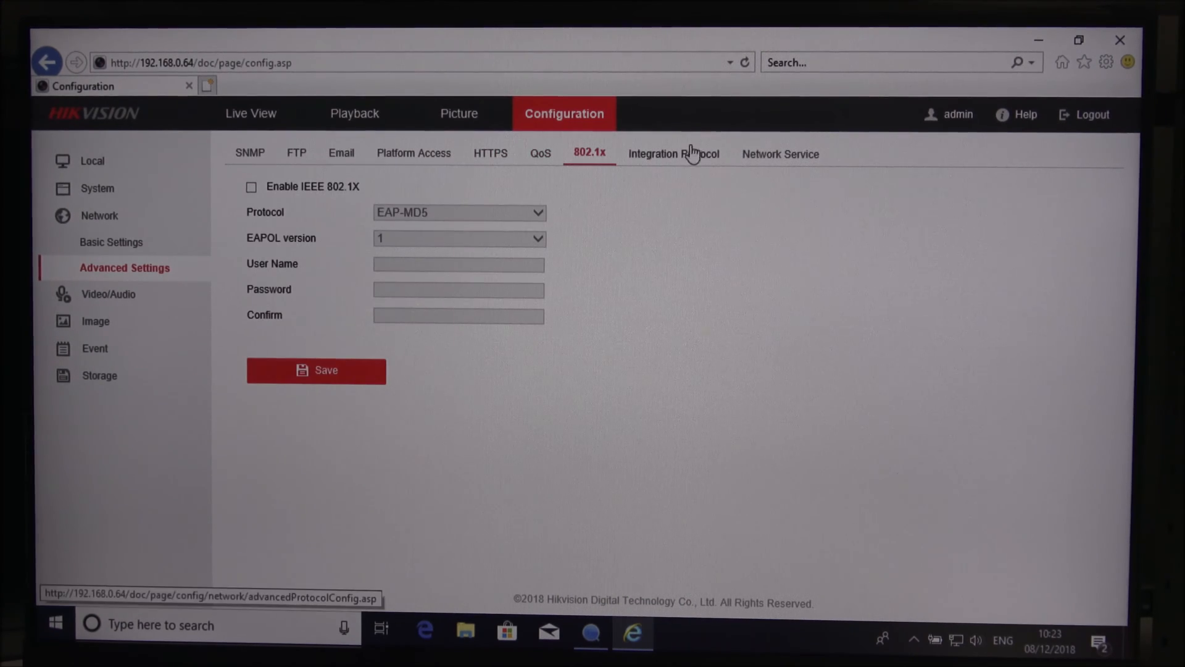
pyautogui.click(673, 153)
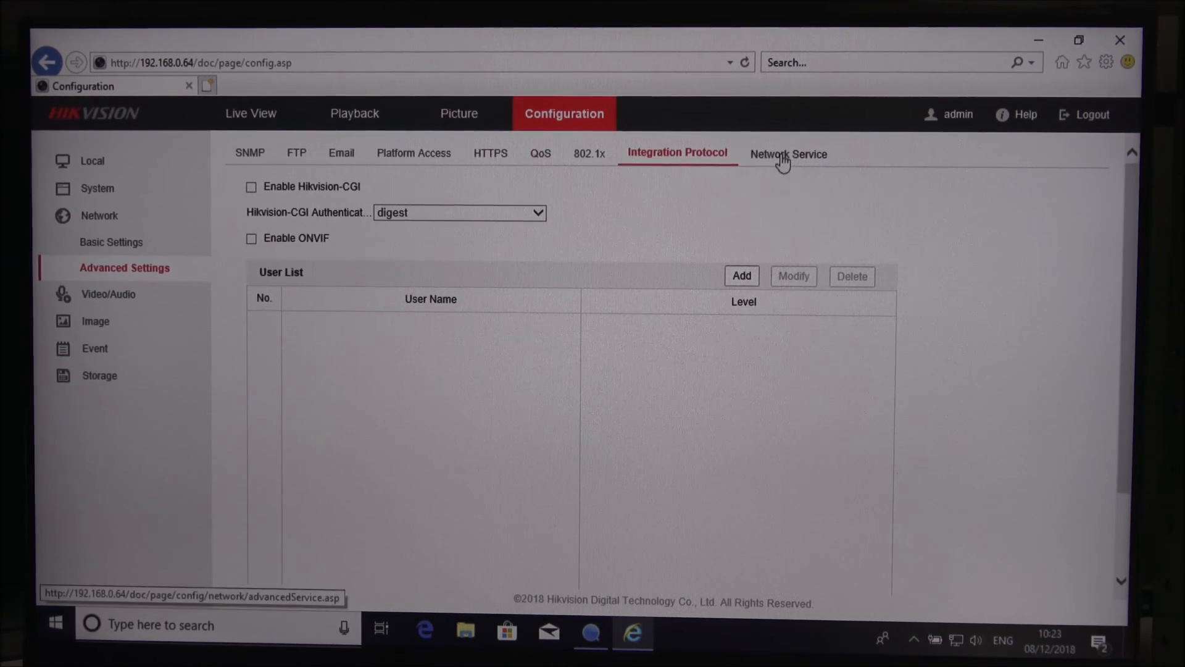
pyautogui.click(788, 154)
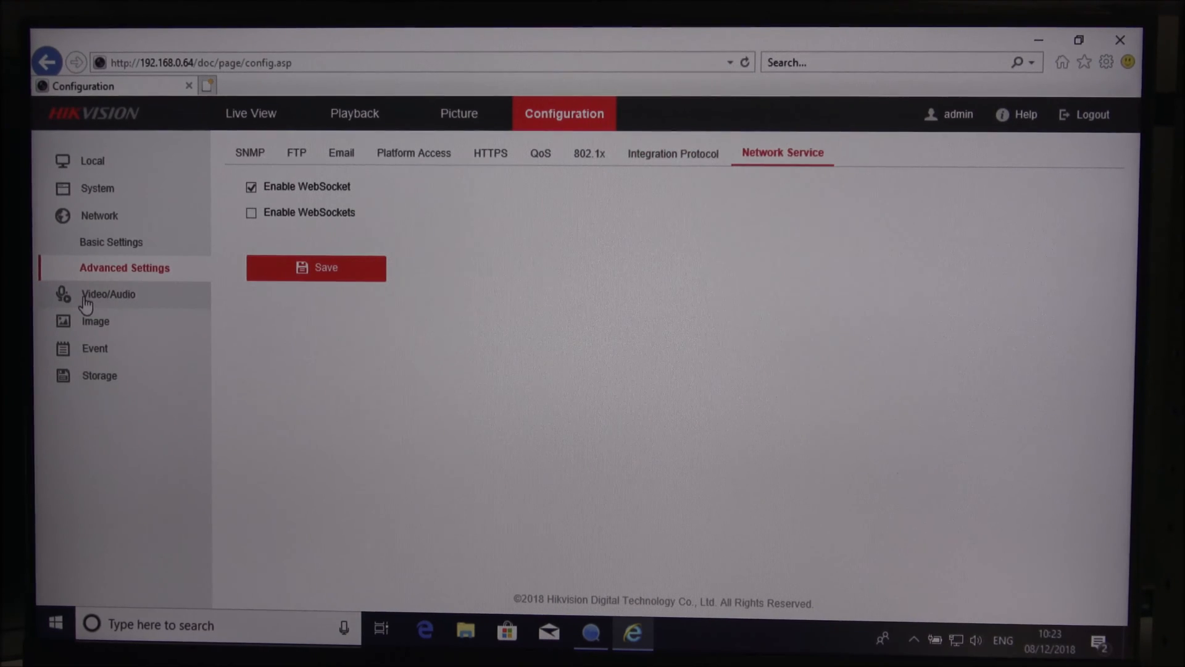
# - Adjust the main stream's video quality level and check its H.264 video encoding choice
pyautogui.click(108, 294)
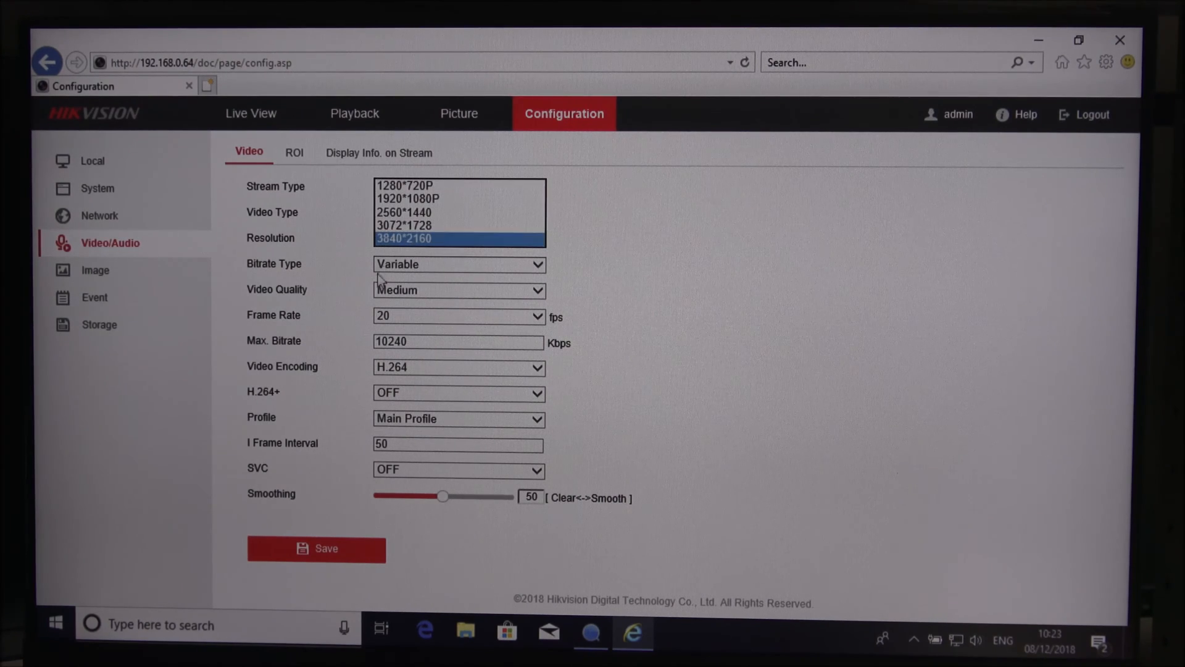
pyautogui.click(458, 289)
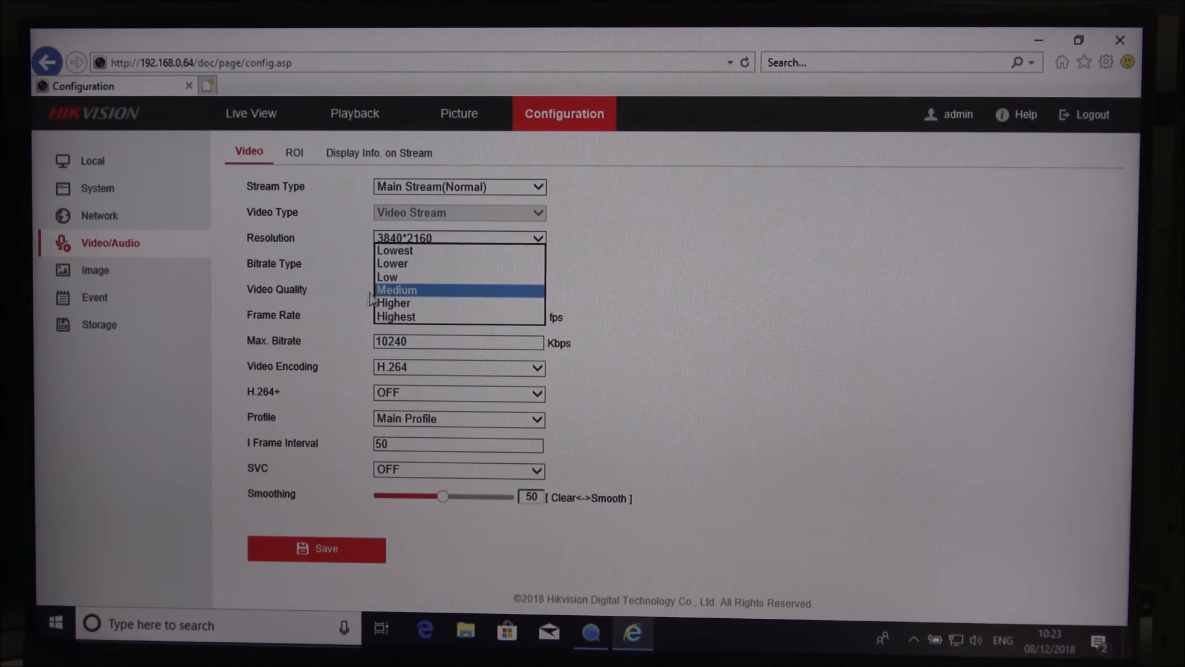
pyautogui.click(395, 317)
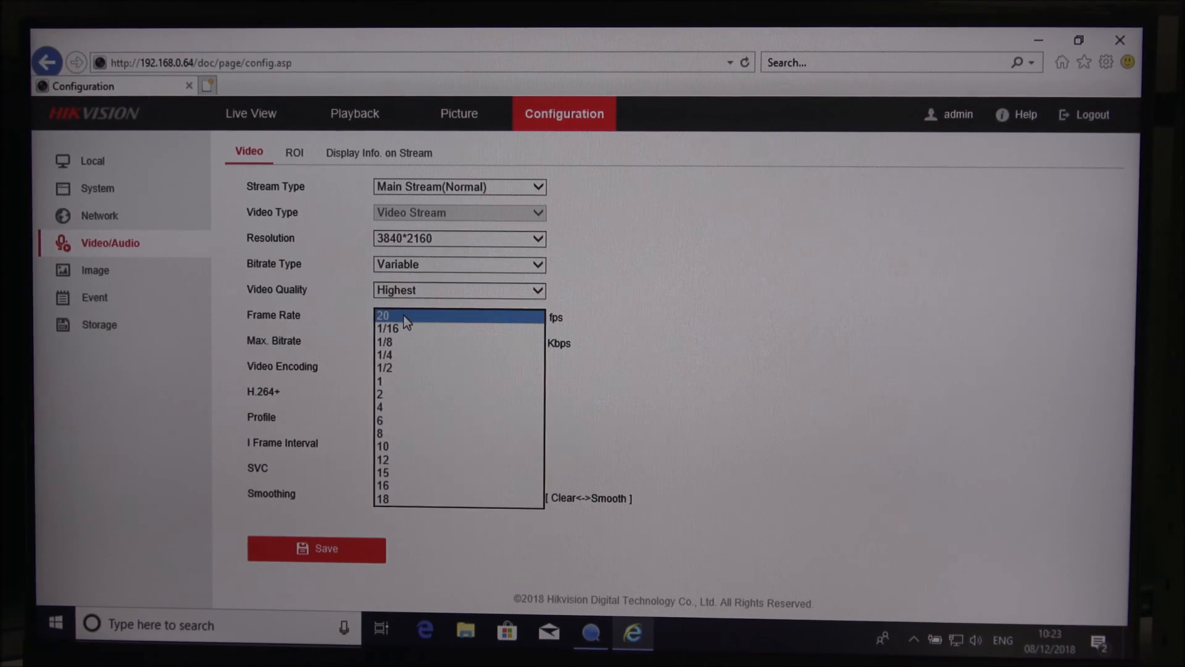
pyautogui.moveTo(409, 328)
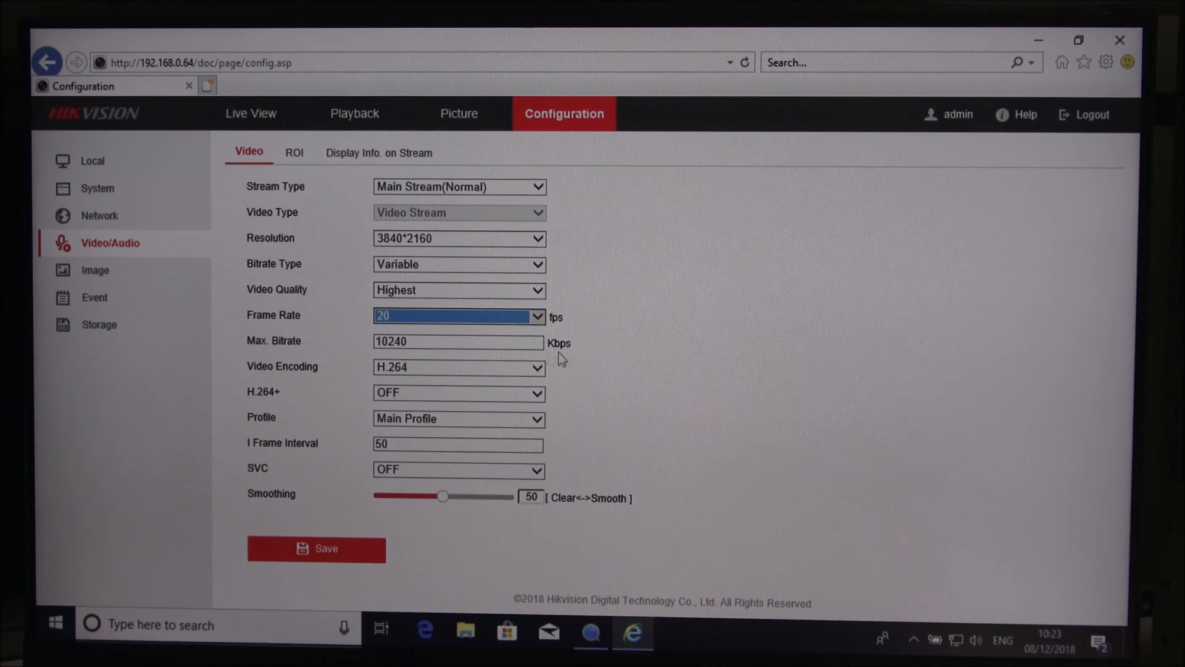
pyautogui.click(459, 367)
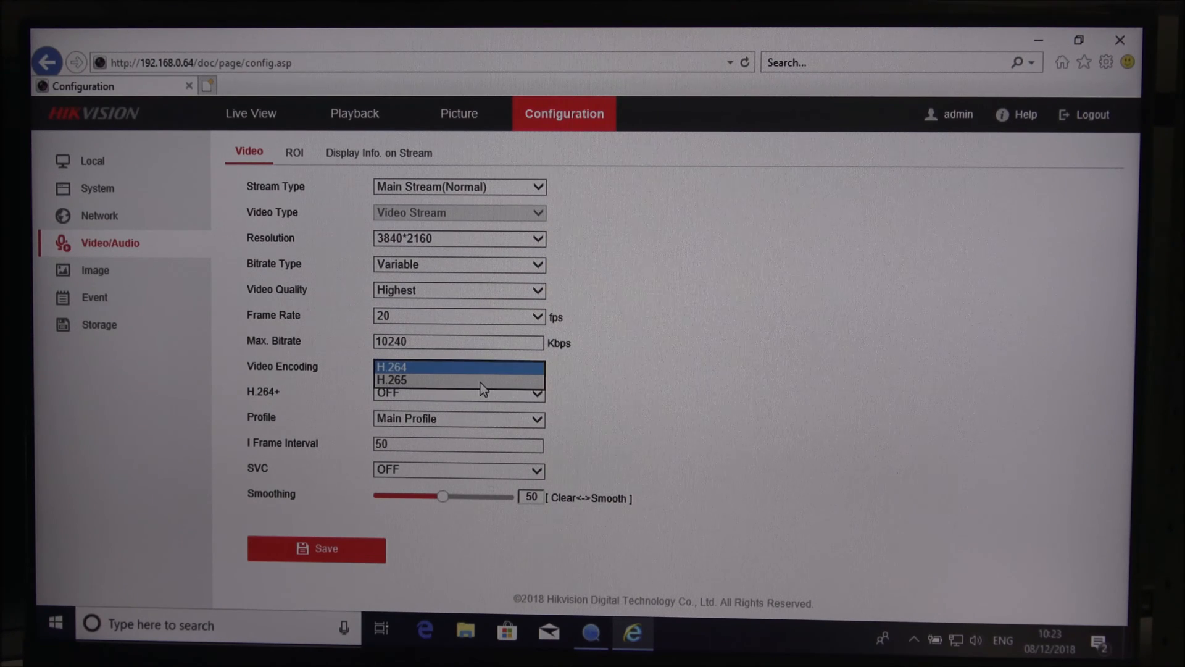
# - Glance at the display-info page, then switch Stream Type to Sub-stream to review its 640×480 settings
pyautogui.click(379, 151)
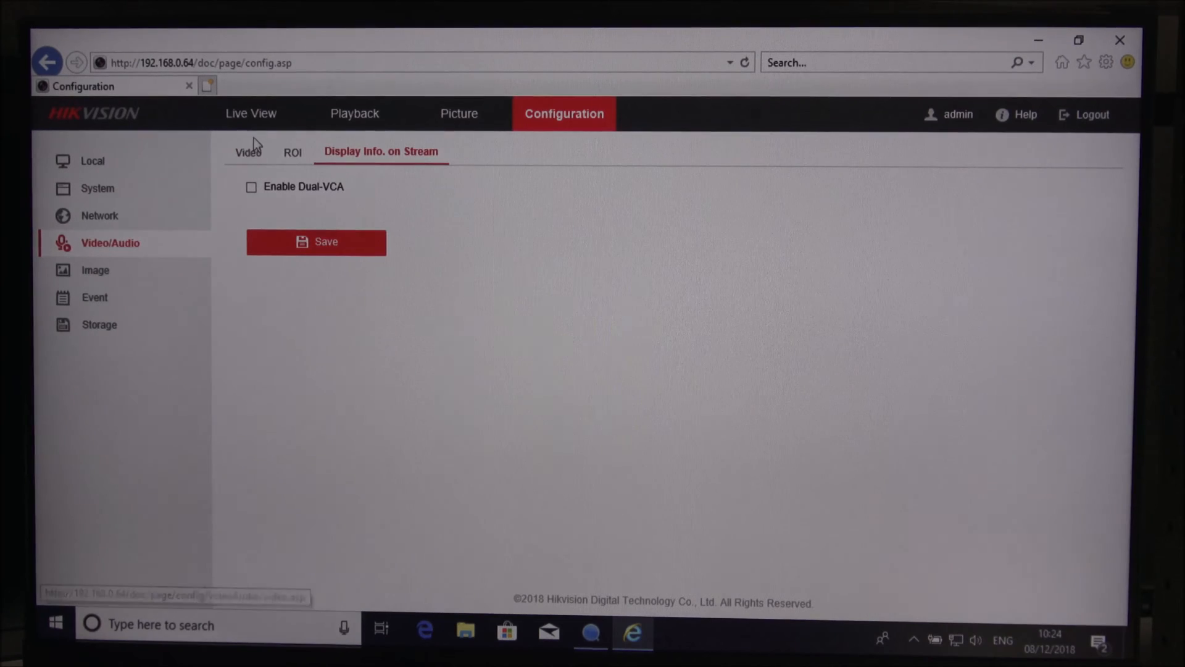
pyautogui.click(248, 152)
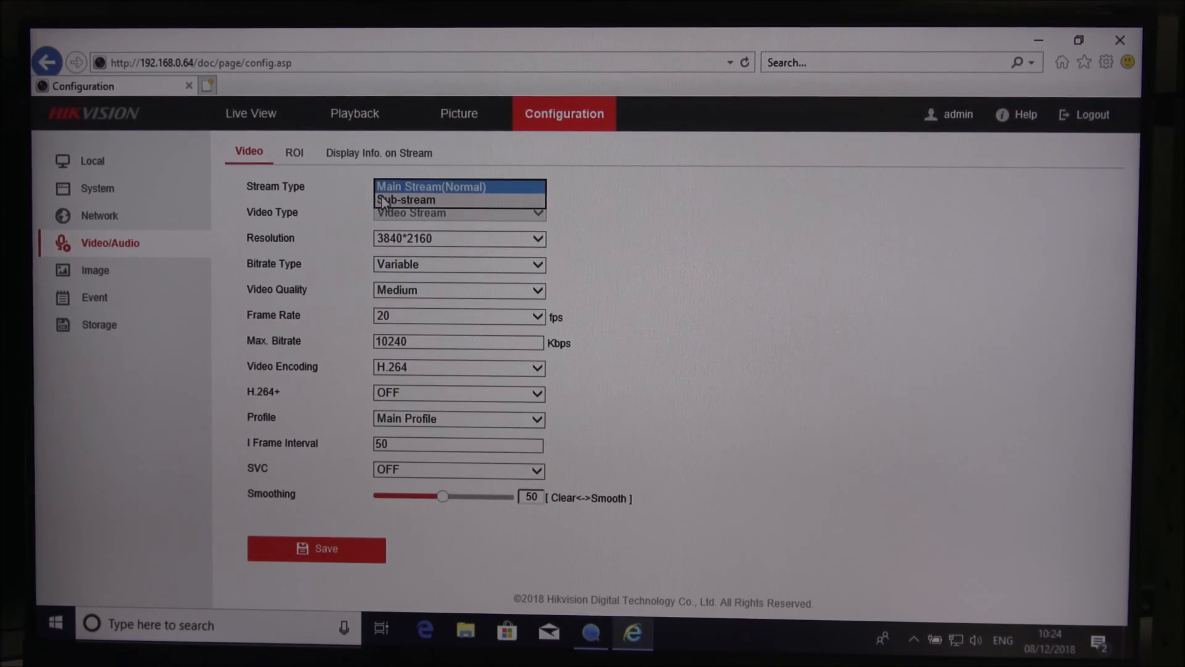
pyautogui.click(405, 200)
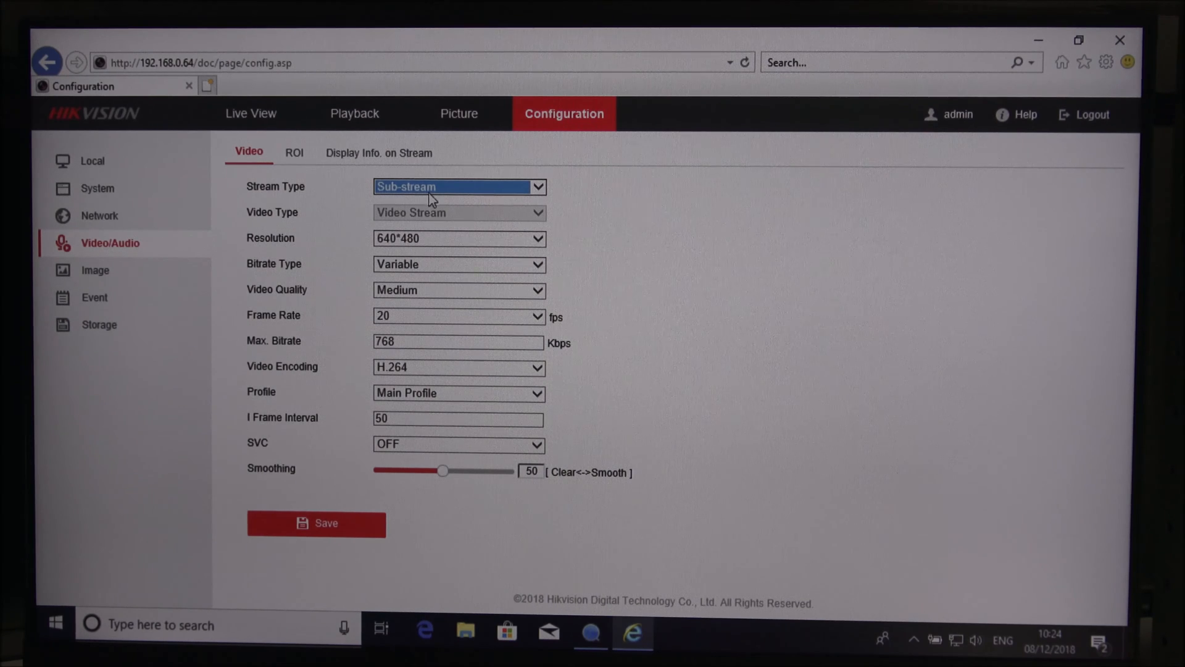
pyautogui.click(459, 186)
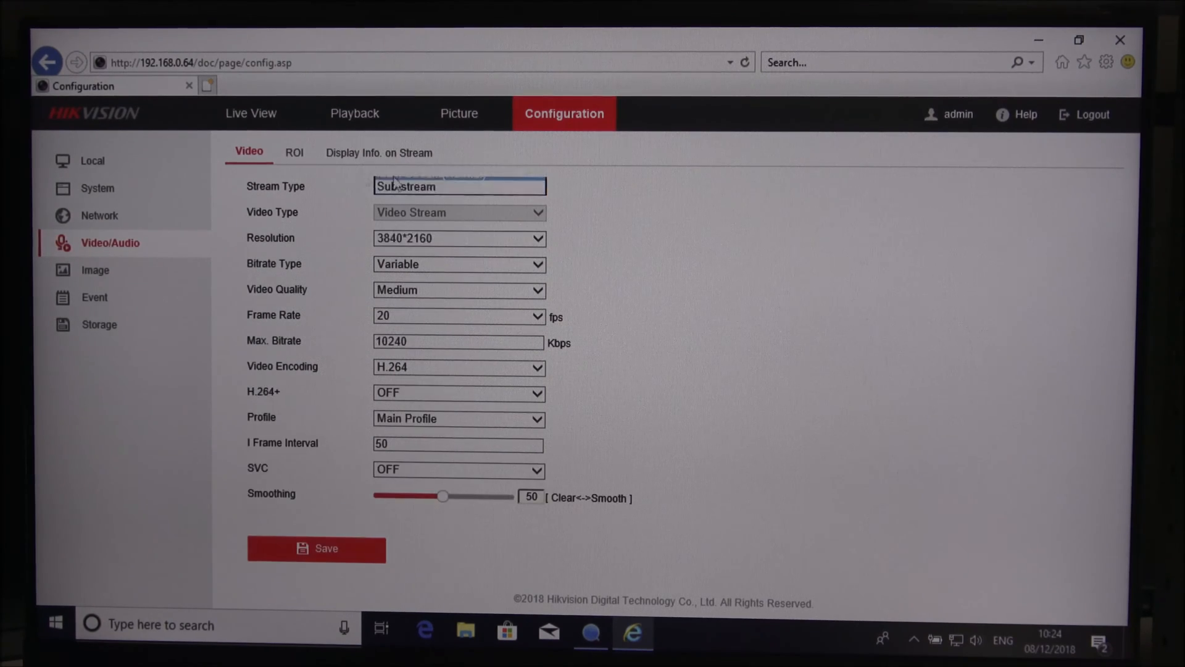
# - Review the Image display settings with Exposure expanded, then the OSD Settings and Privacy Mask pages
pyautogui.click(95, 270)
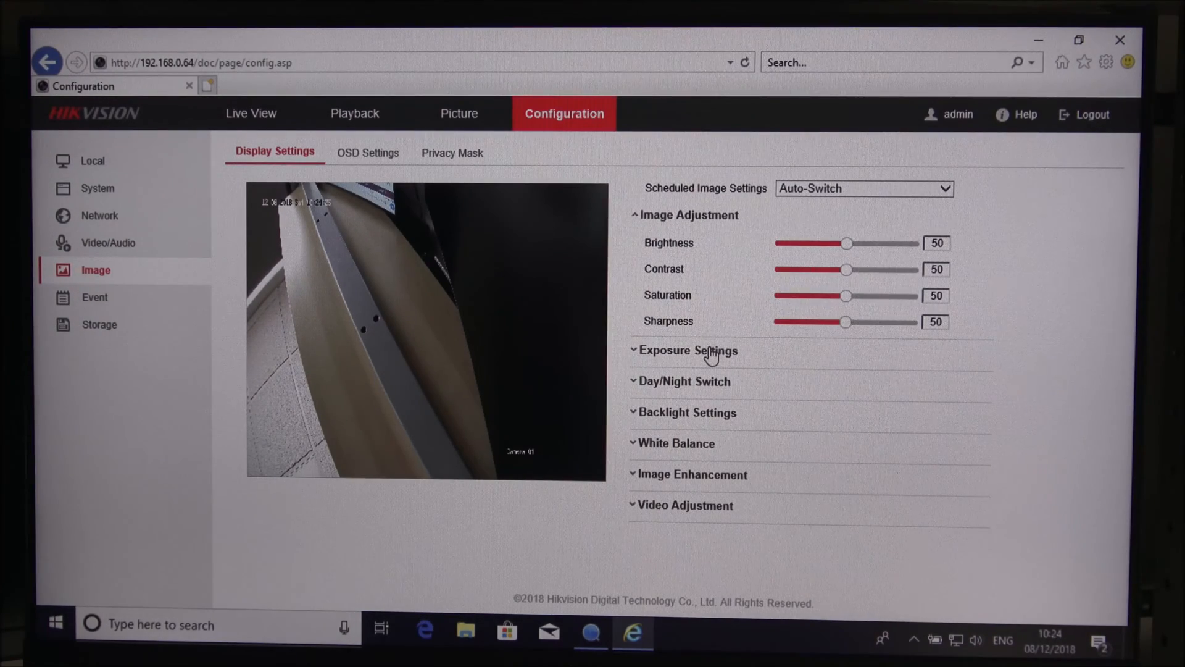
pyautogui.moveTo(706, 503)
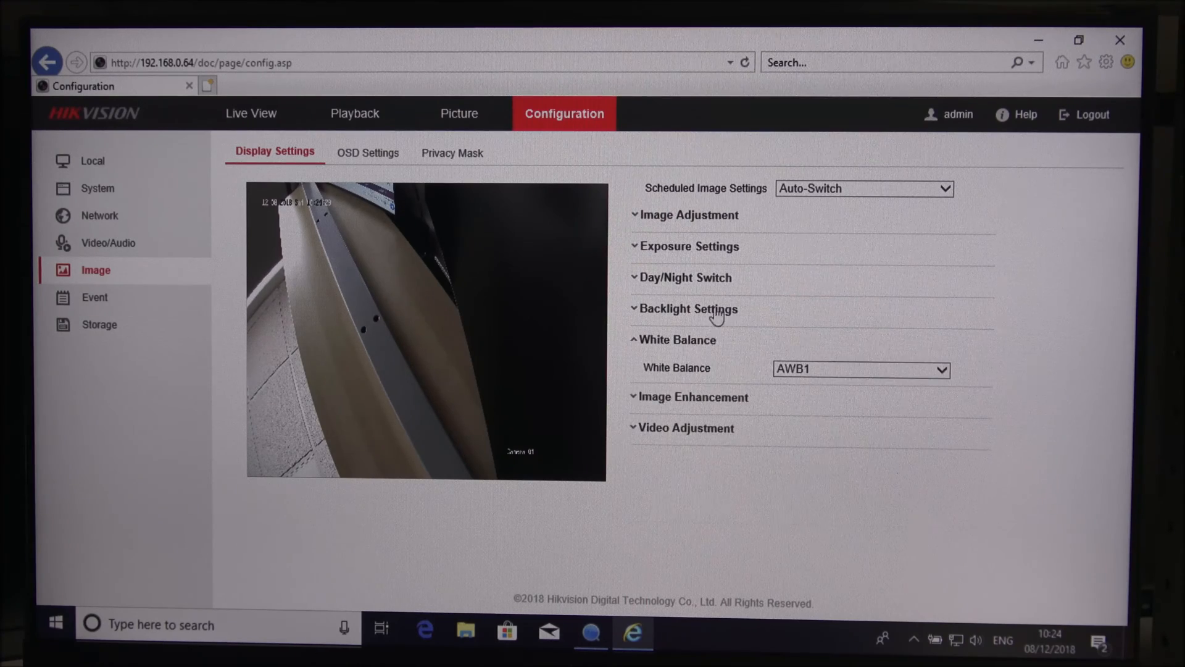
pyautogui.click(689, 246)
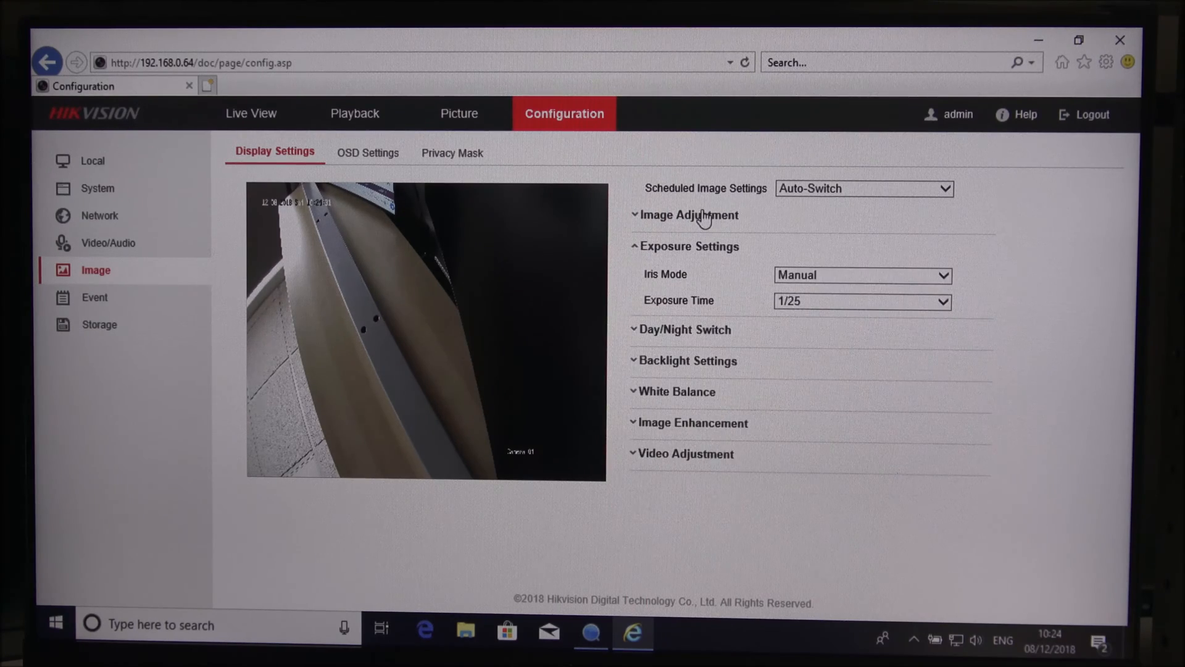
pyautogui.click(368, 153)
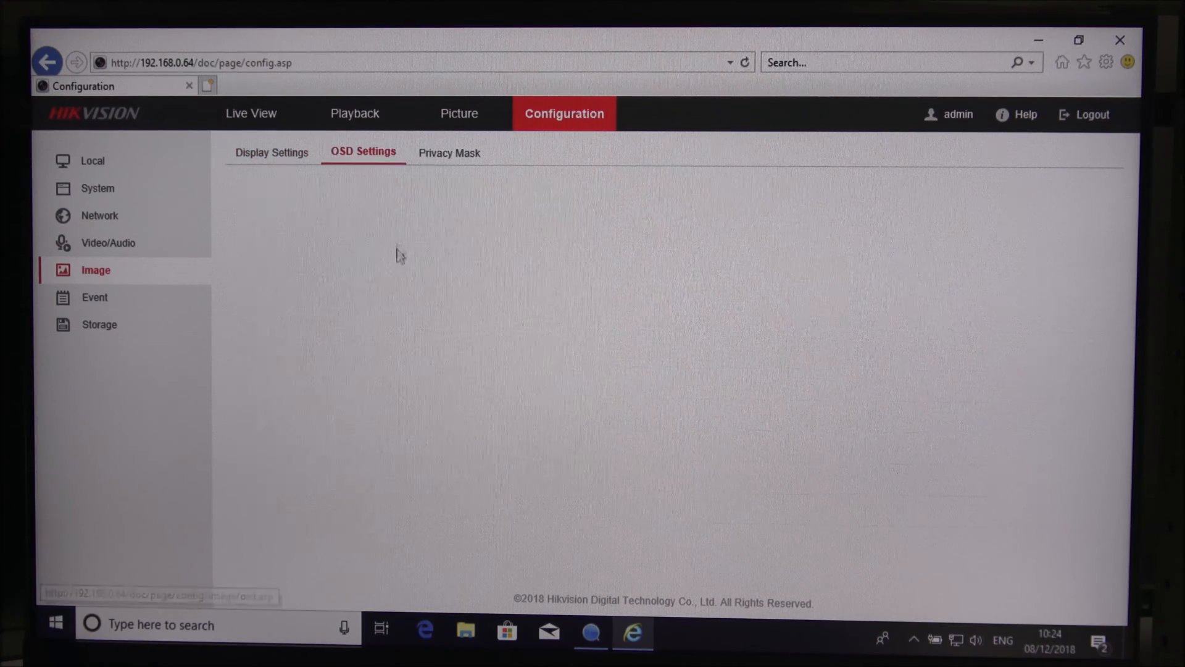
pyautogui.click(361, 153)
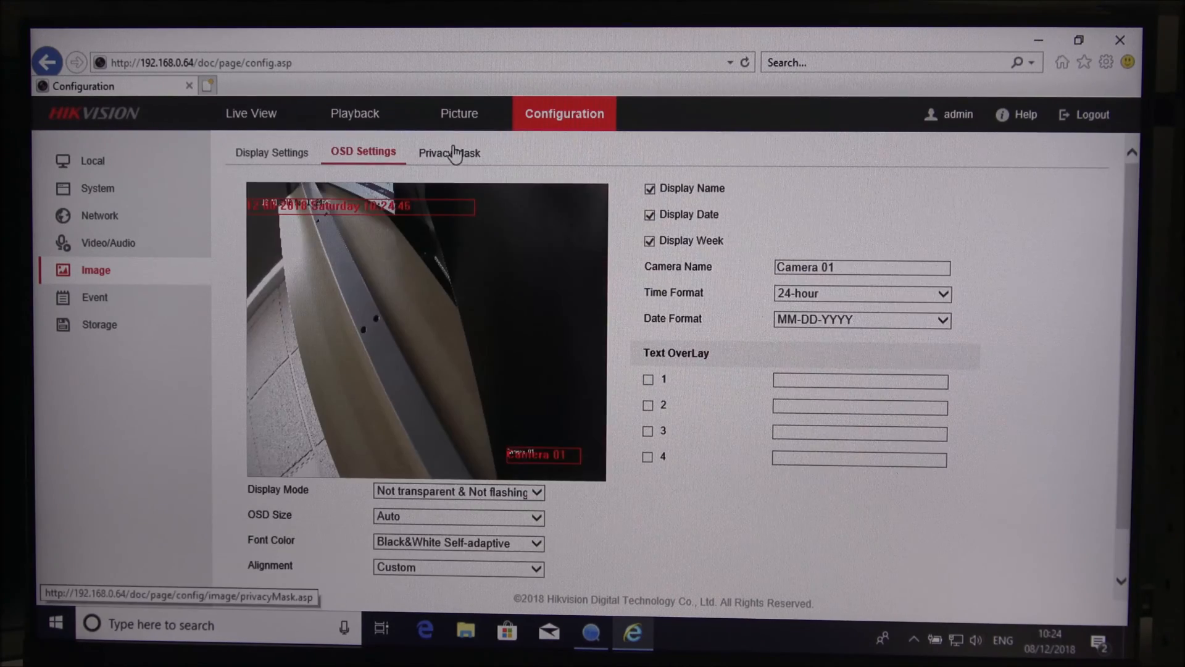
pyautogui.click(447, 152)
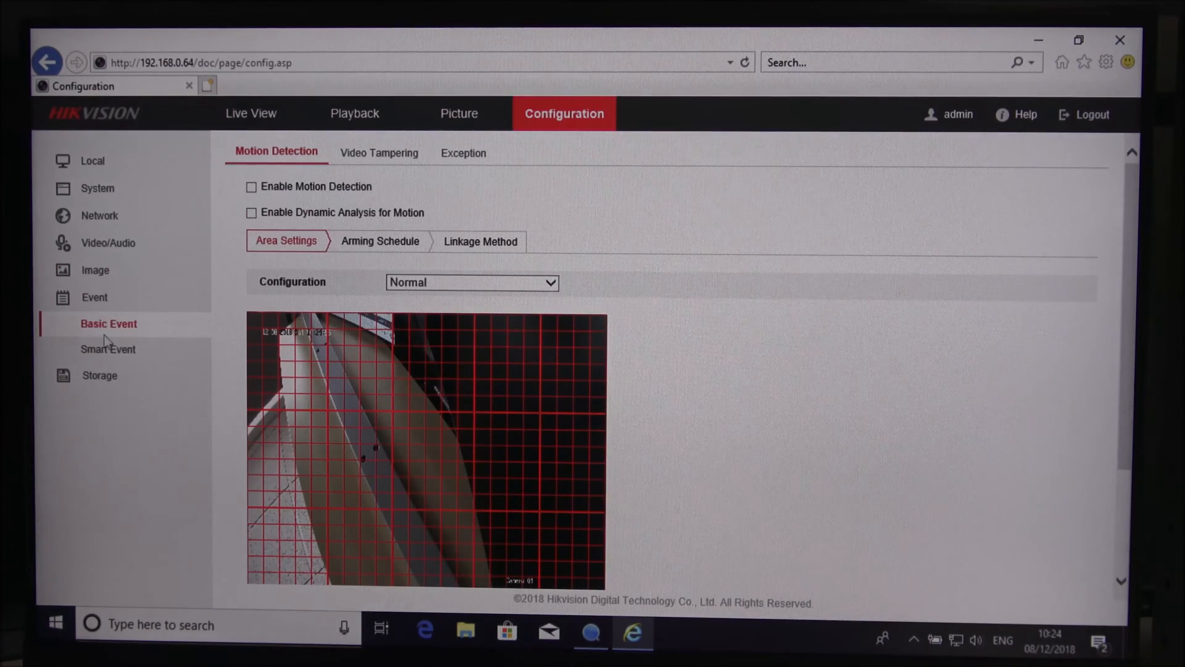
pyautogui.moveTo(198, 308)
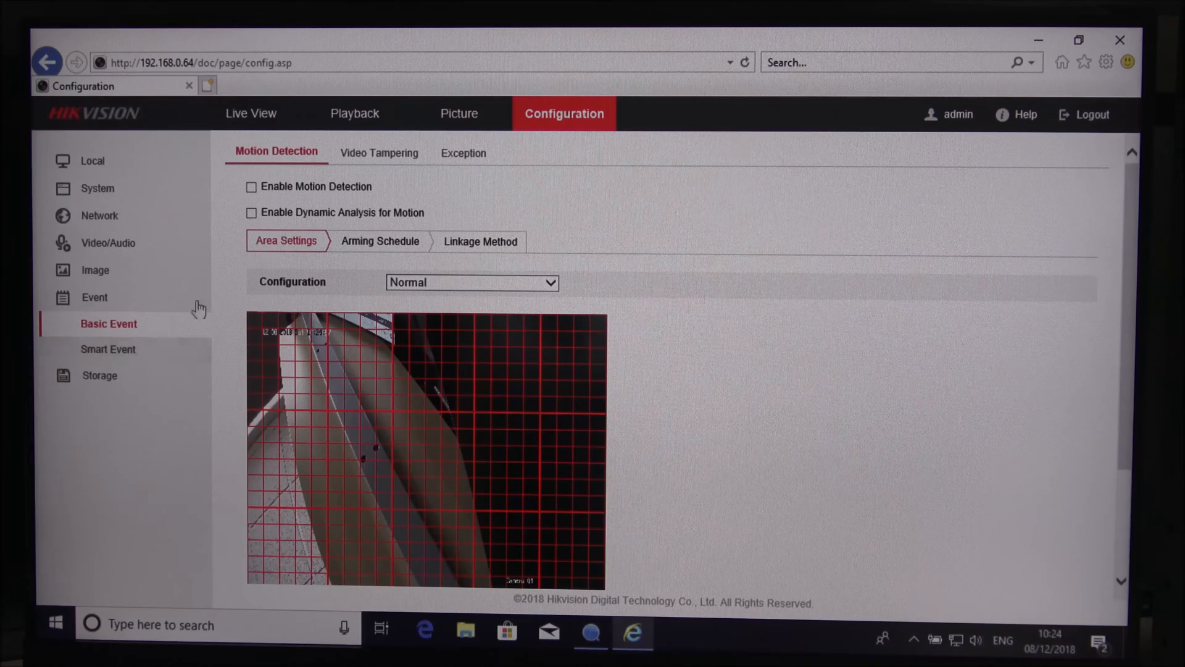
# - Enable motion detection and save it, then view the Video Tampering and Exception event pages
pyautogui.click(251, 187)
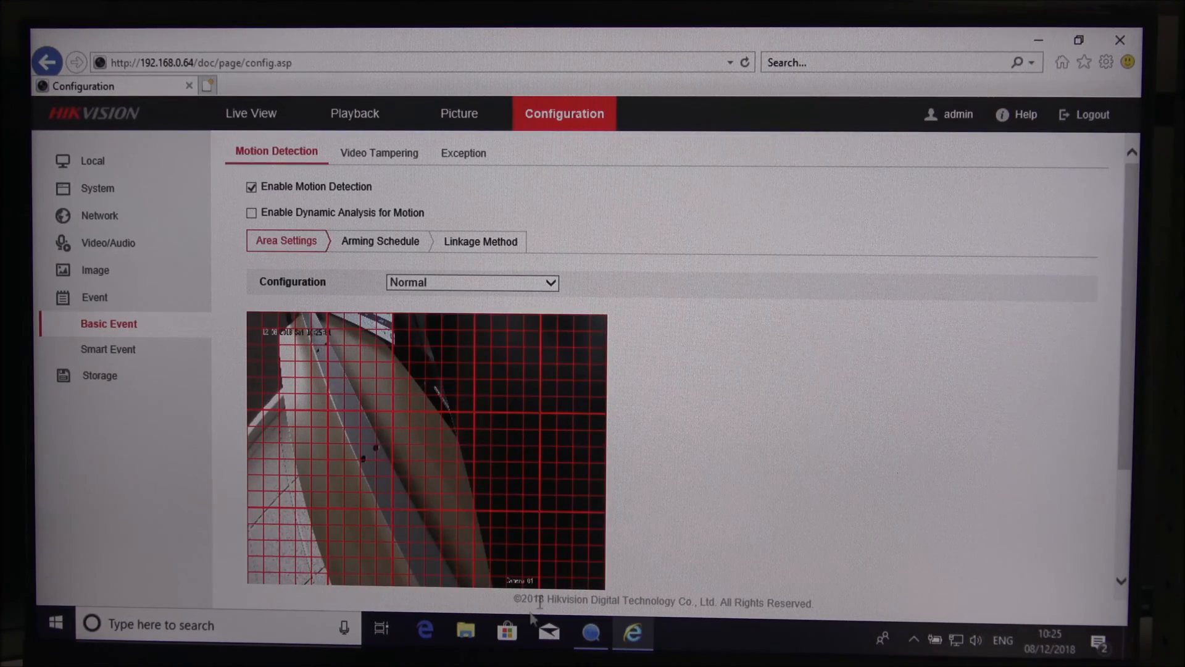
pyautogui.scroll(-3)
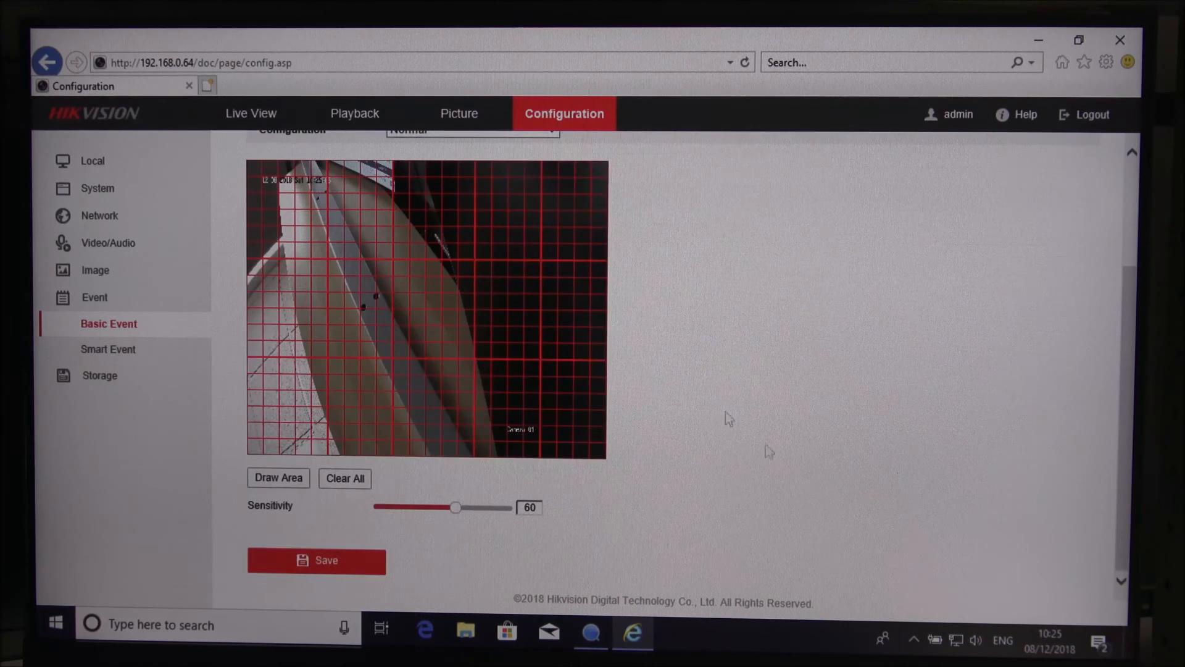
pyautogui.click(316, 560)
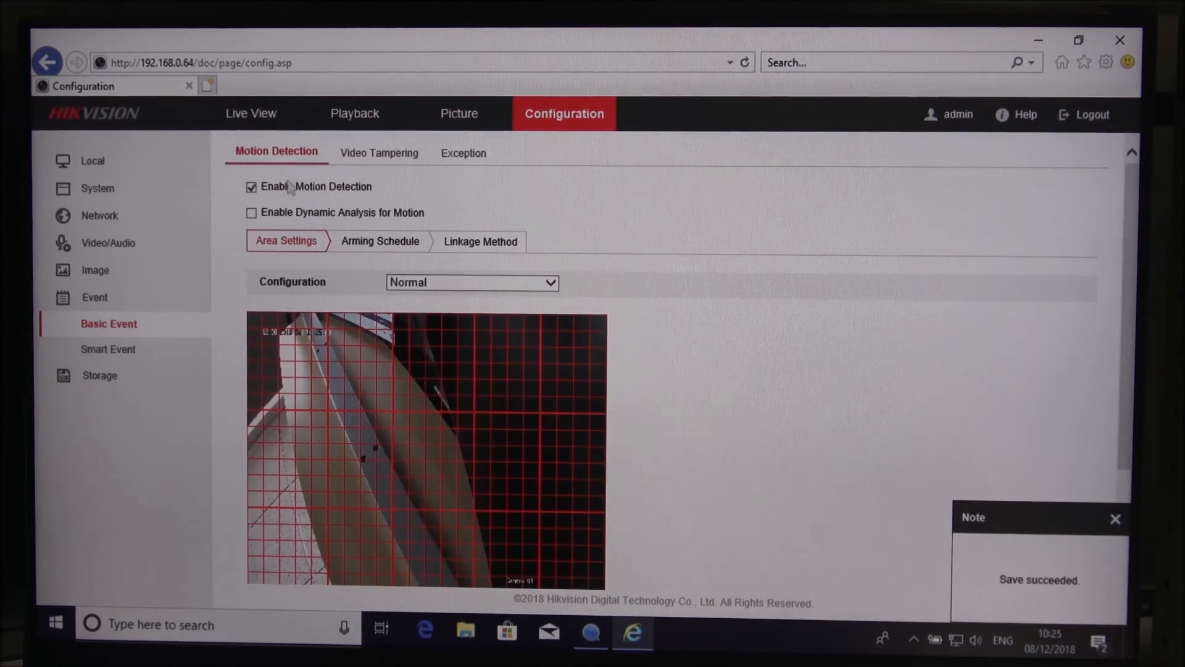
pyautogui.click(375, 153)
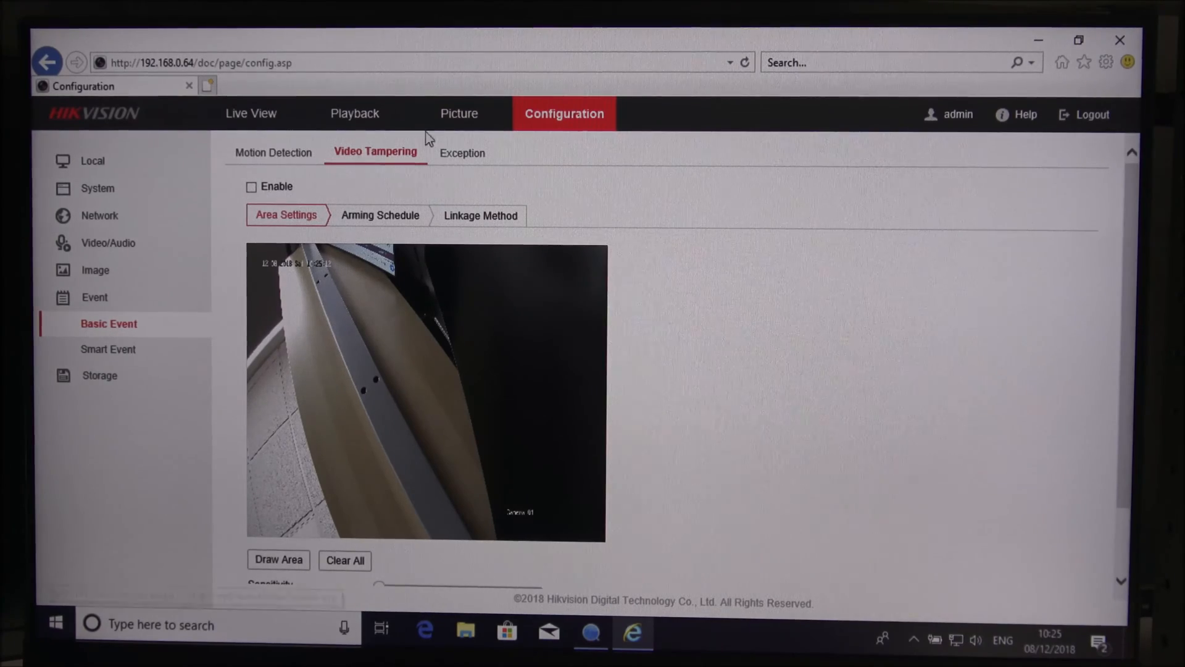
pyautogui.click(462, 153)
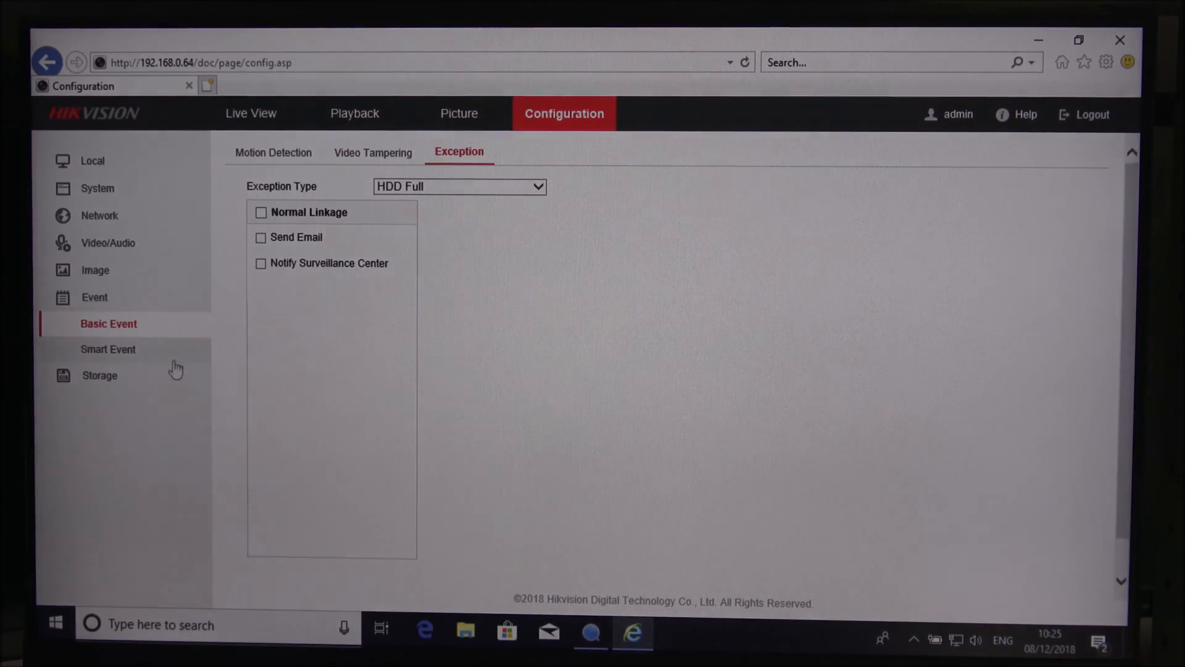
# - Browse Smart Event's Face Detection, Line Crossing and Unattended Baggage detection pages
pyautogui.click(108, 348)
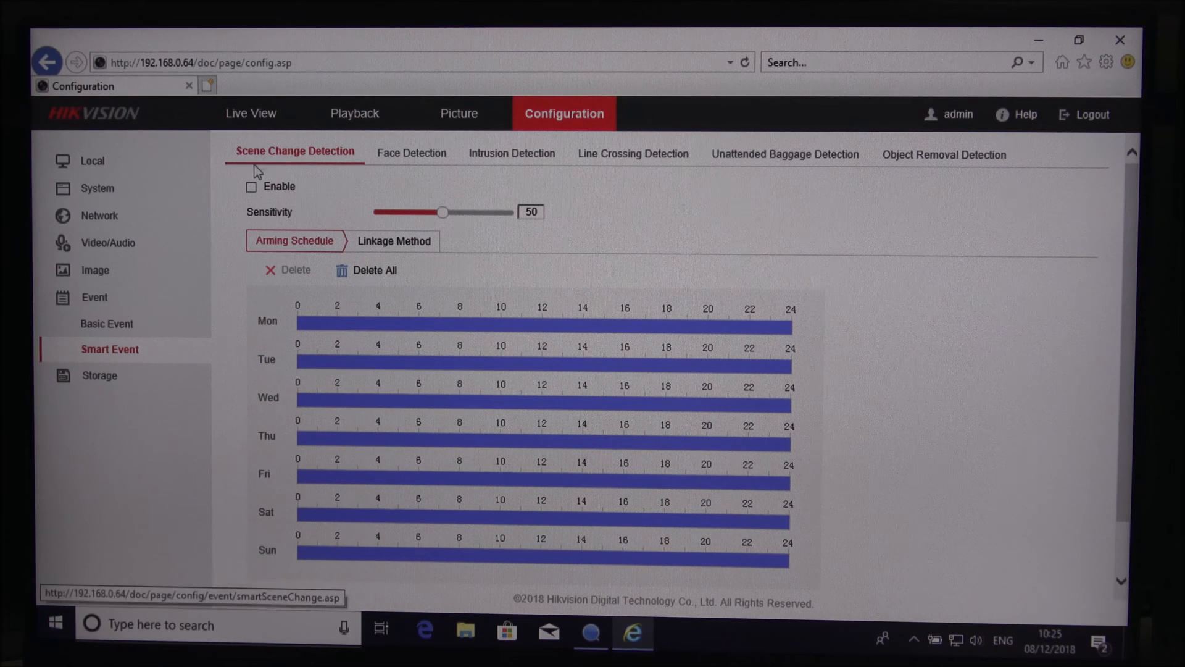
pyautogui.click(406, 153)
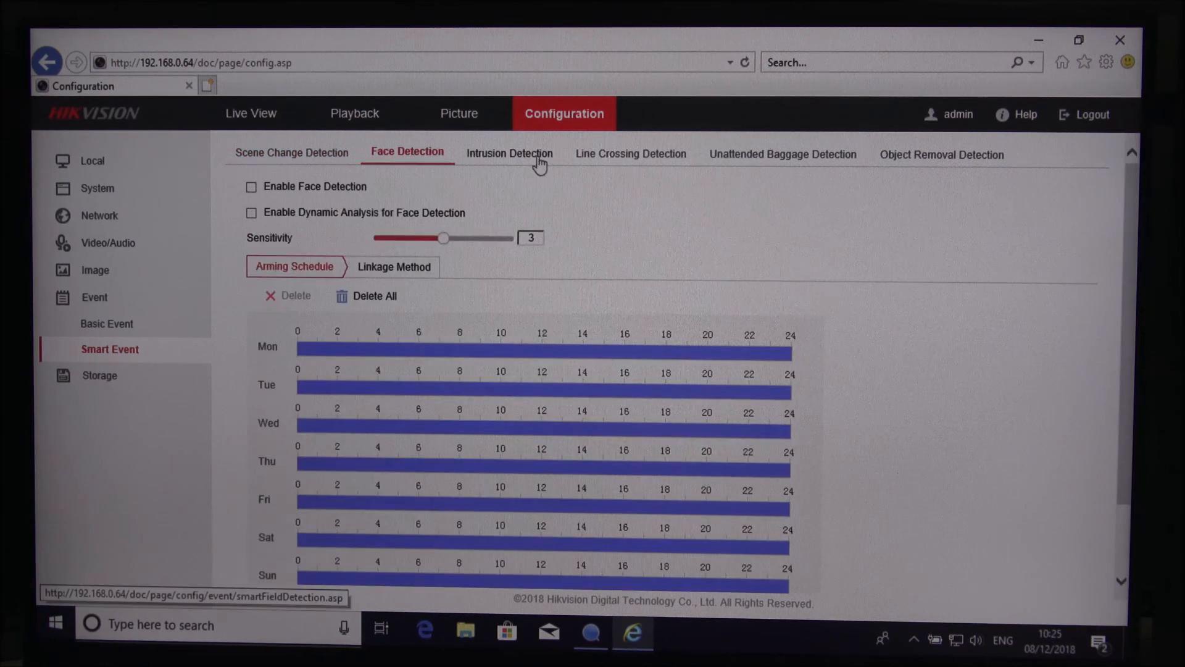
pyautogui.click(630, 153)
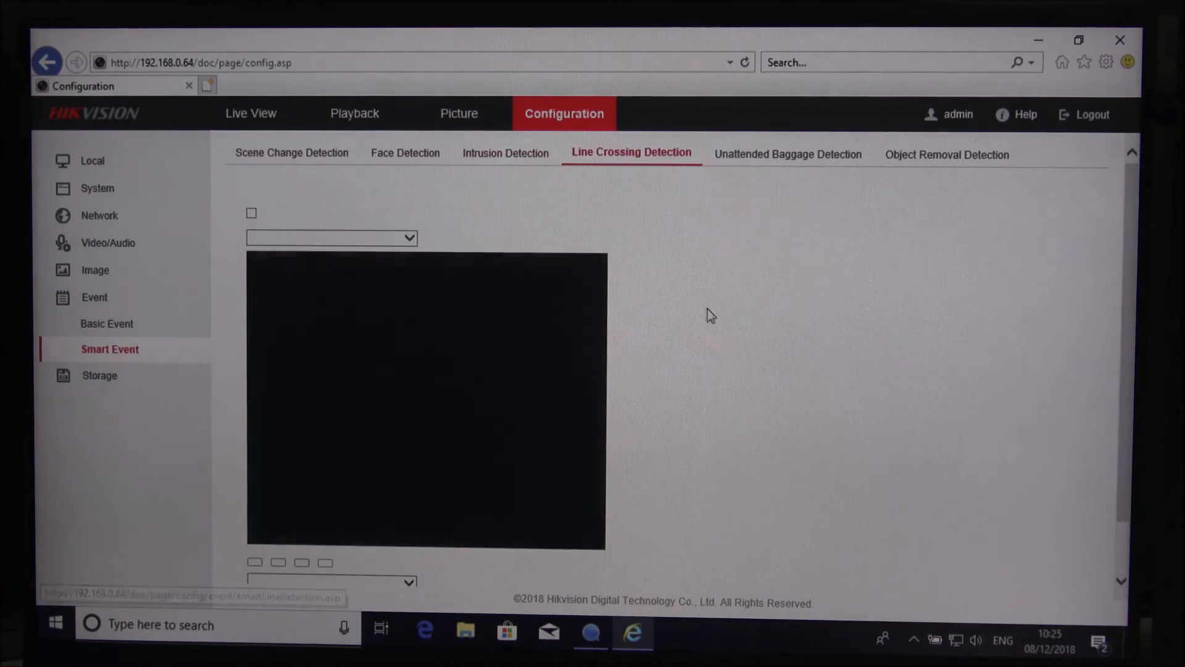
pyautogui.click(631, 152)
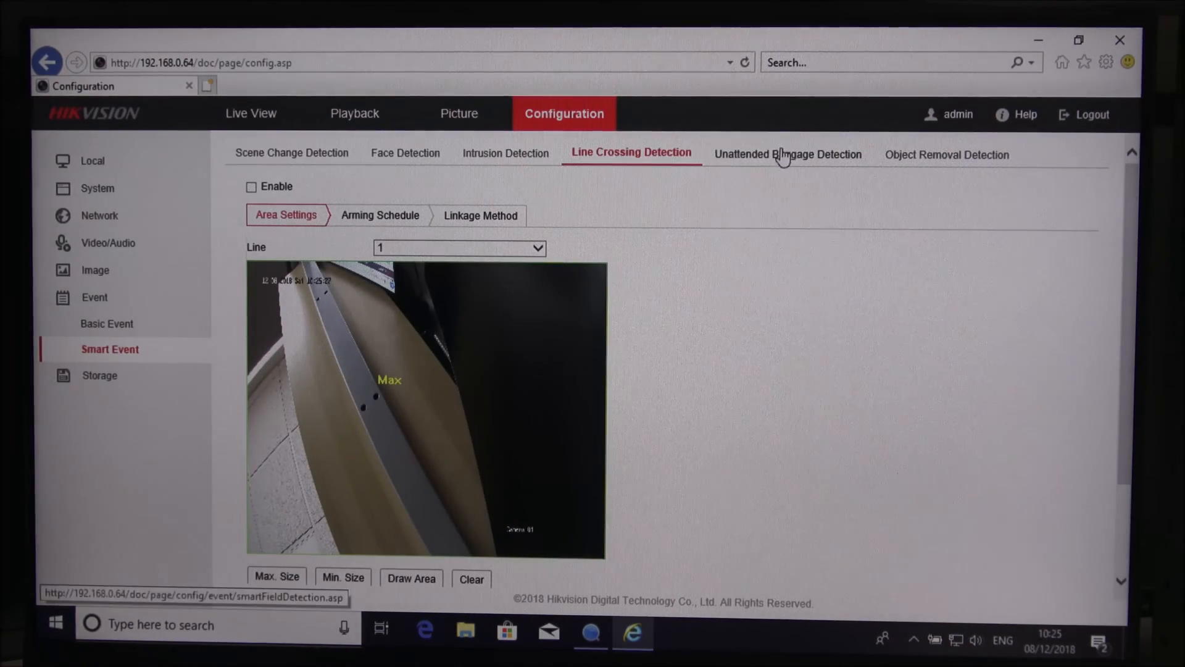
pyautogui.click(788, 154)
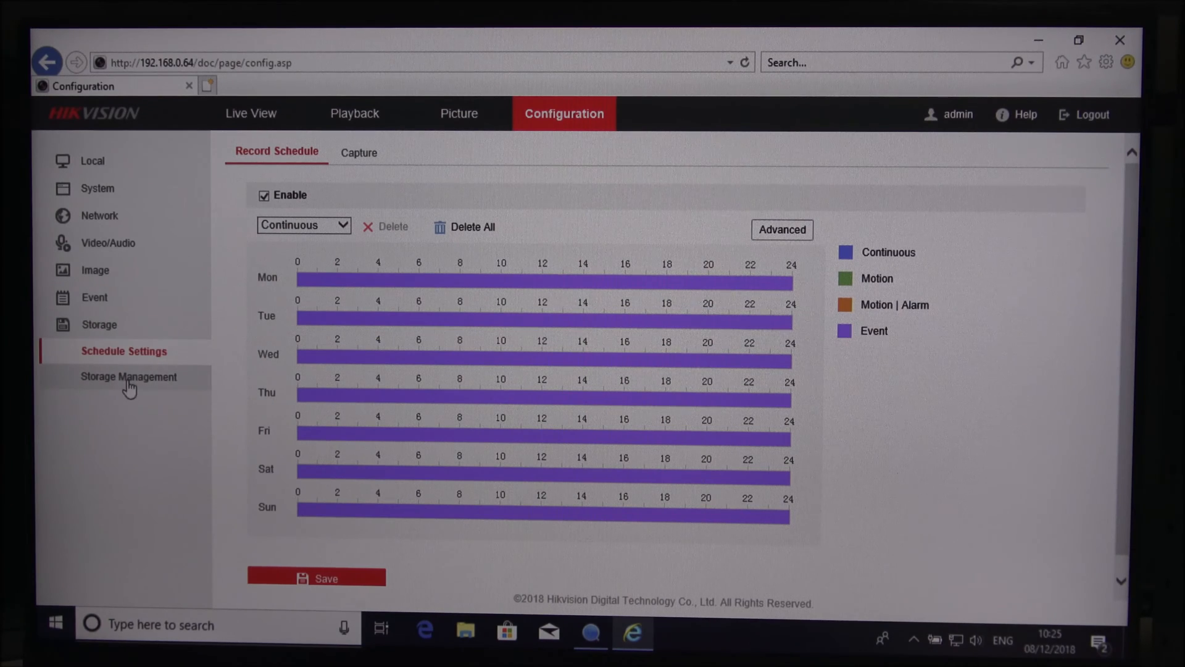
# - Start formatting the camera's 59.48GB HDD 1 memory card from Storage Management
pyautogui.click(130, 377)
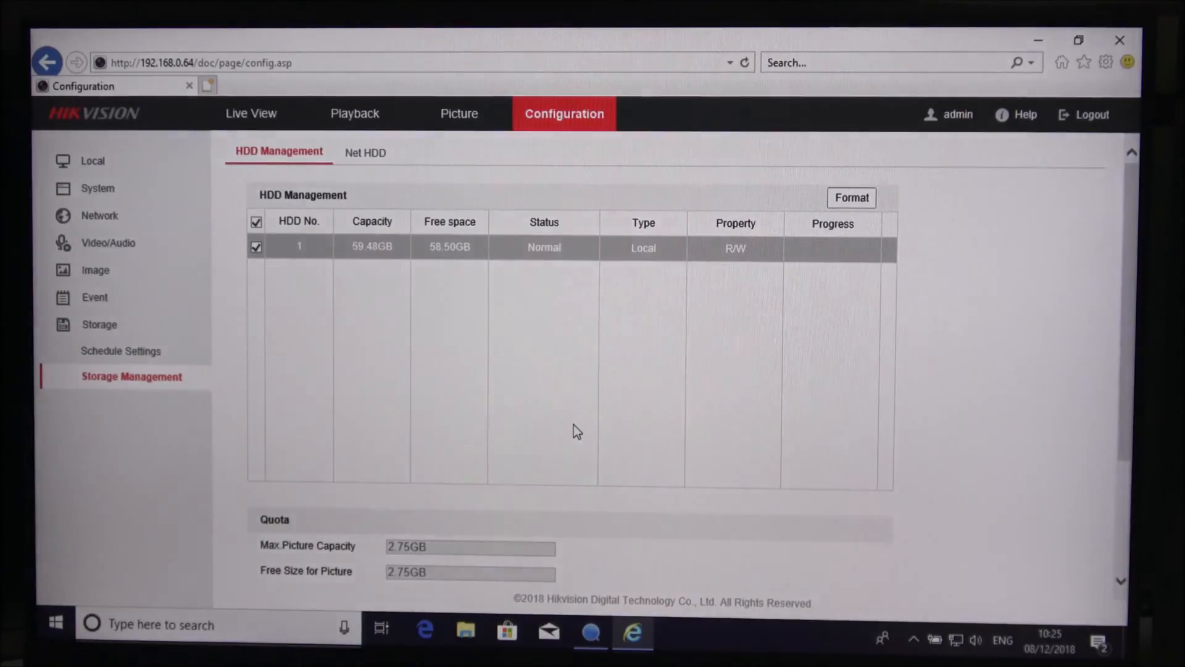
pyautogui.click(850, 197)
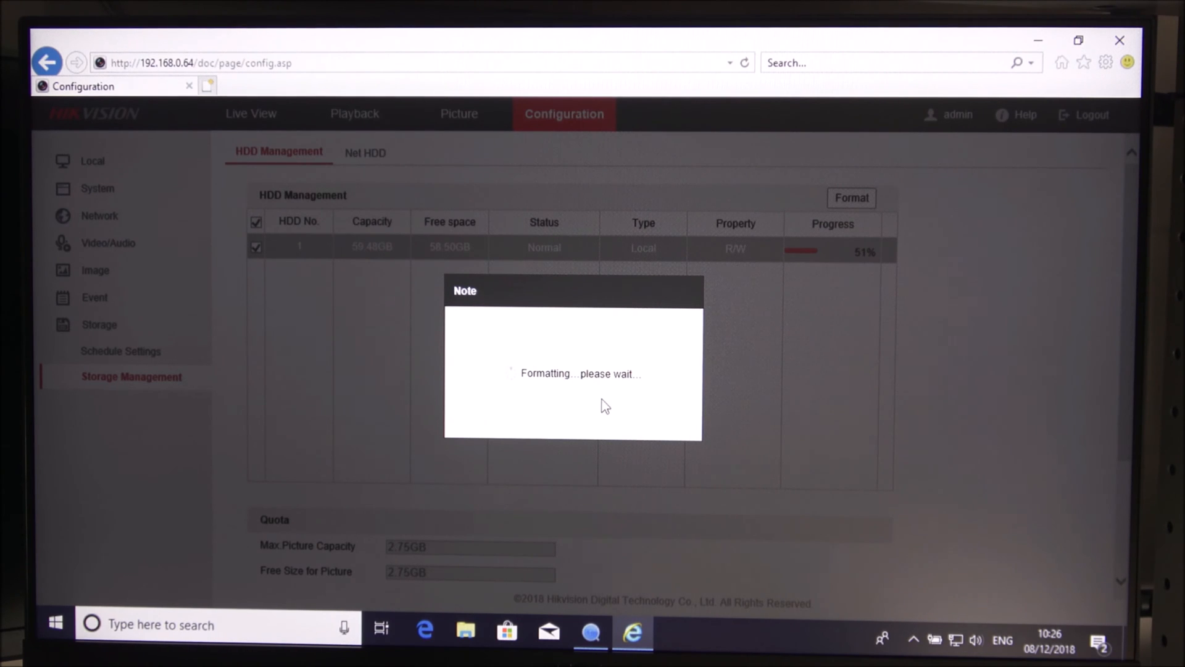
pyautogui.moveTo(573, 410)
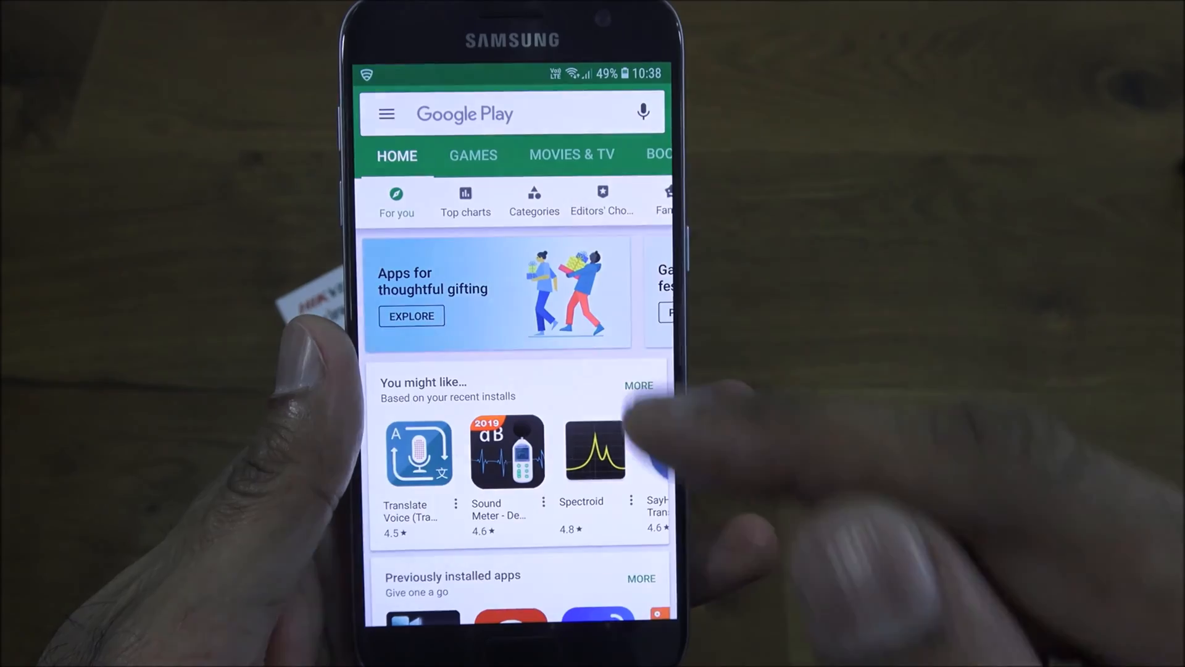
# - Find and install Hik-Connect from the Play Store, launch it, allow file access and choose country/region
pyautogui.click(491, 114)
pyautogui.write('hikvision cctv app')
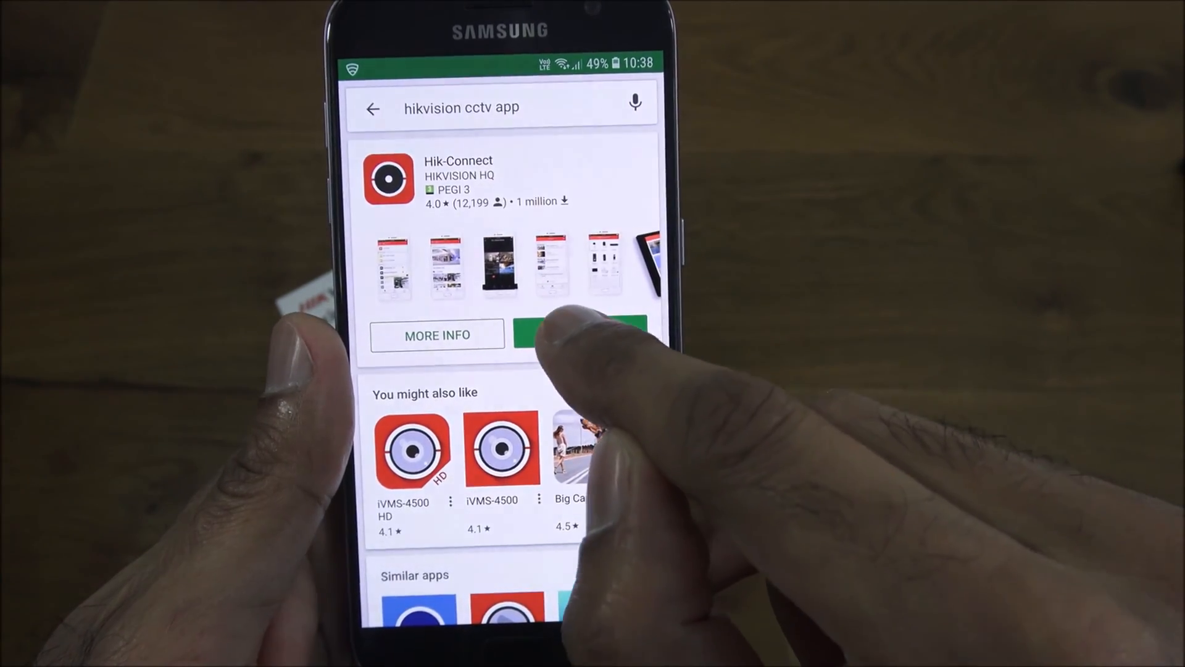
pyautogui.click(584, 334)
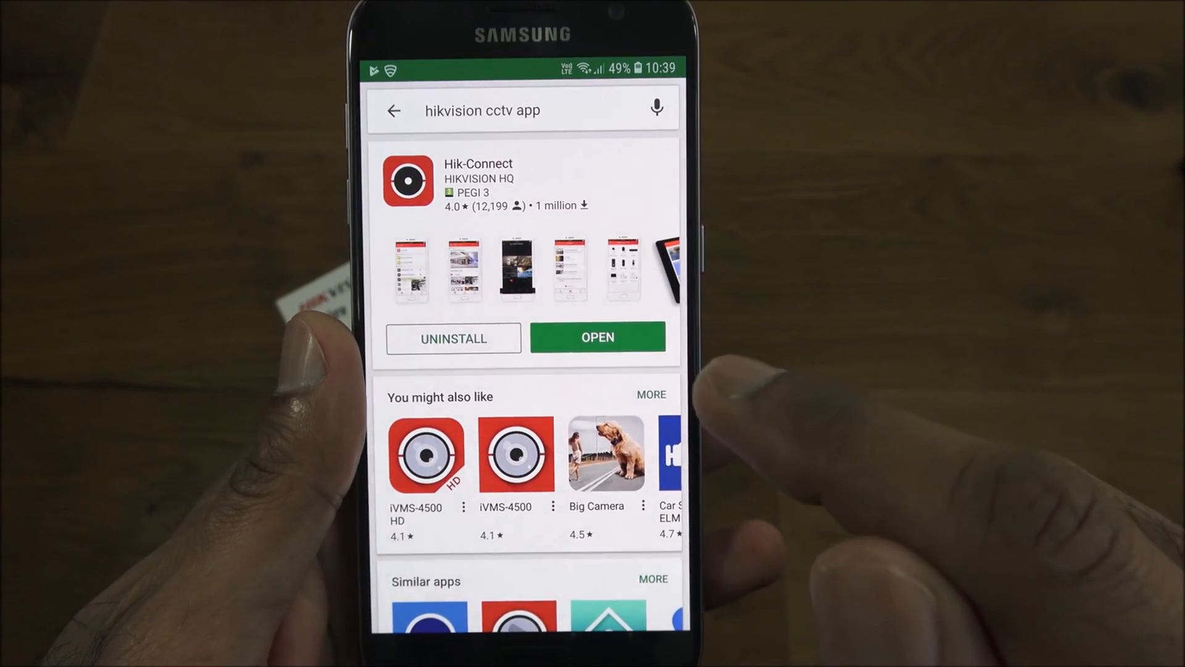
pyautogui.click(597, 337)
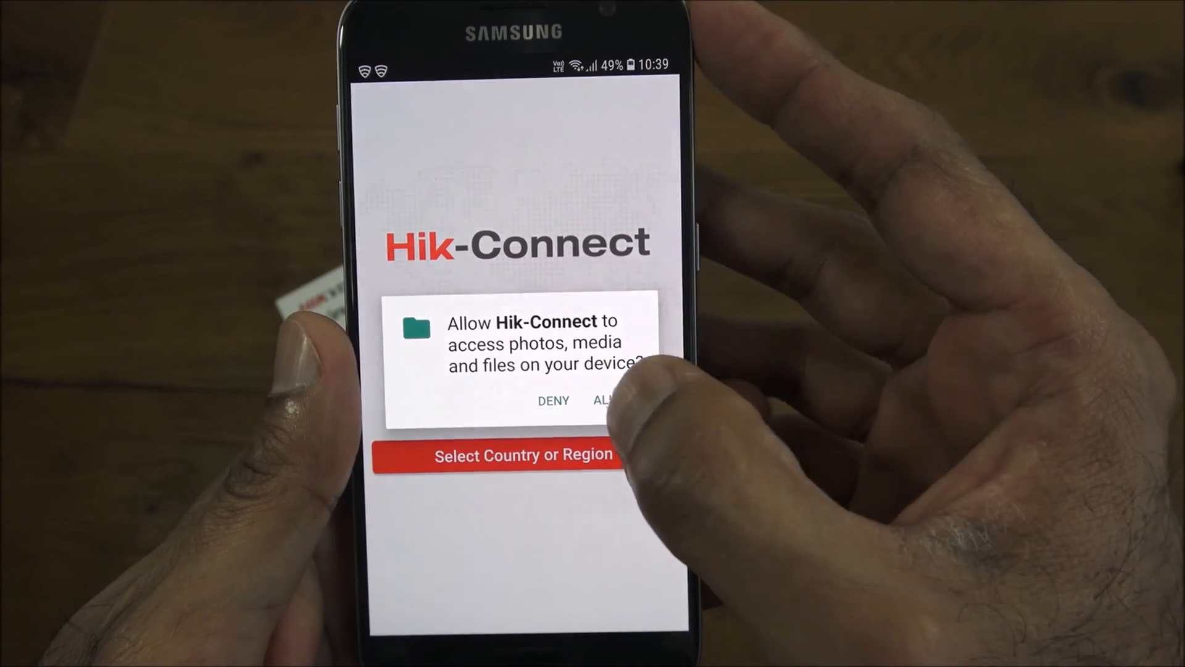
pyautogui.click(609, 400)
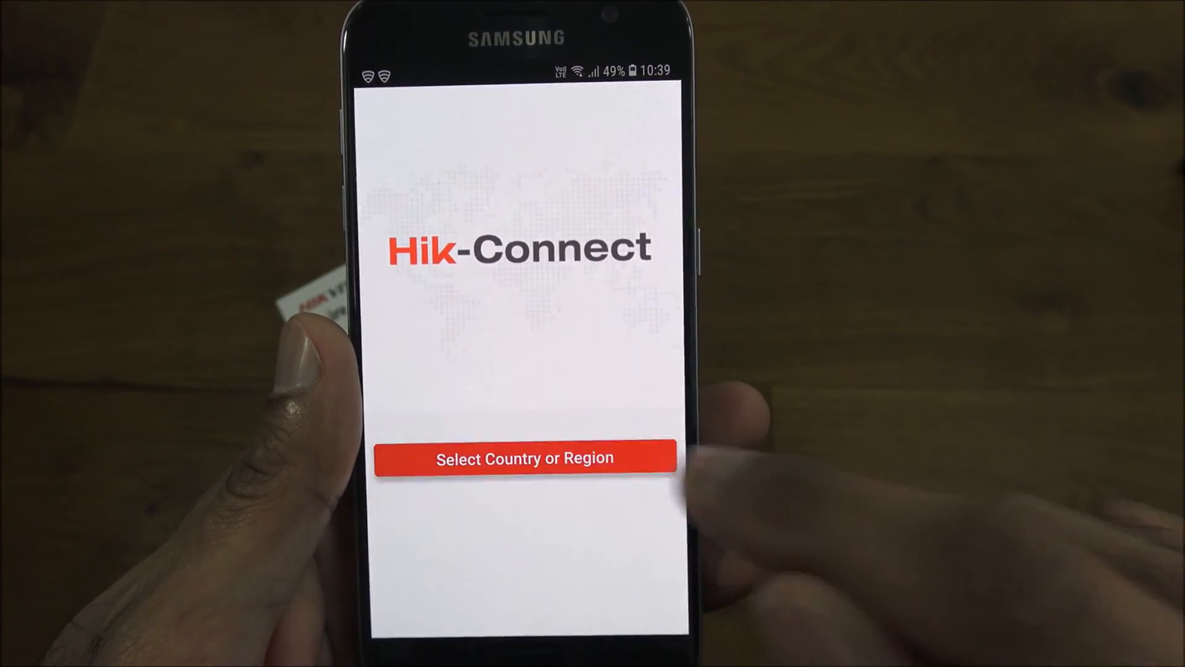
pyautogui.click(524, 458)
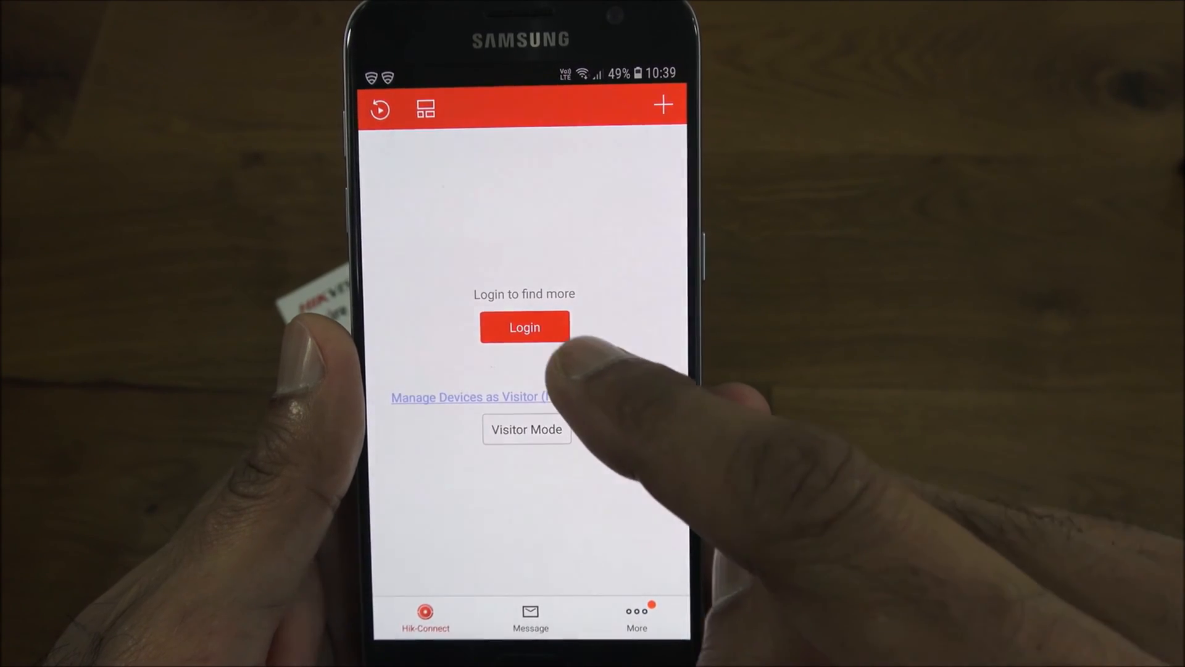
# - Log in to the Hik-Connect account and dismiss the fingerprint authentication prompt
pyautogui.click(523, 326)
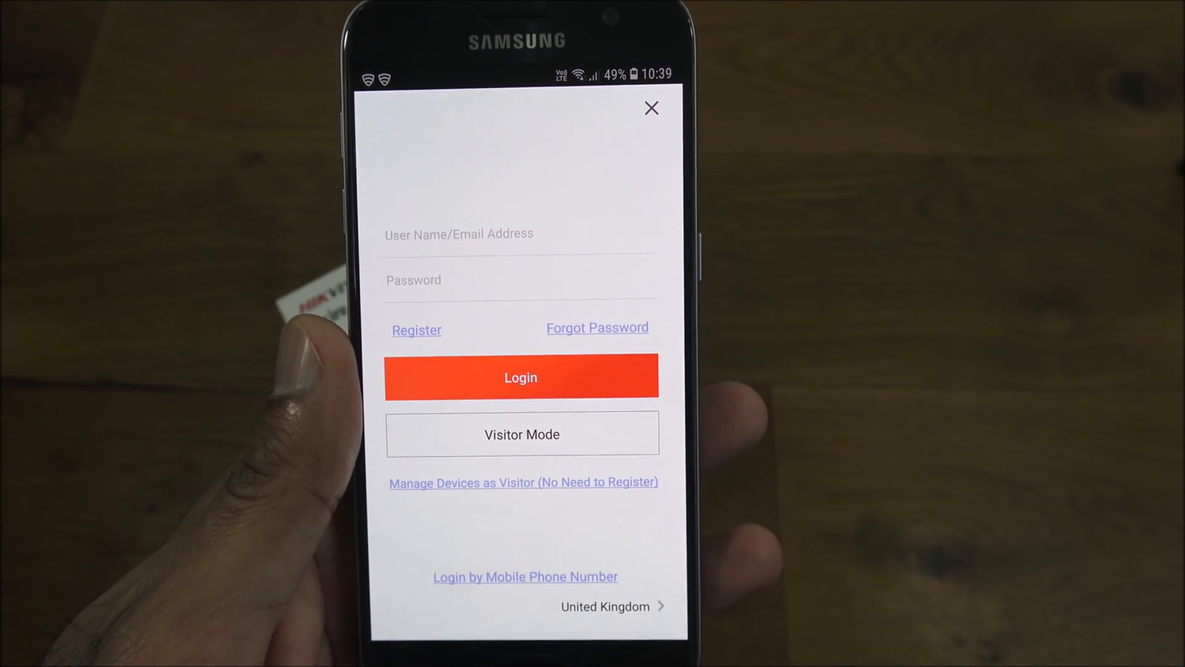
pyautogui.click(521, 377)
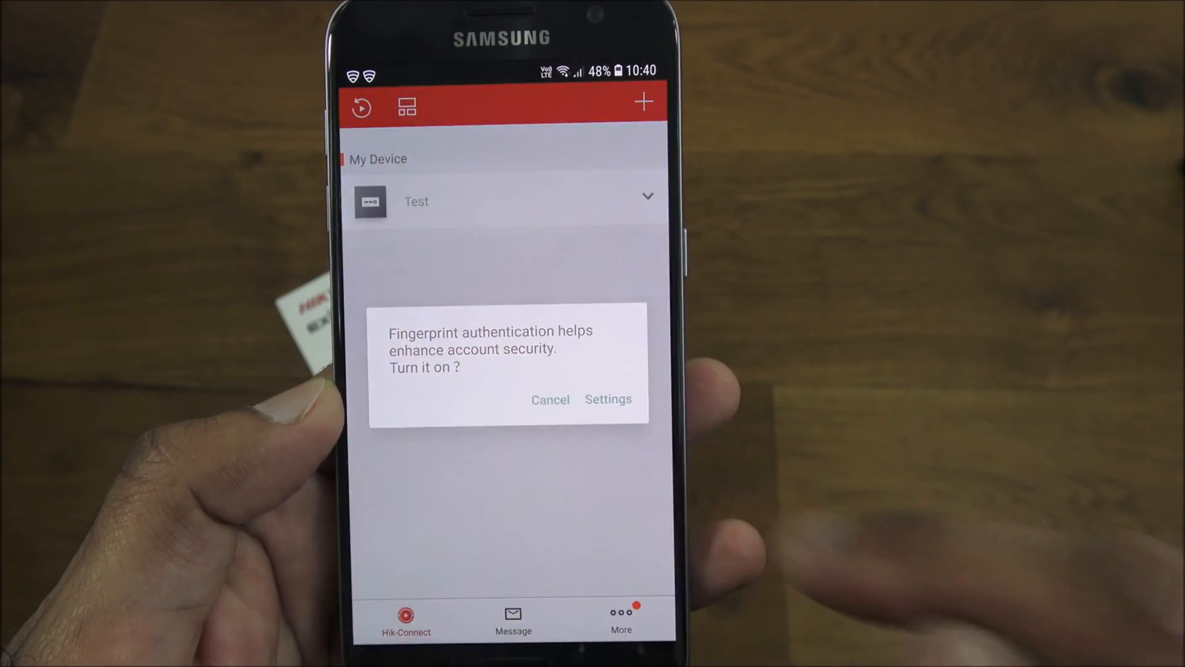
pyautogui.click(549, 399)
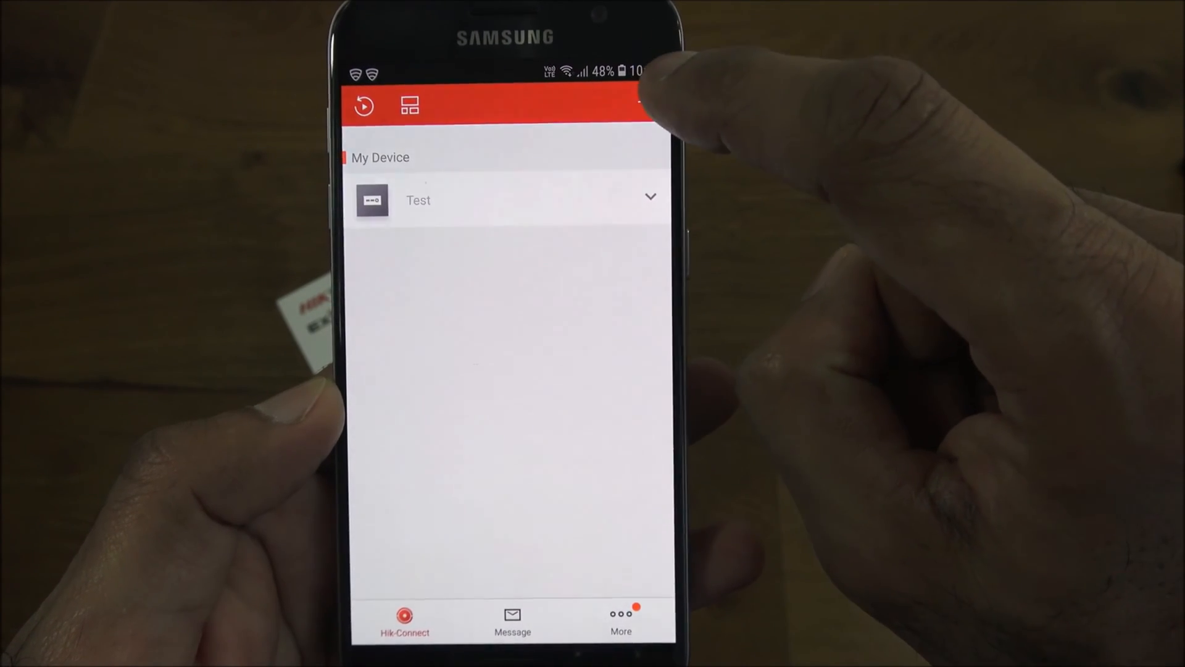
# - Add the DS-2CD2385FWD camera by scanning its QR code, allowing phone camera access
pyautogui.click(648, 102)
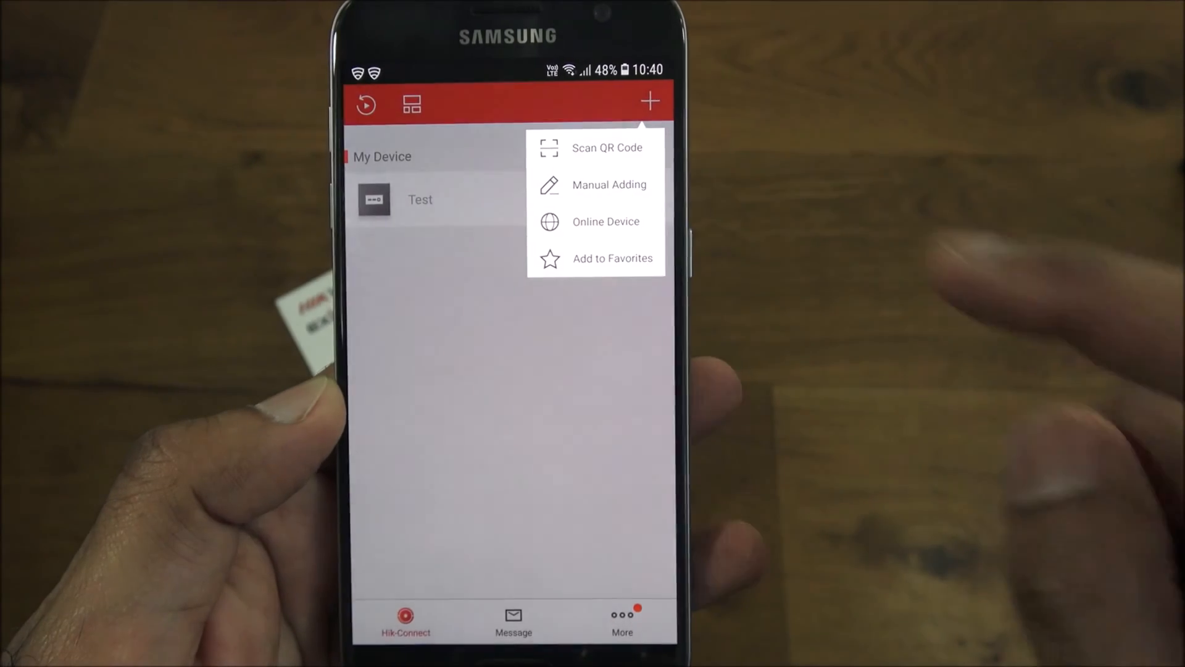
pyautogui.click(608, 147)
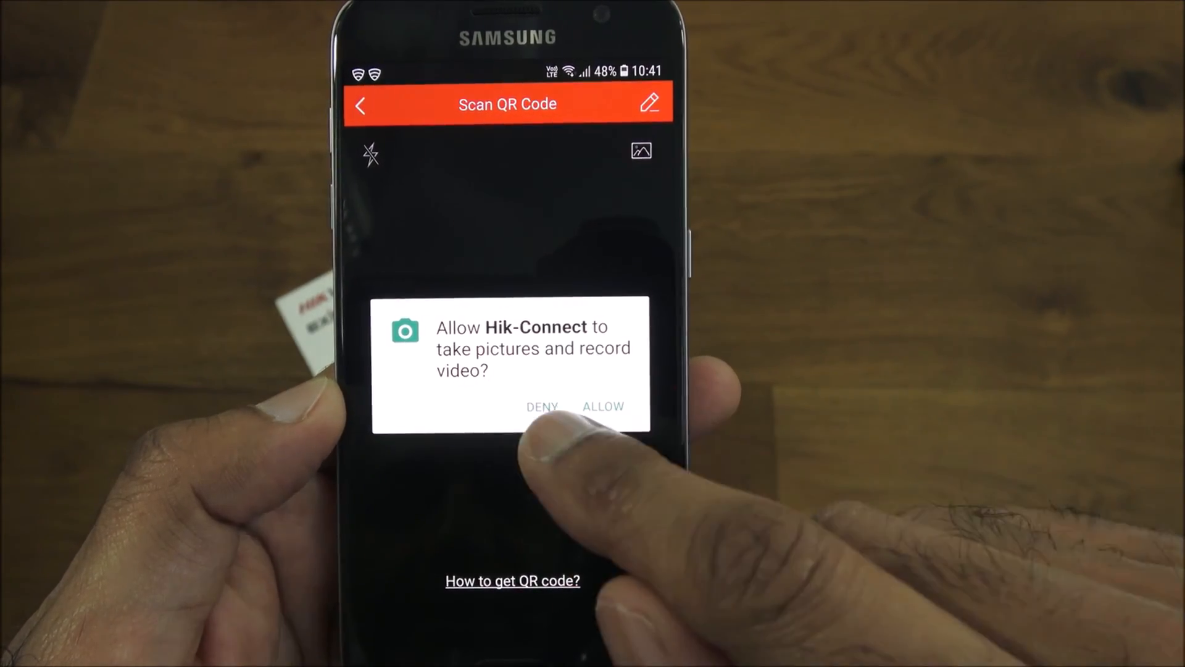
pyautogui.click(604, 406)
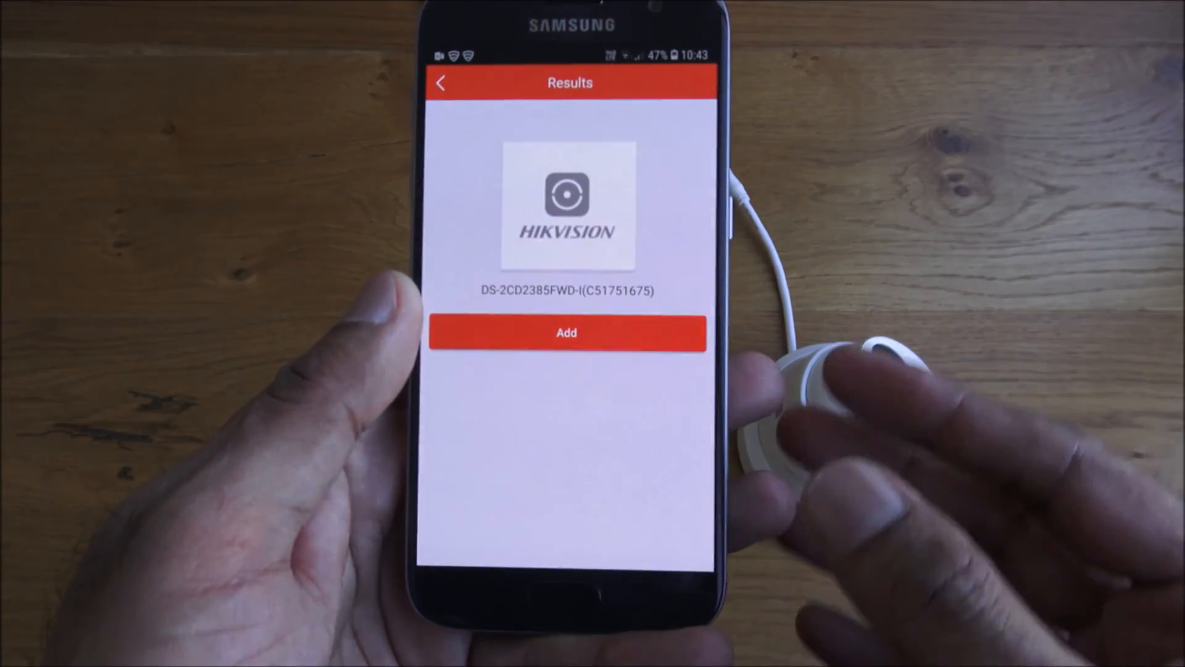
pyautogui.click(566, 332)
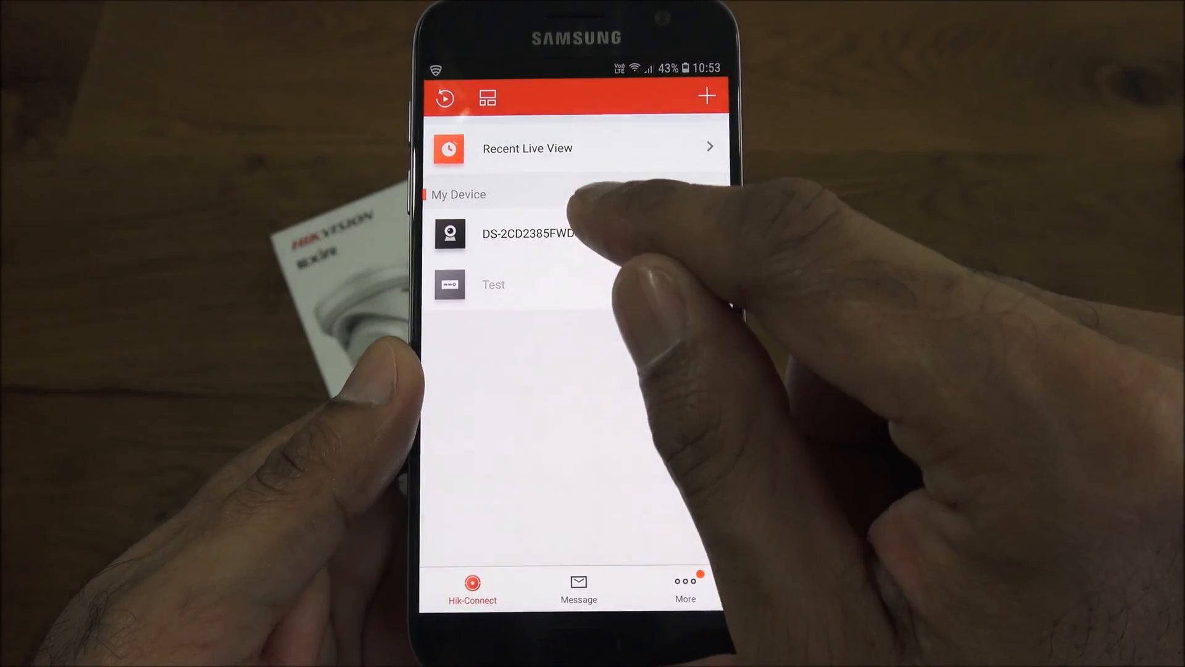
# - Watch the camera full screen, try the 4, 16 and 1-window layouts, and pick a stream quality
pyautogui.click(530, 232)
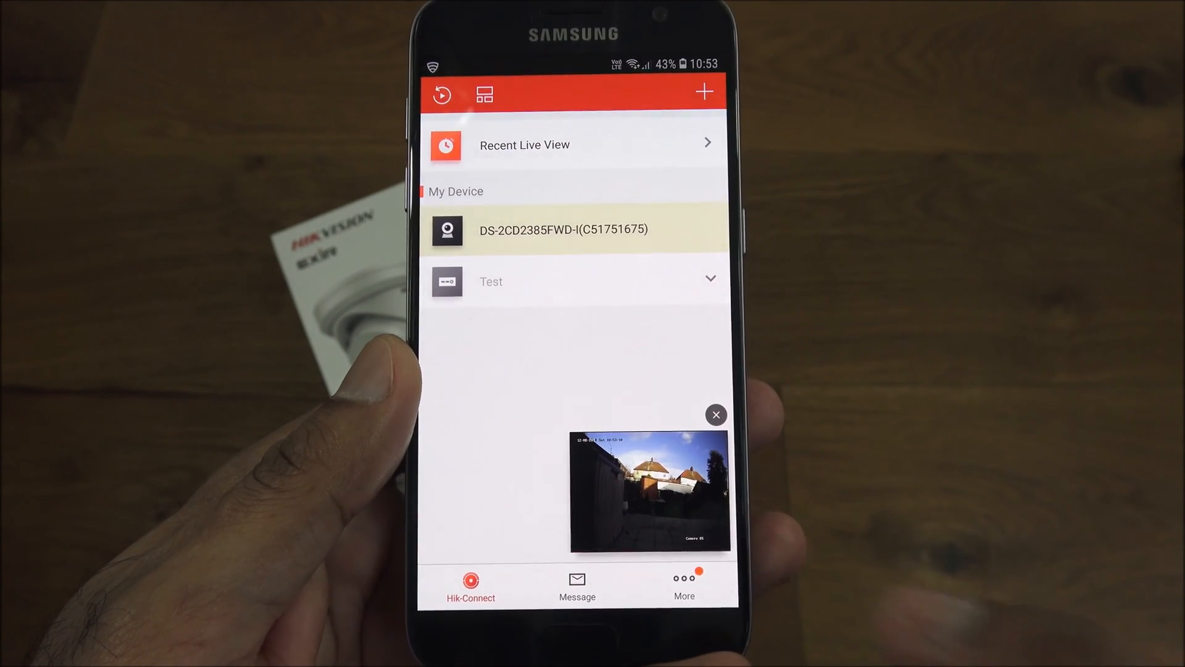
pyautogui.click(563, 230)
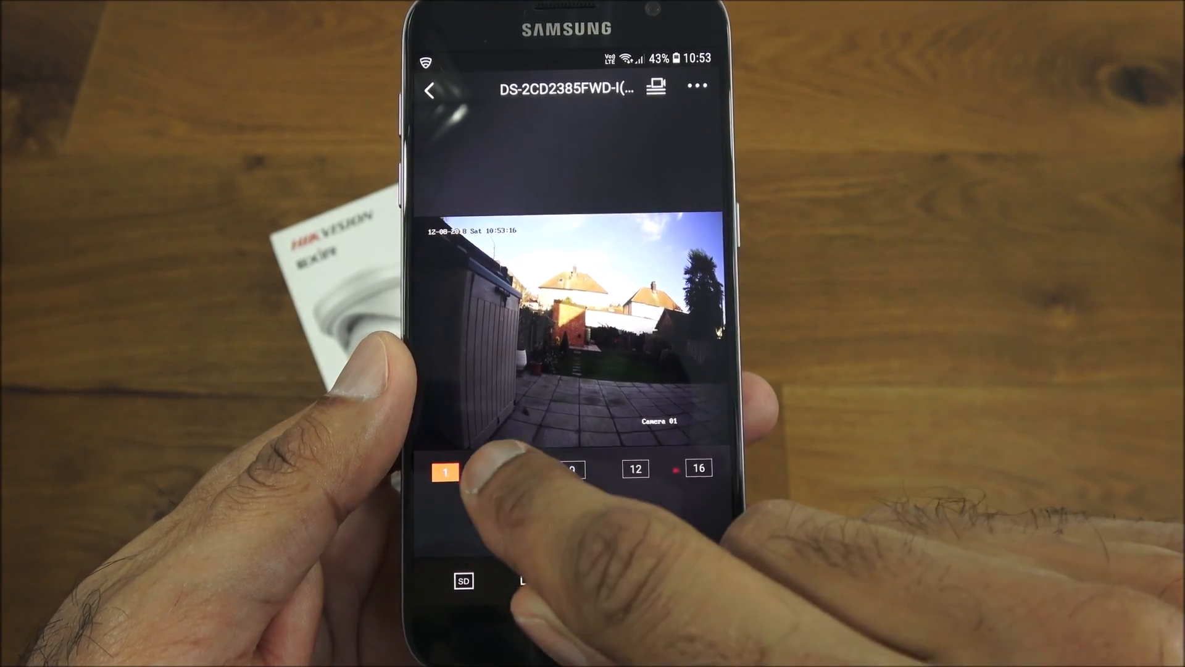
pyautogui.click(507, 471)
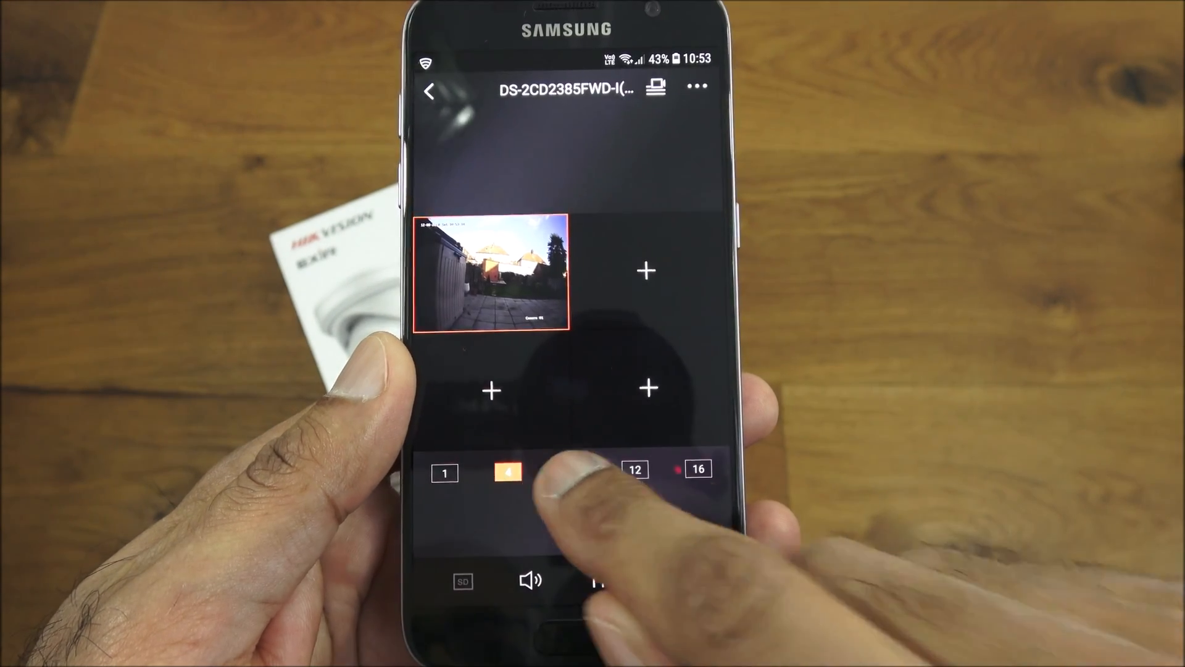
pyautogui.click(695, 469)
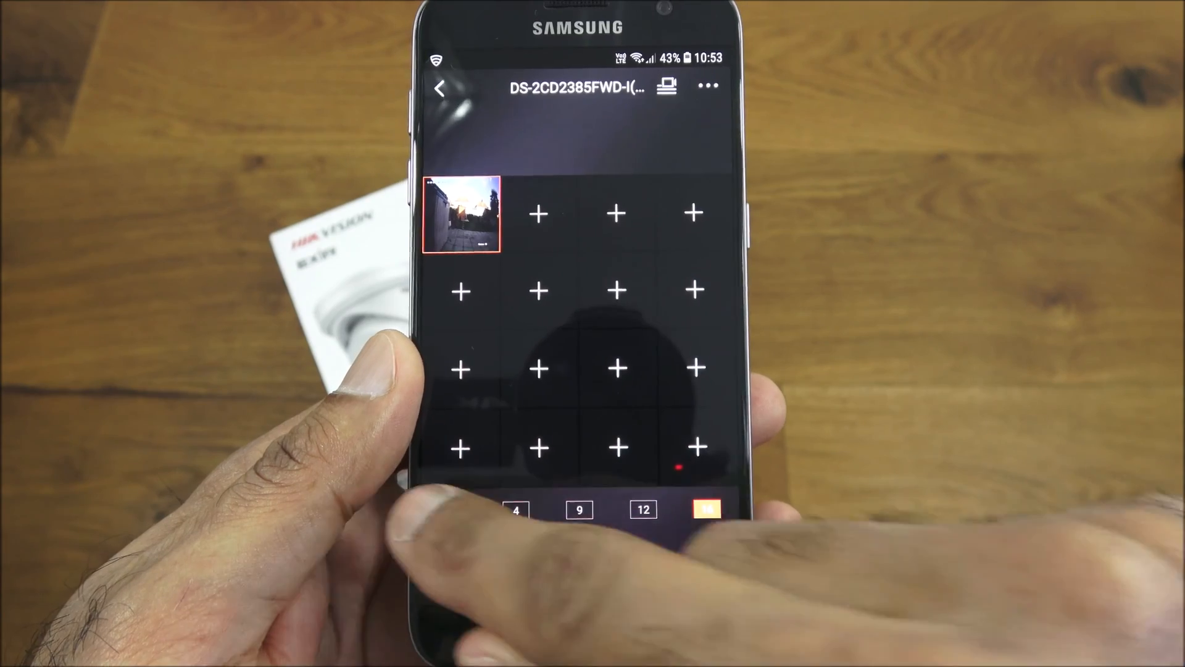
pyautogui.click(452, 469)
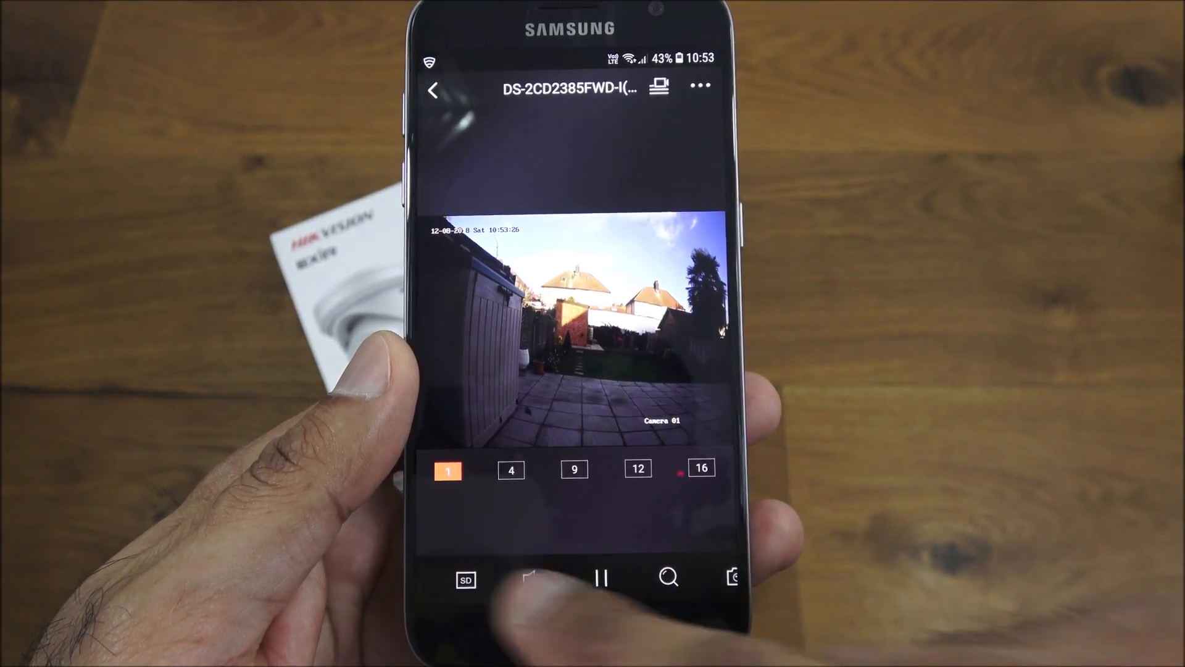
pyautogui.click(465, 579)
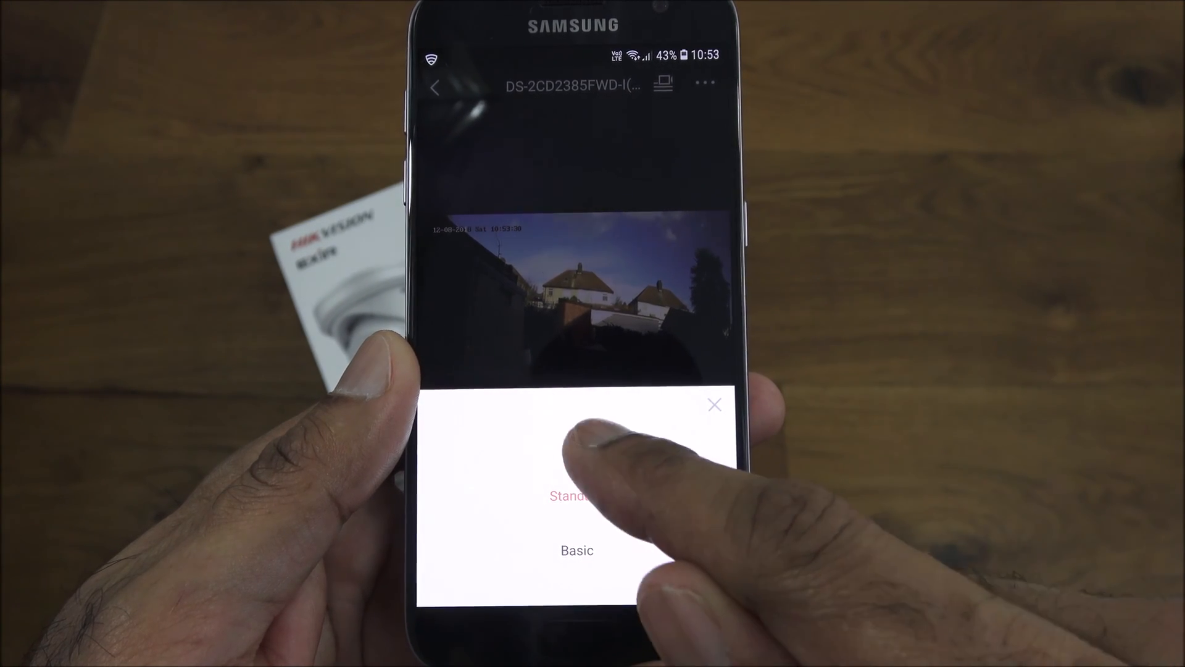
pyautogui.click(714, 405)
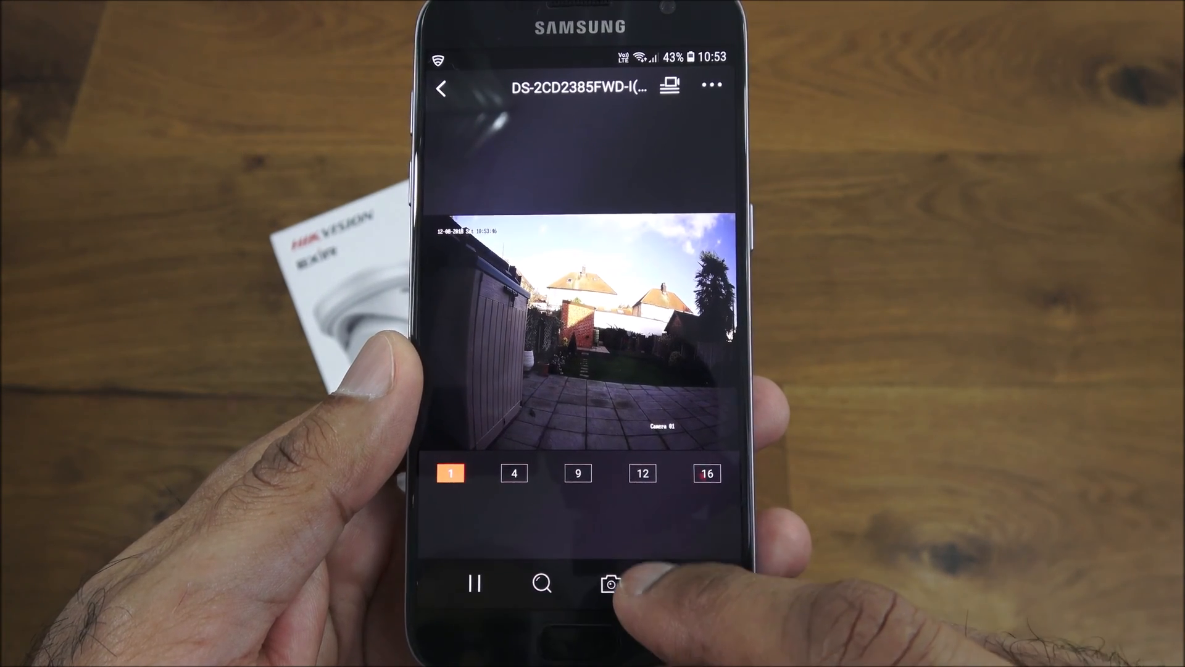
# - Capture a snapshot, record and save a short clip, then flip the live image upside down and back
pyautogui.click(611, 584)
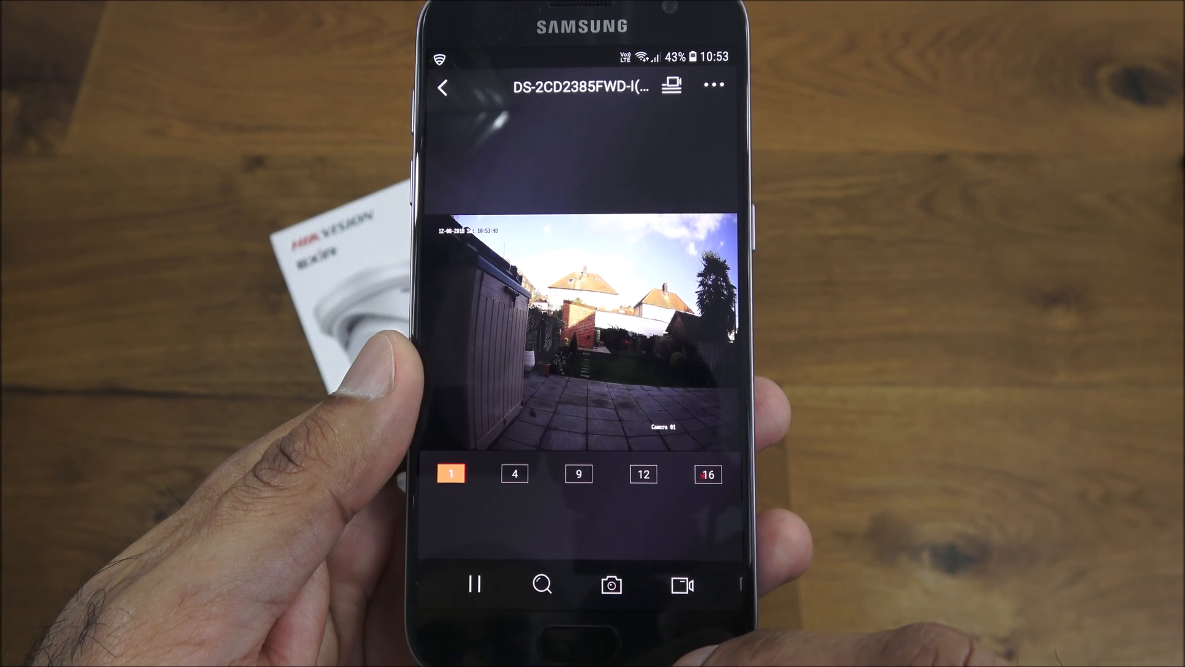
pyautogui.click(608, 585)
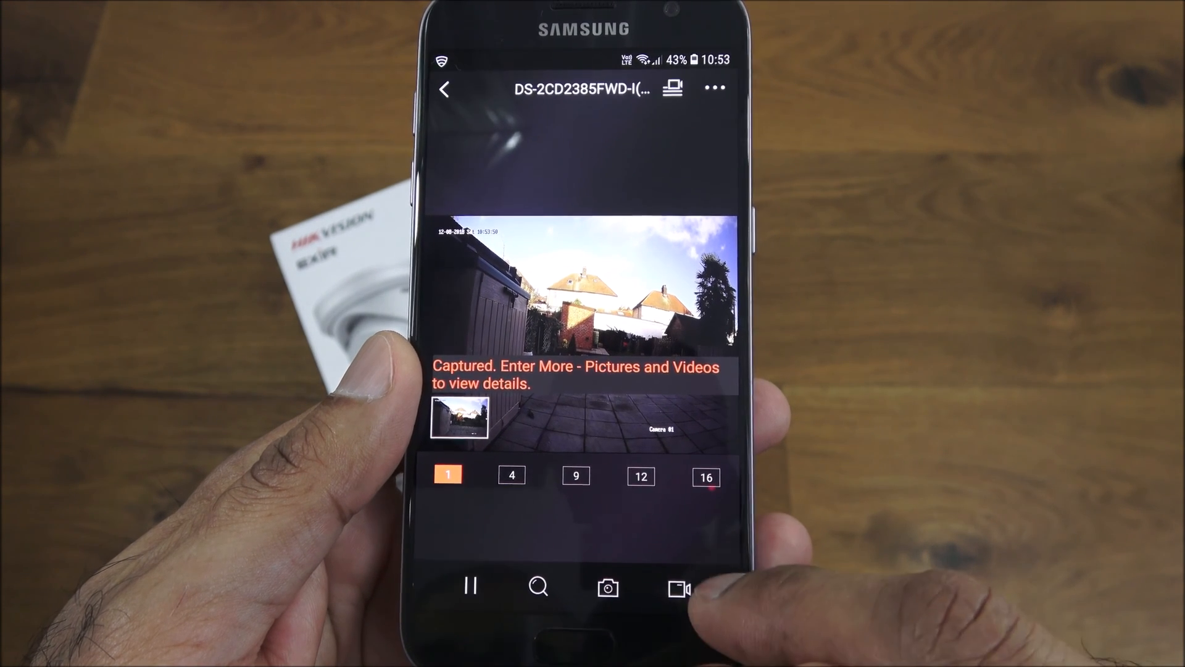
pyautogui.click(679, 586)
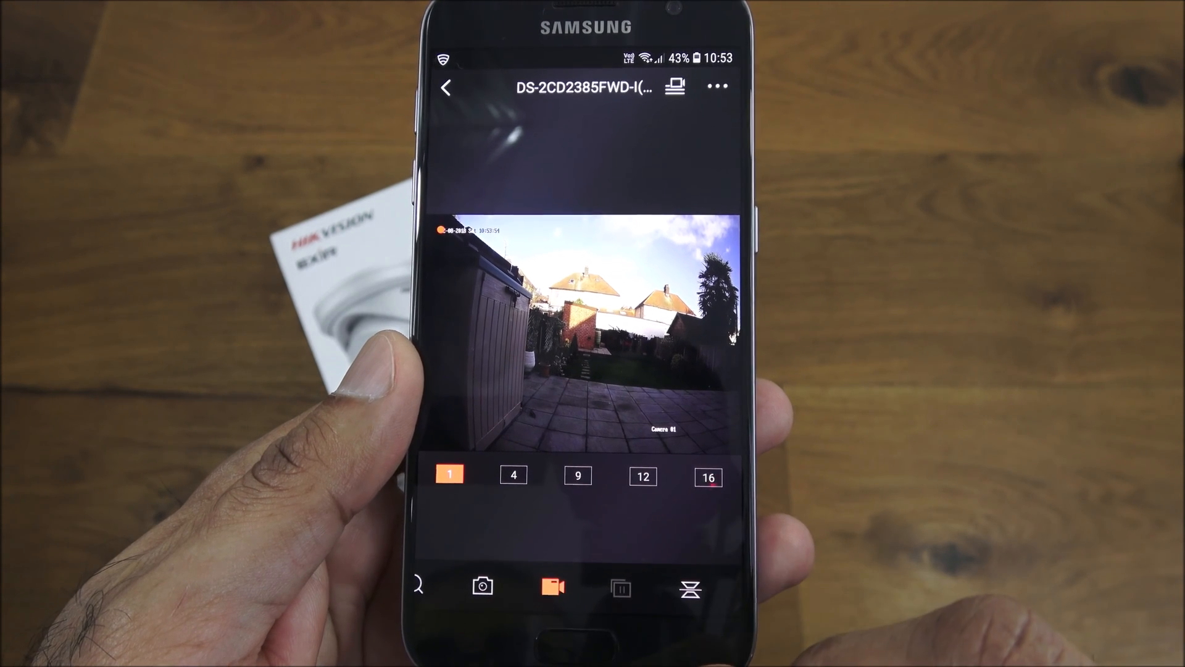
pyautogui.click(552, 586)
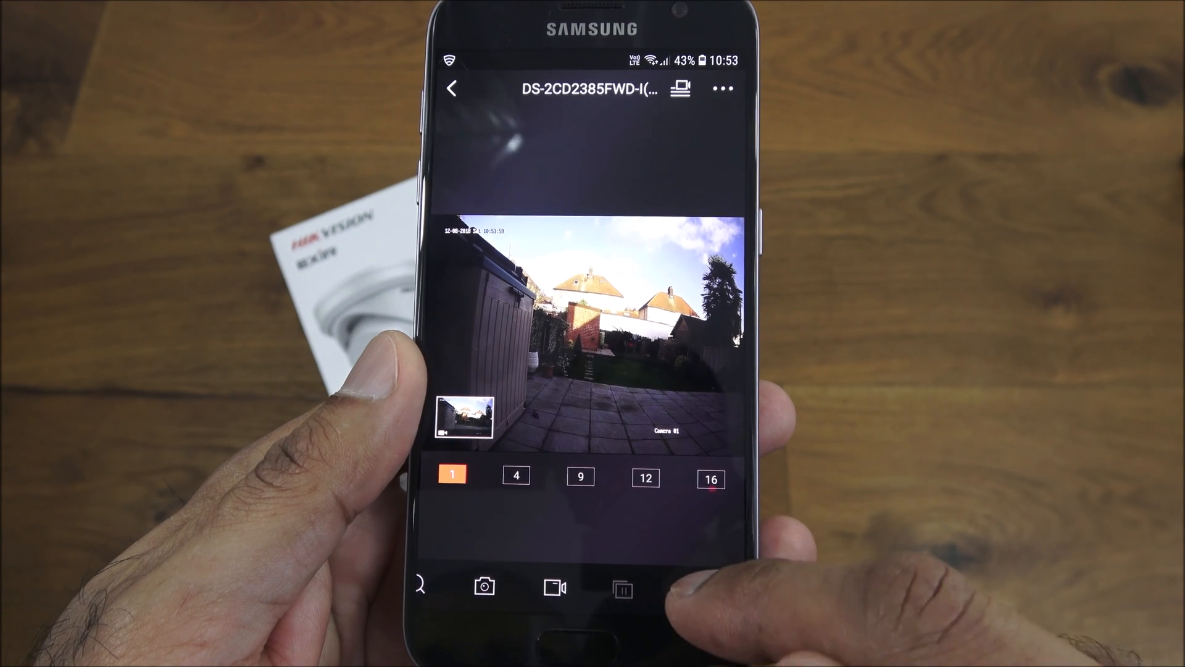
pyautogui.click(689, 587)
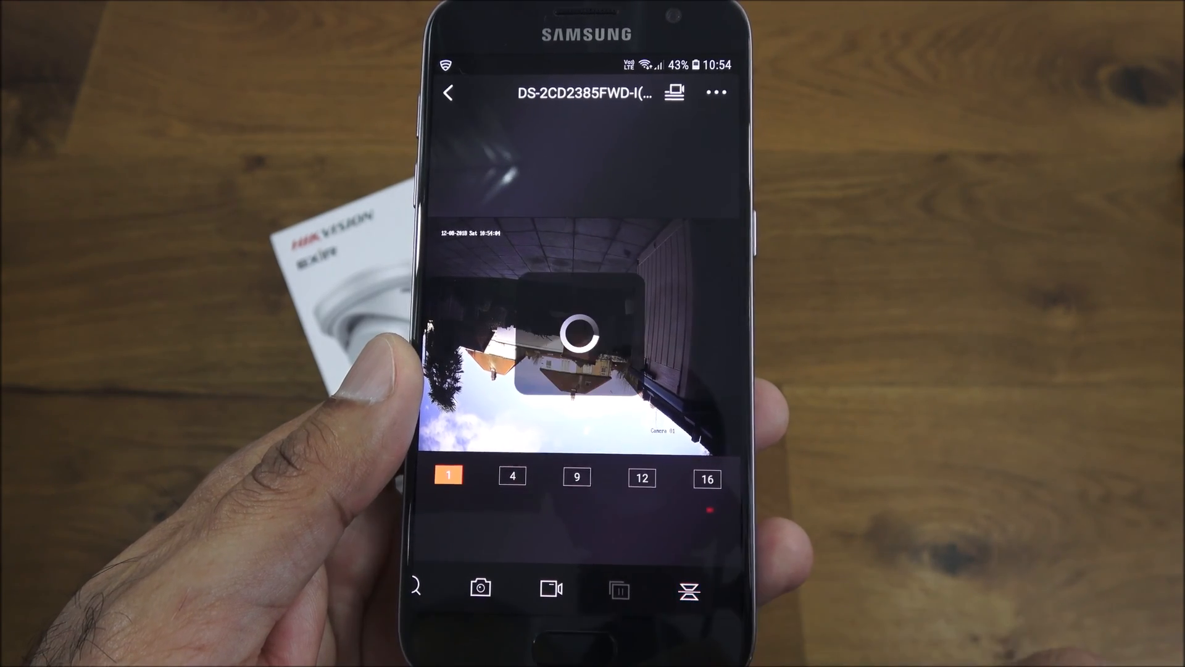
pyautogui.click(688, 591)
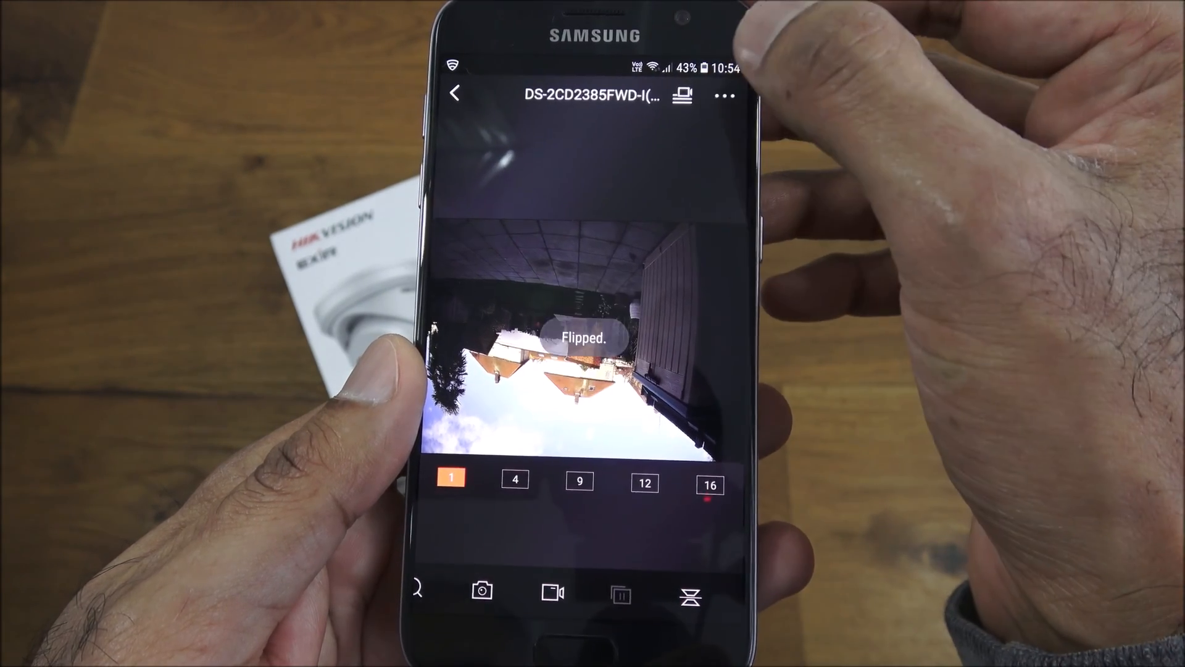
# - Open the camera's Settings from the ⋯ menu and scroll through its device settings page
pyautogui.click(724, 96)
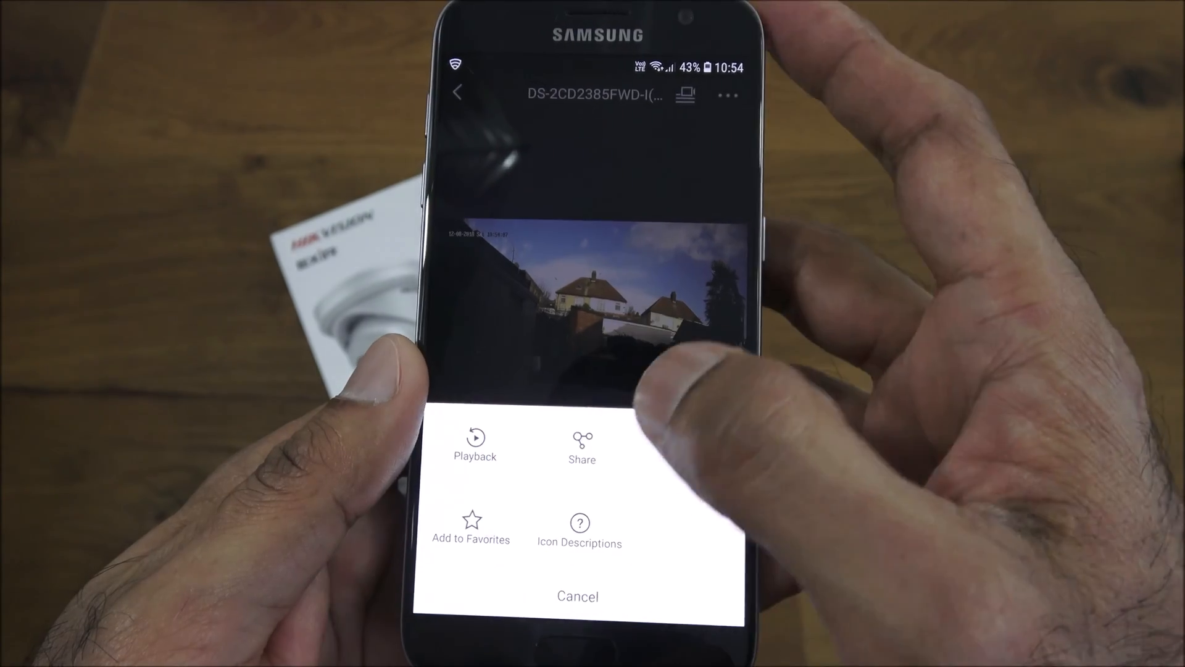
pyautogui.click(475, 445)
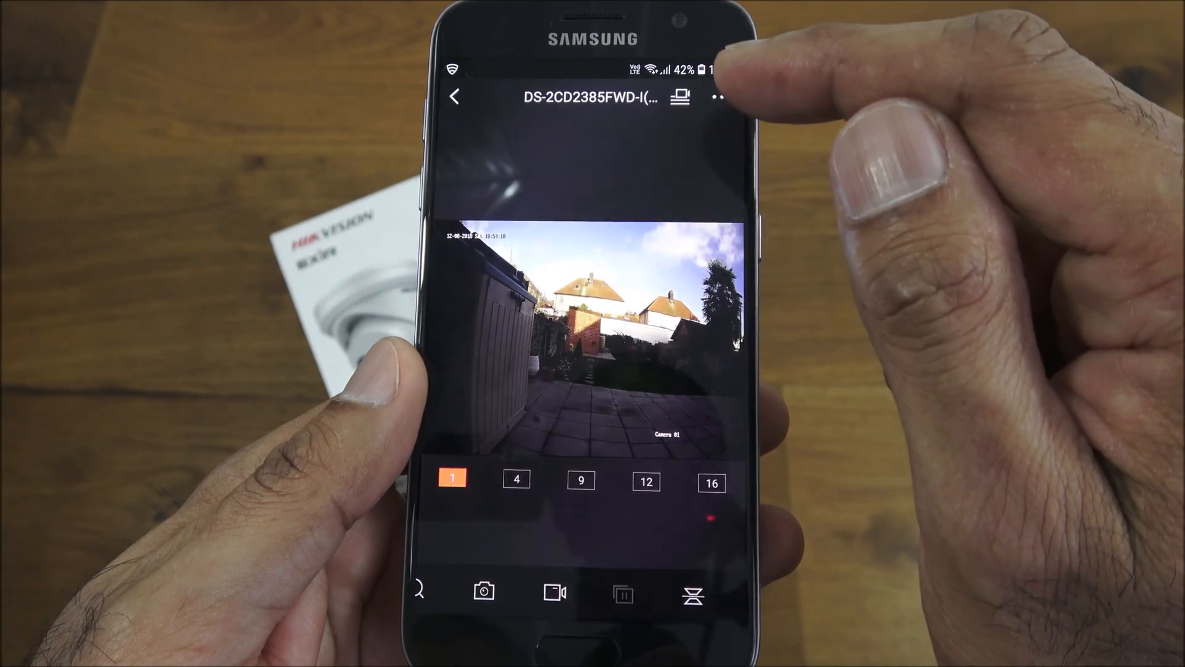
pyautogui.click(719, 99)
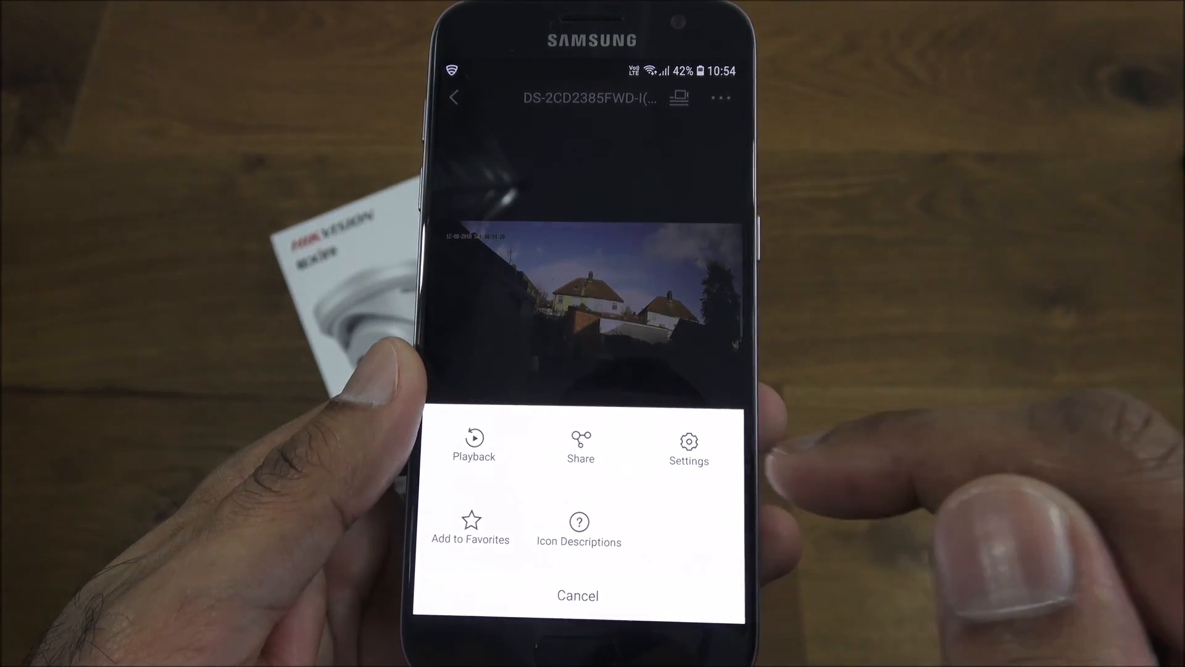
pyautogui.click(687, 445)
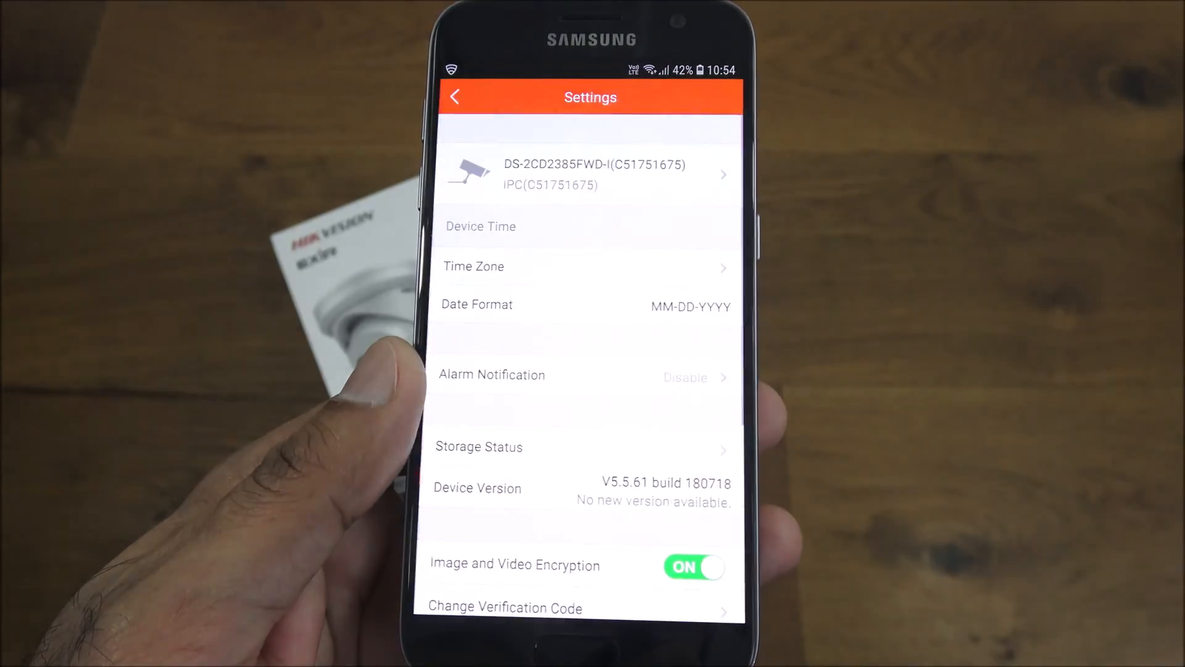
pyautogui.scroll(-3)
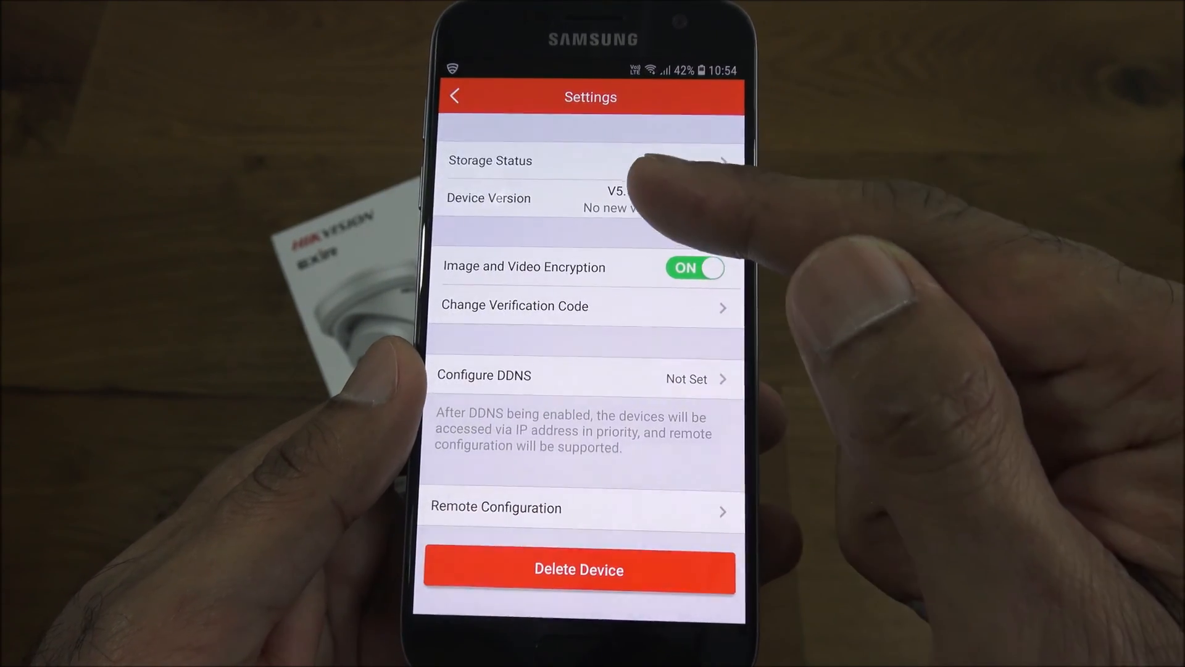
pyautogui.scroll(-3)
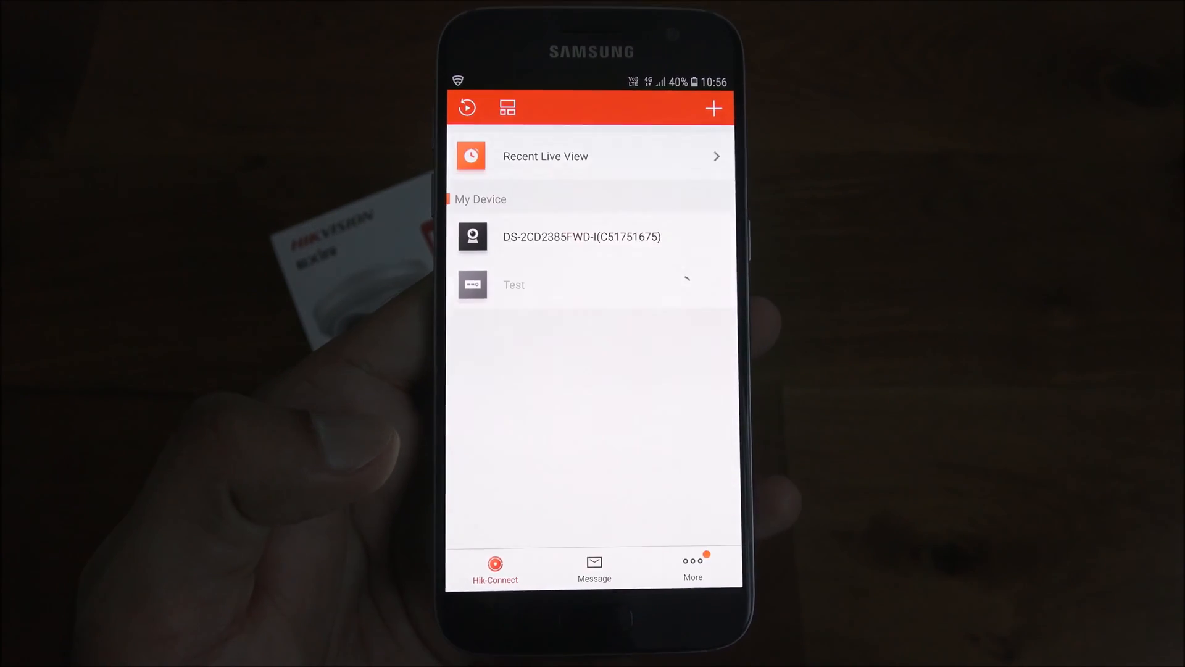
# - Start the DS-2CD2385FWD camera's preview from My Device and enlarge it to full-screen live view
pyautogui.click(582, 236)
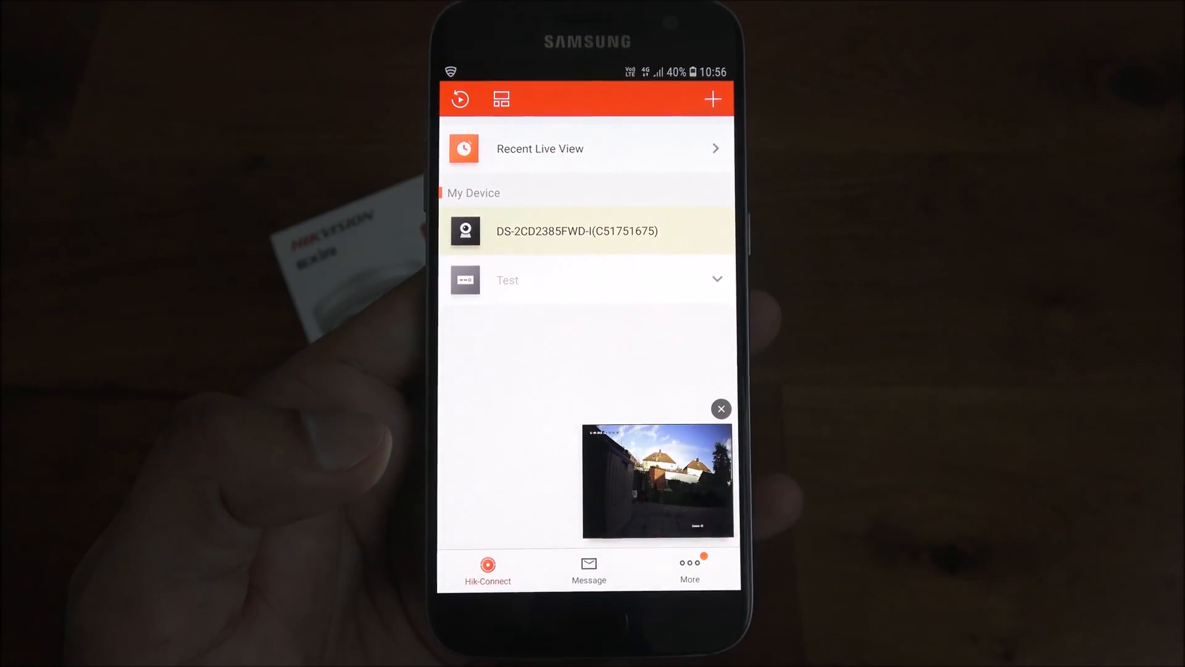
pyautogui.click(576, 231)
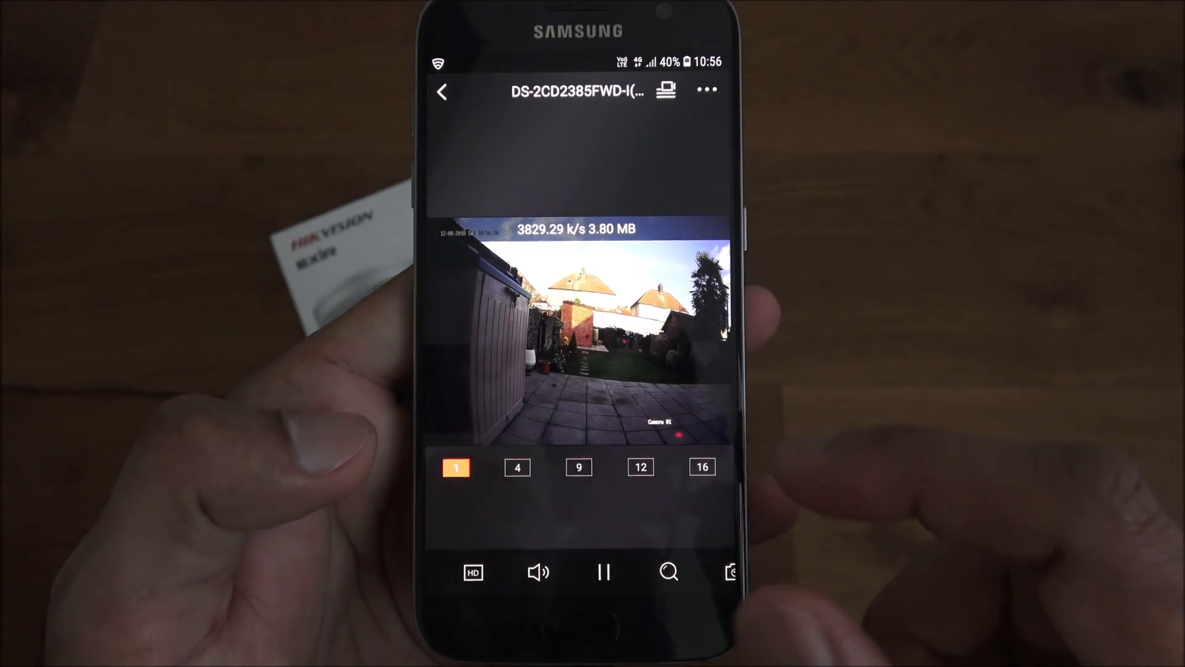